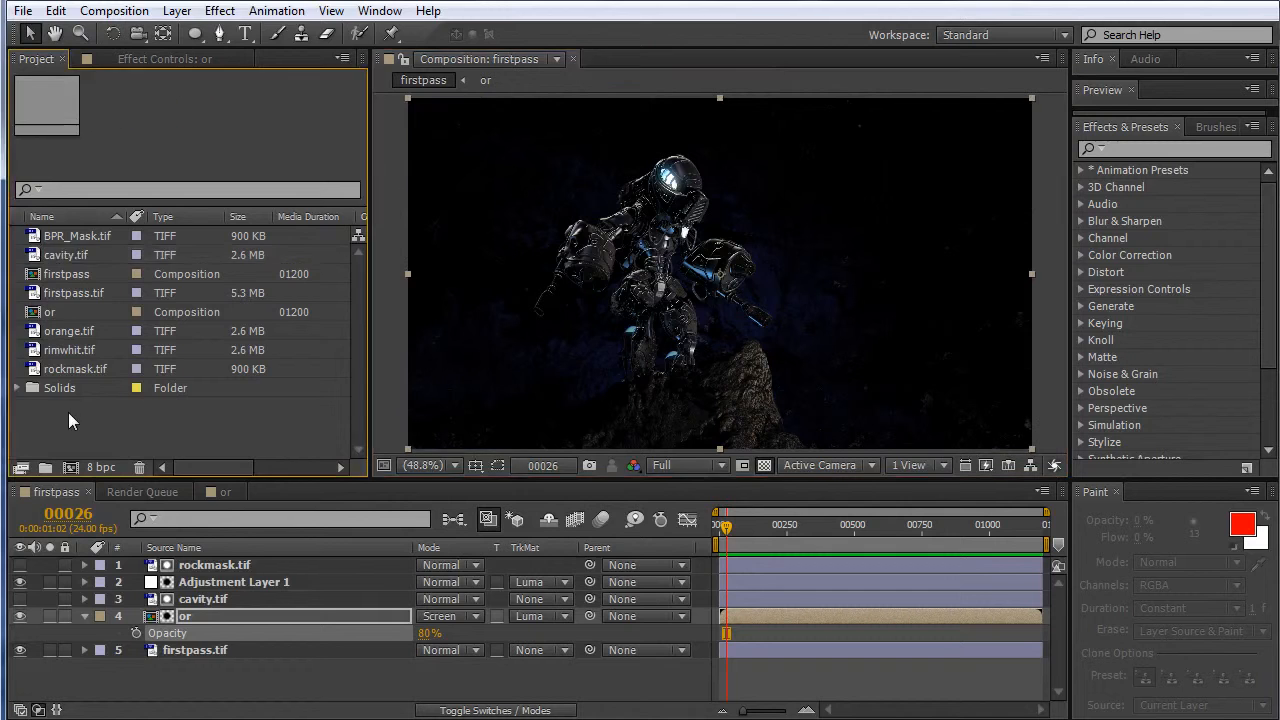
Import BPR_Shadow.tif as the top layer, test Multiply blending, then hide it
left_click(22, 10)
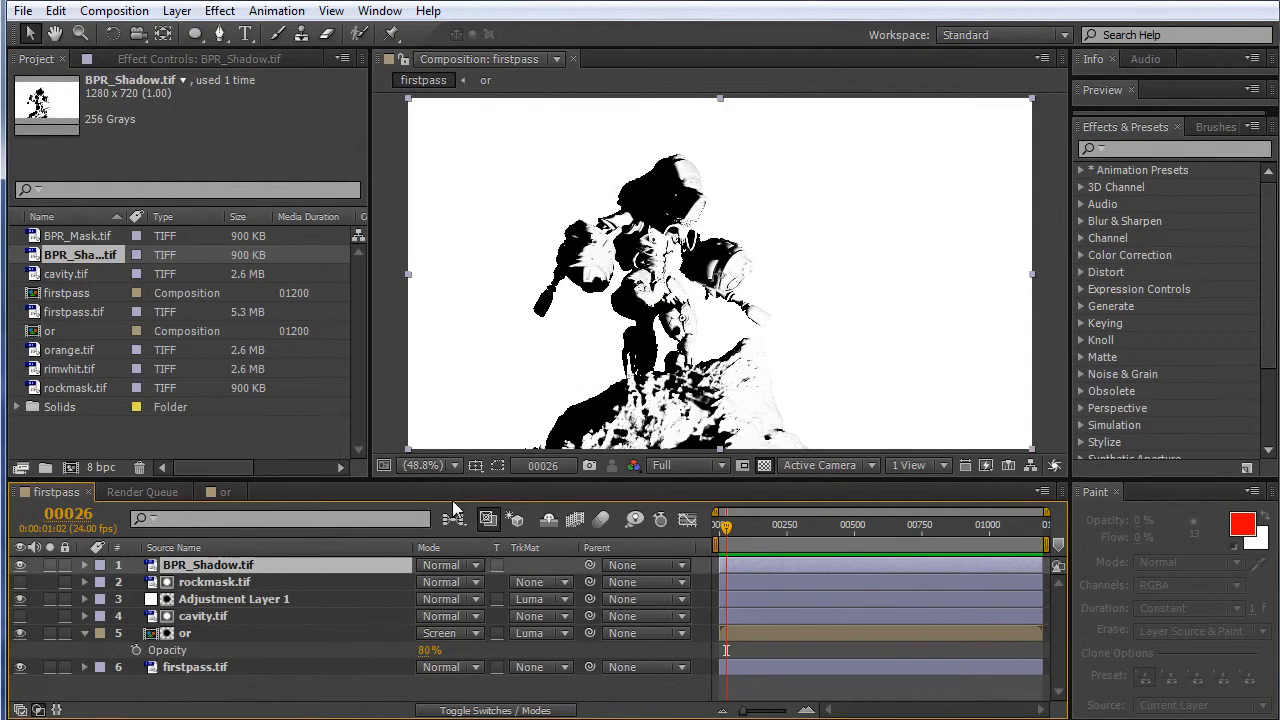
left_click(448, 565)
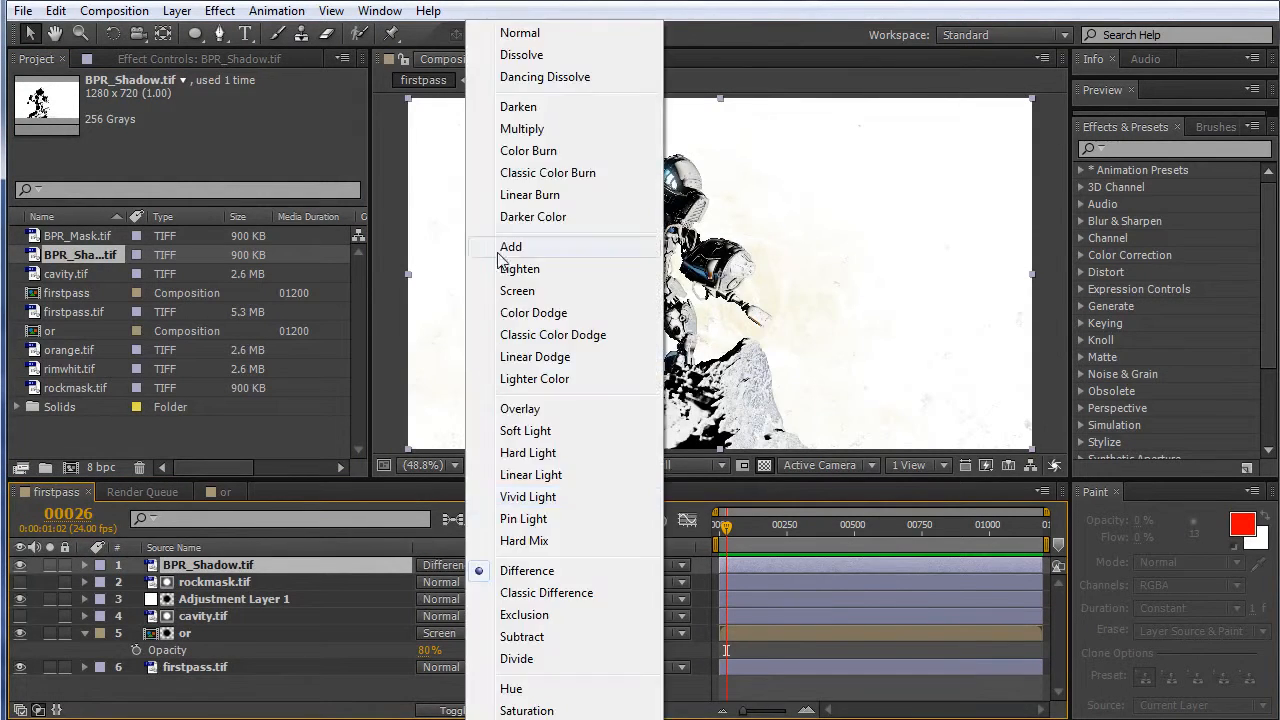
left_click(522, 128)
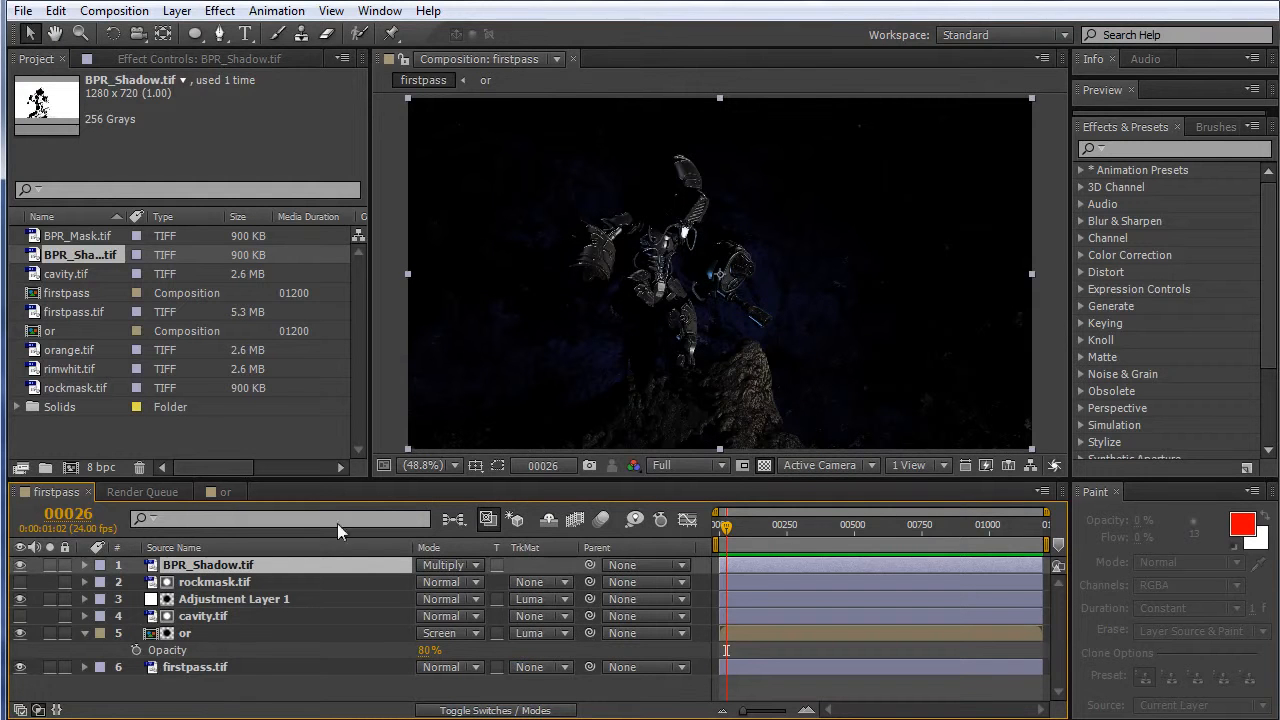
left_click(448, 565)
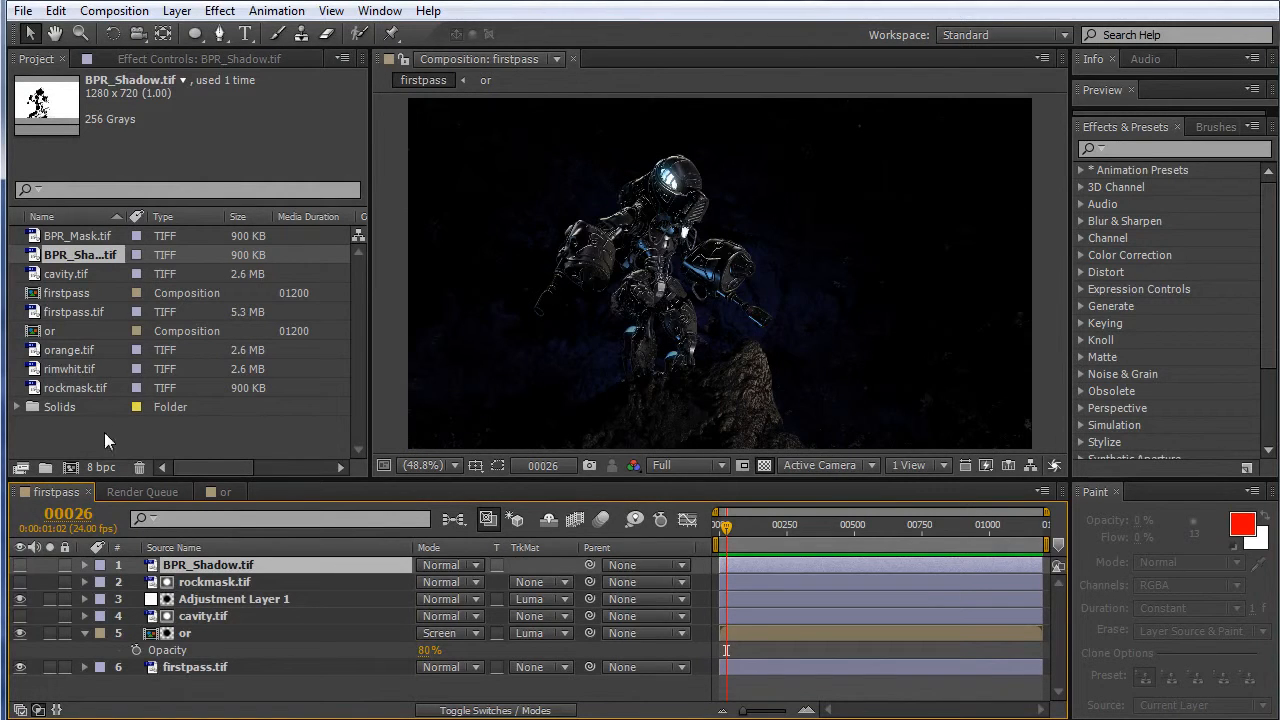
Create a new solid in a muted gray-orange colour
left_click(219, 11)
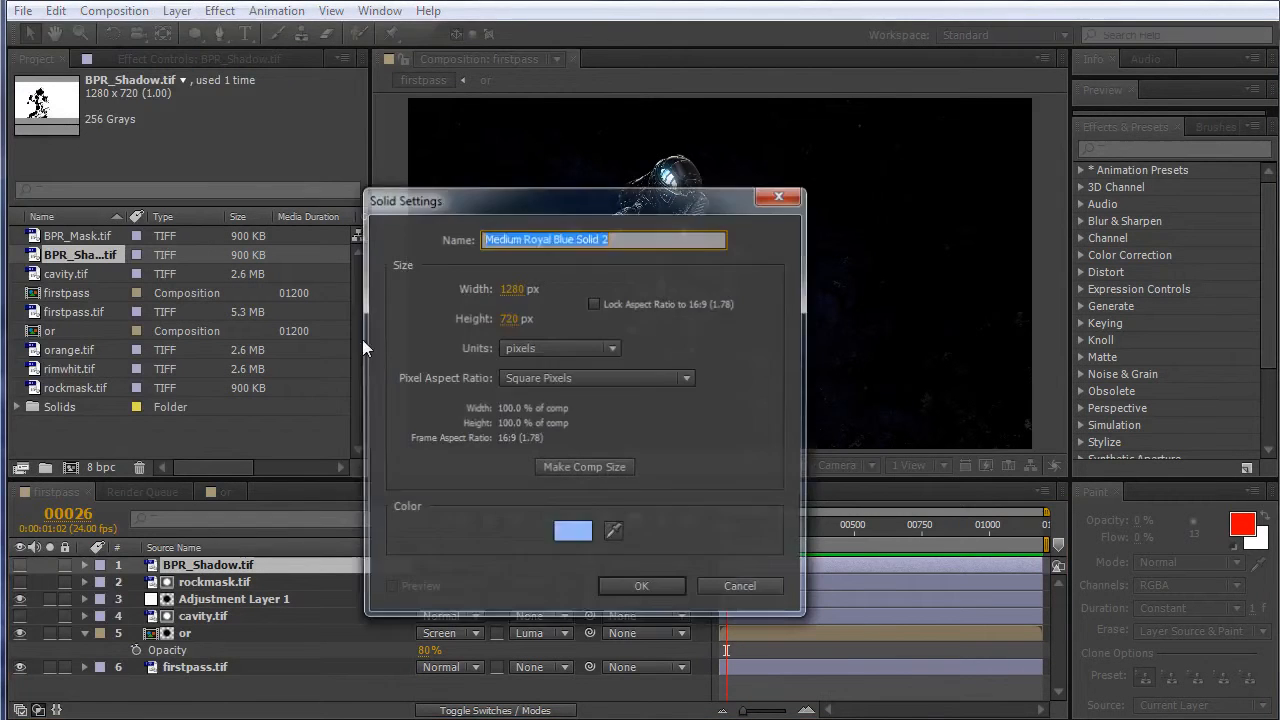
left_click(573, 531)
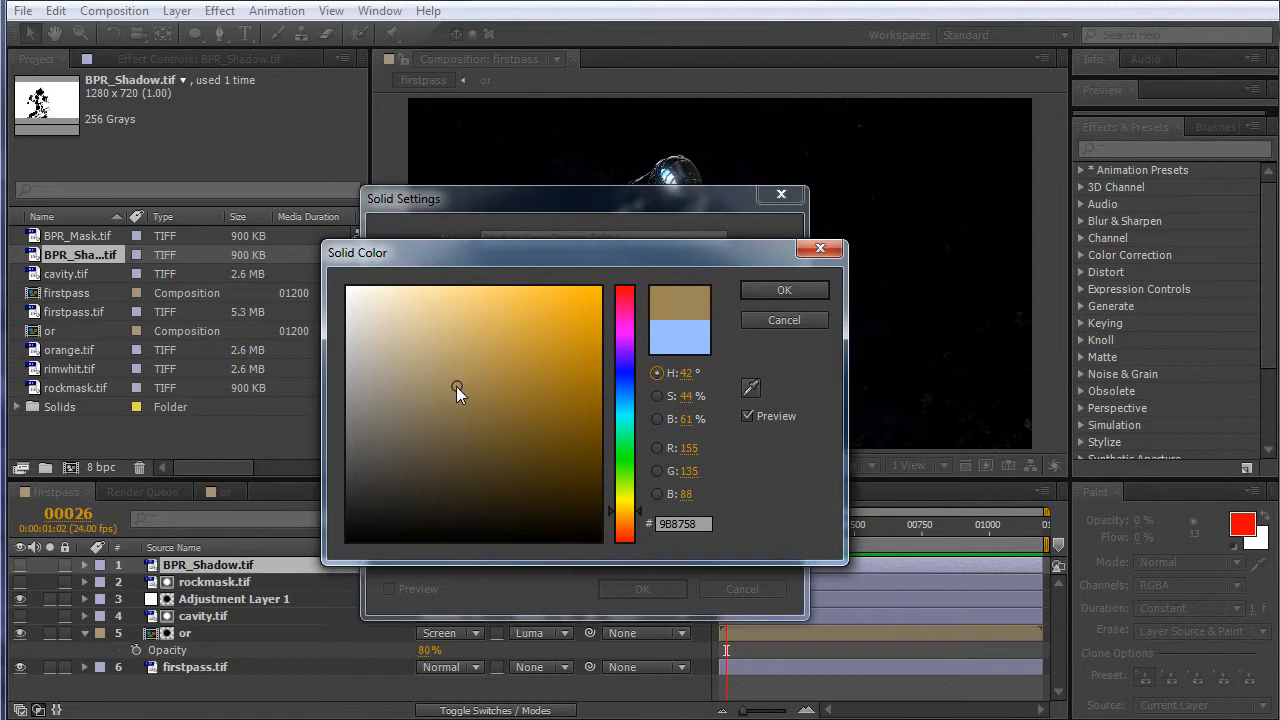
left_click(457, 378)
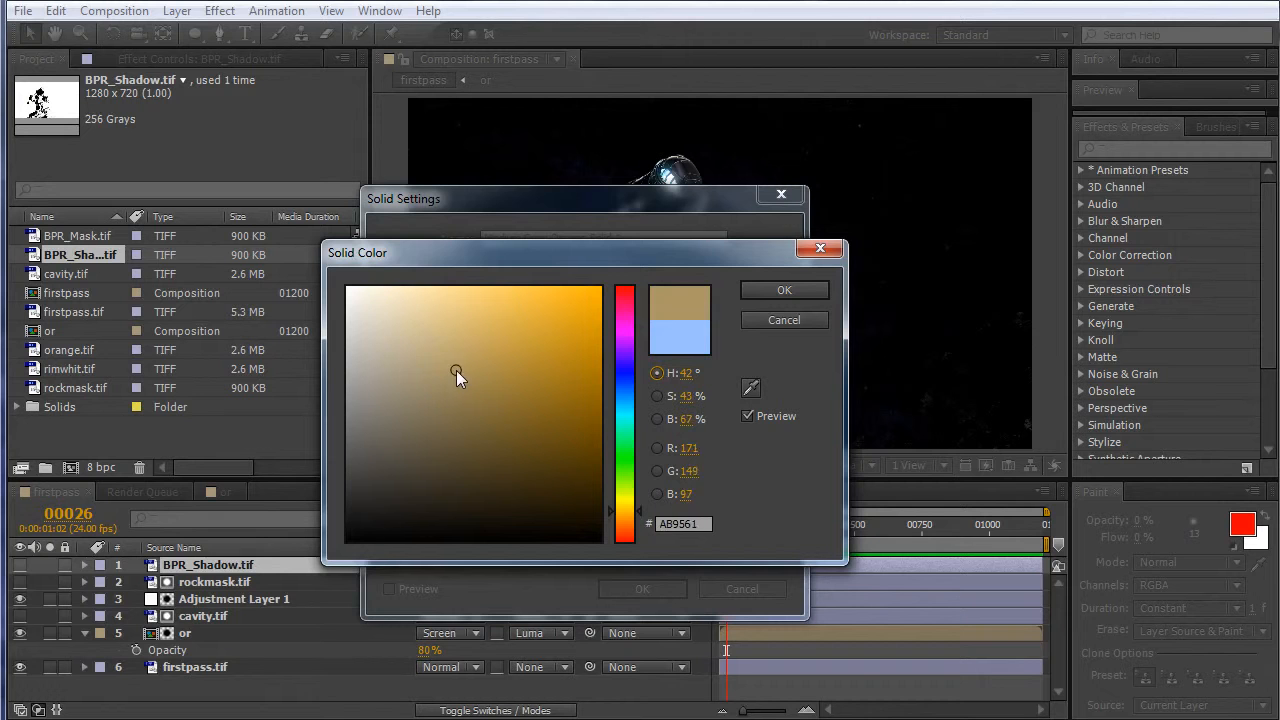
left_click(475, 386)
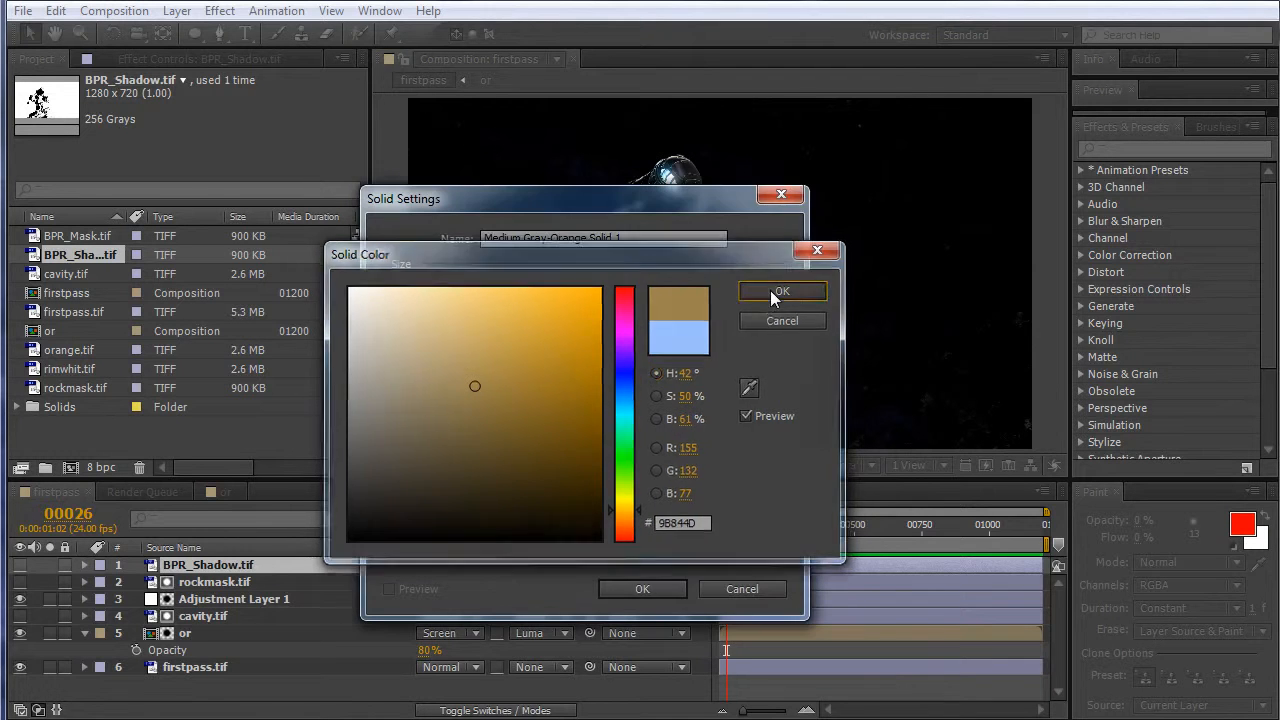
left_click(782, 291)
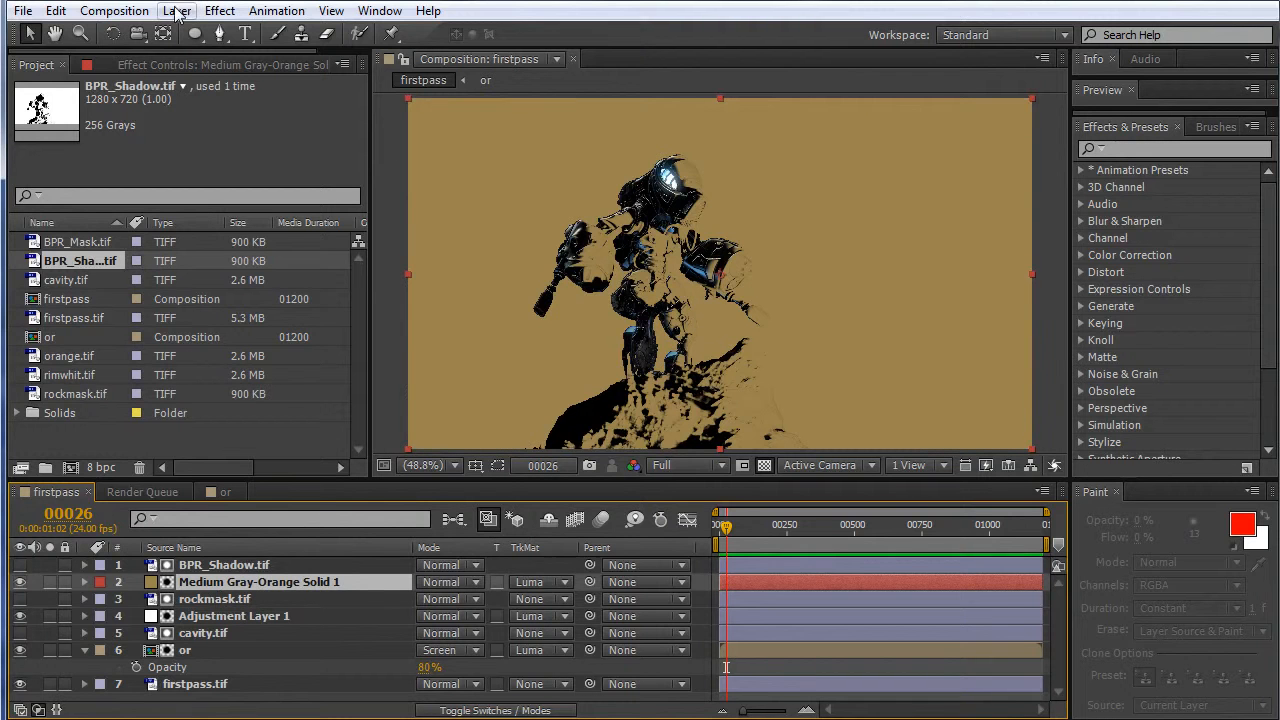
Change the solid's colour to a brighter golden orange (BC9433) in Solid Settings
left_click(219, 11)
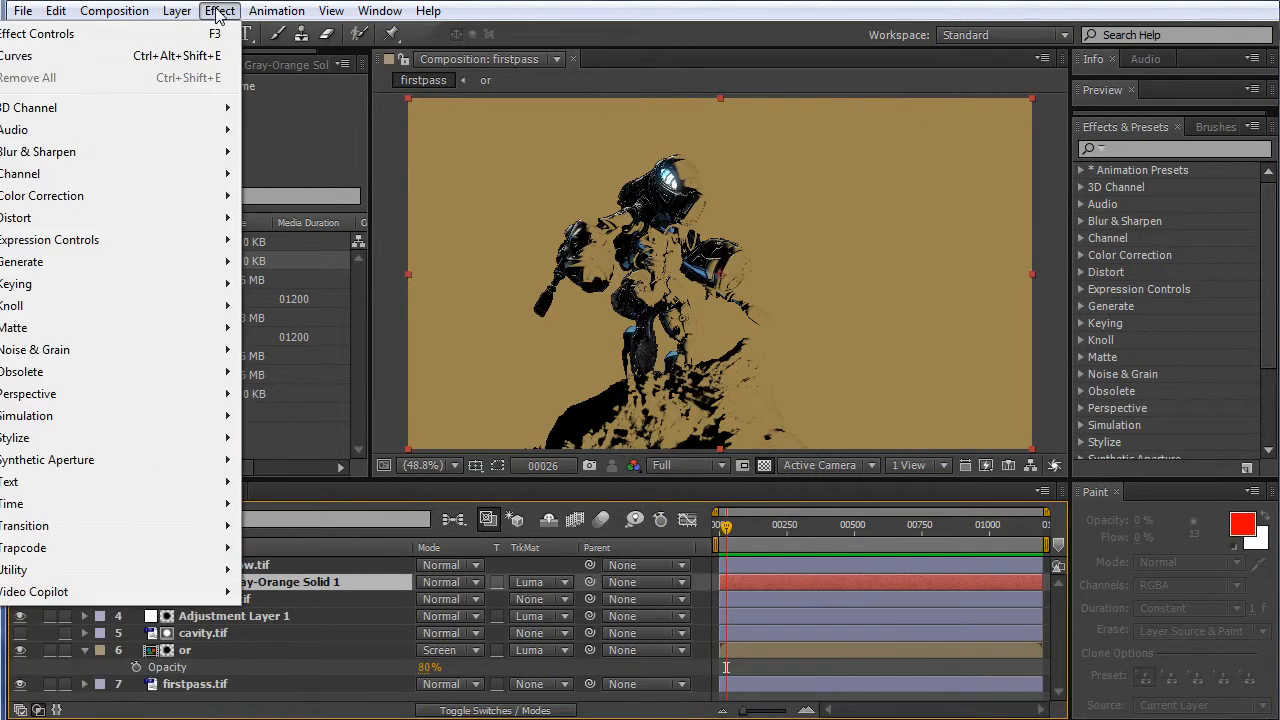
left_click(176, 11)
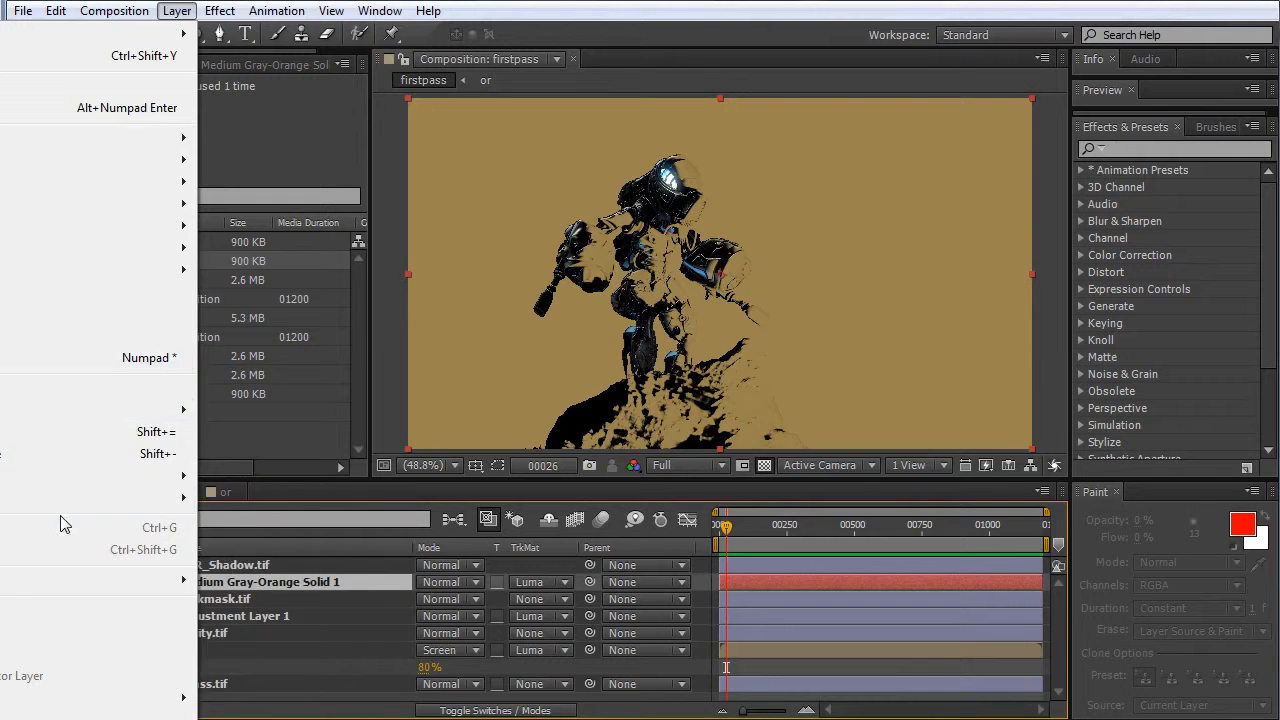
left_click(114, 11)
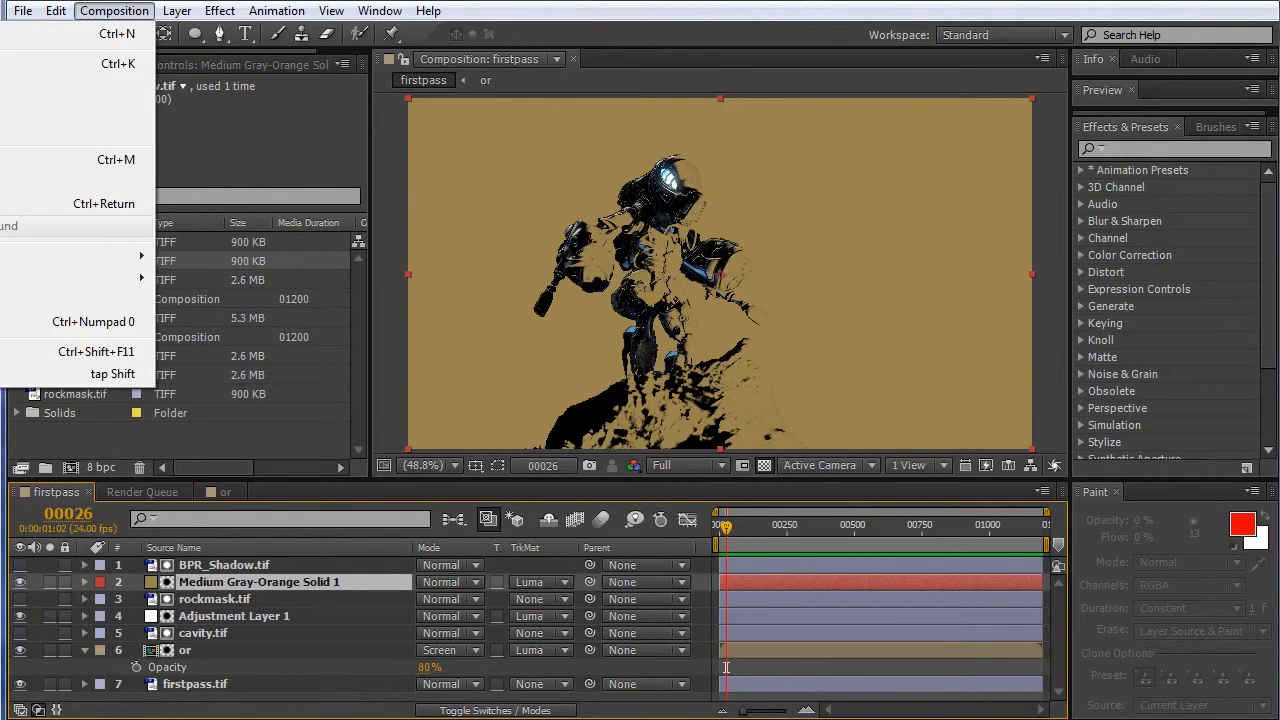
left_click(177, 11)
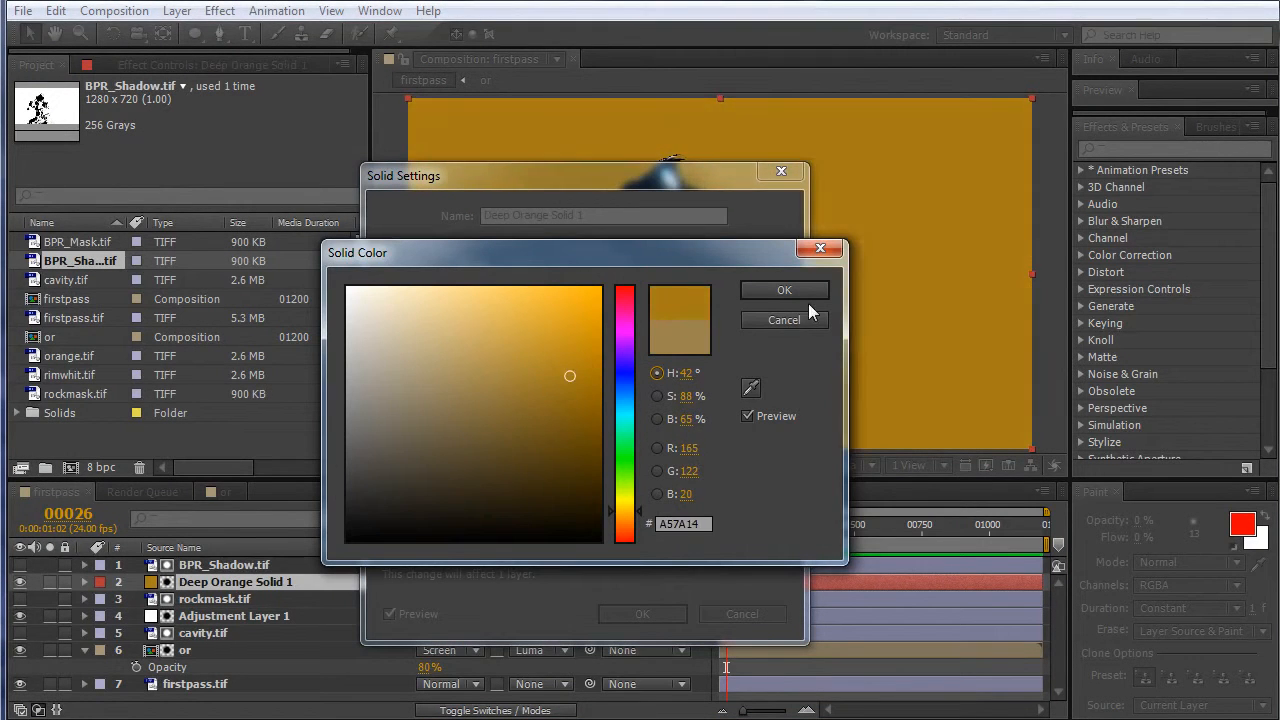
left_click(532, 353)
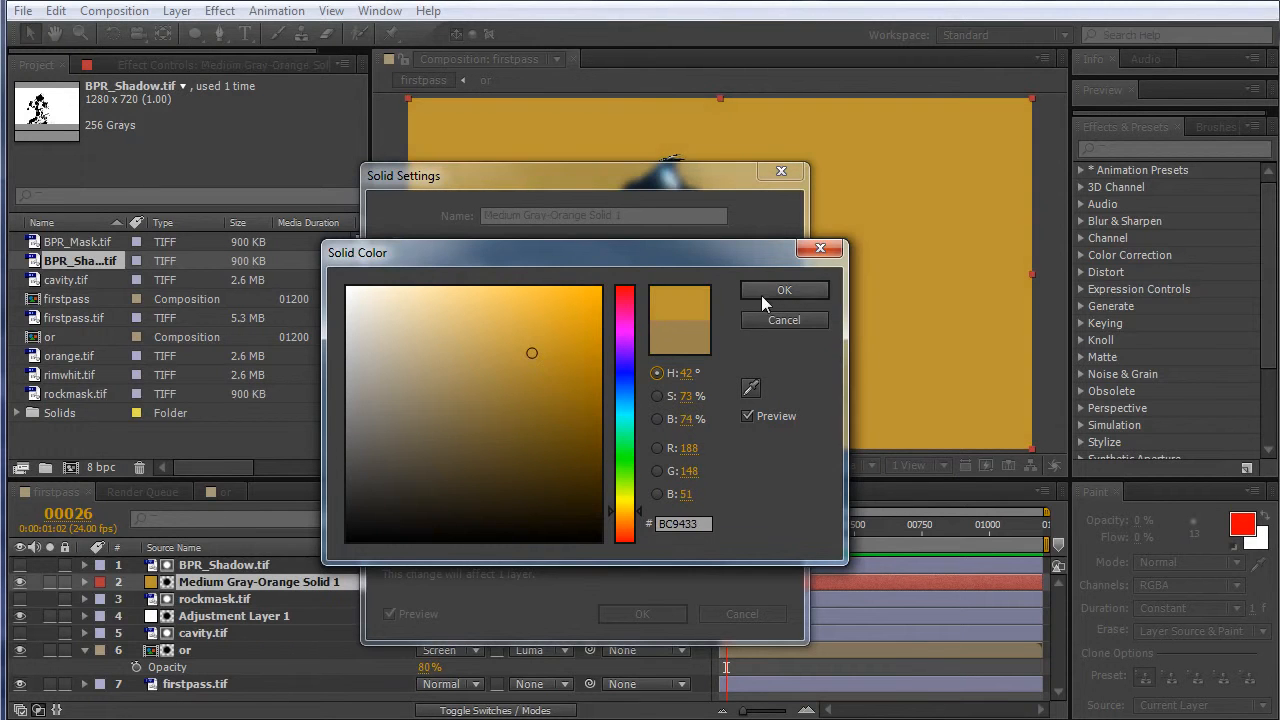
left_click(784, 290)
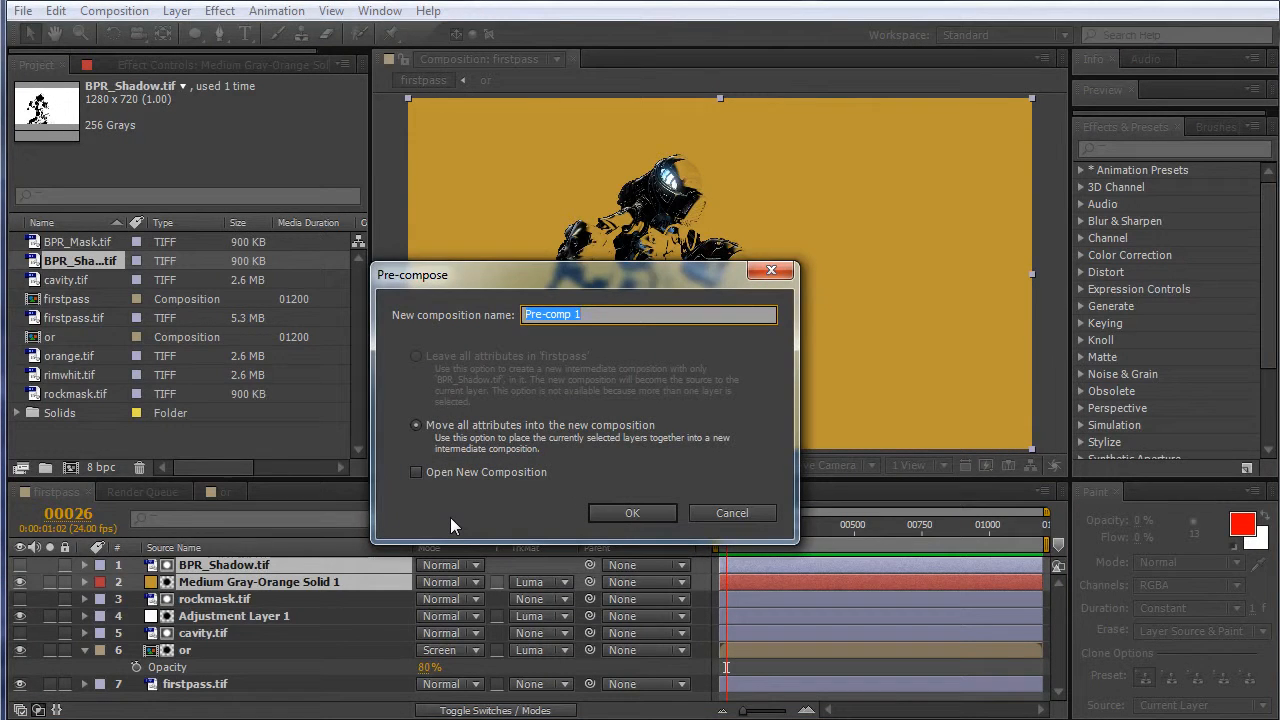
Name the pre-composition 'orangeglow' and confirm it
type("orangegl")
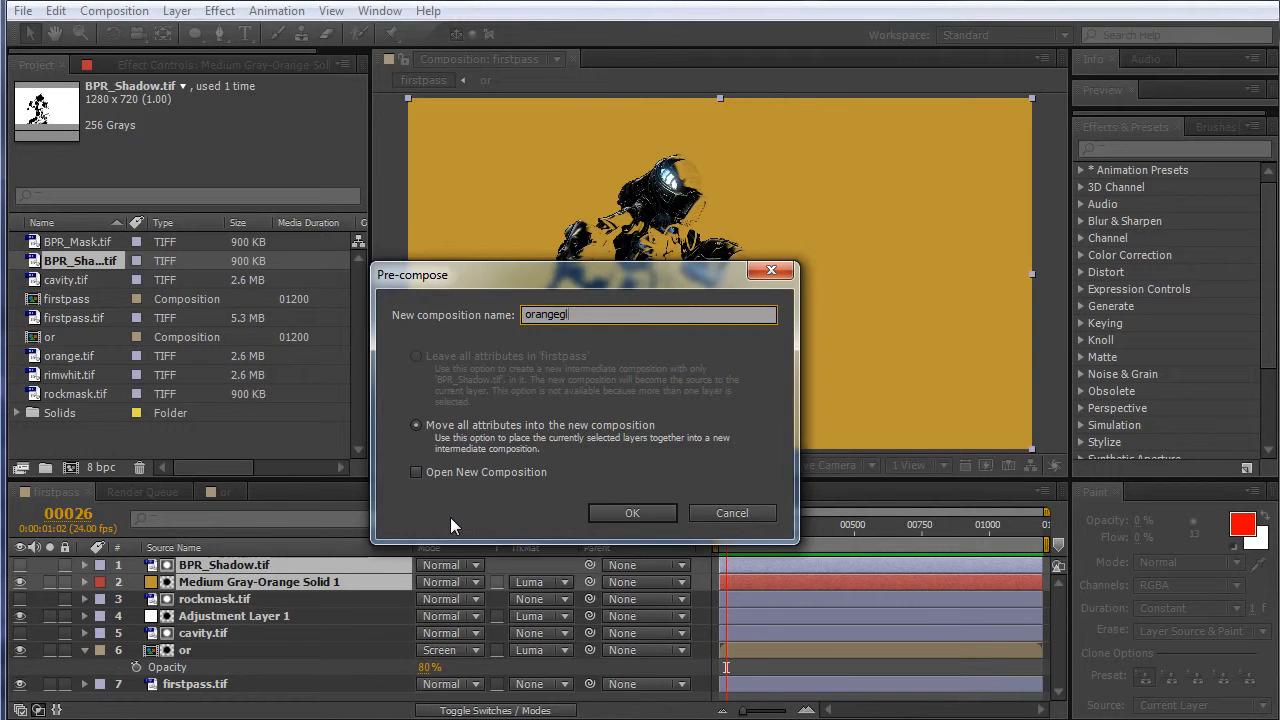
left_click(632, 512)
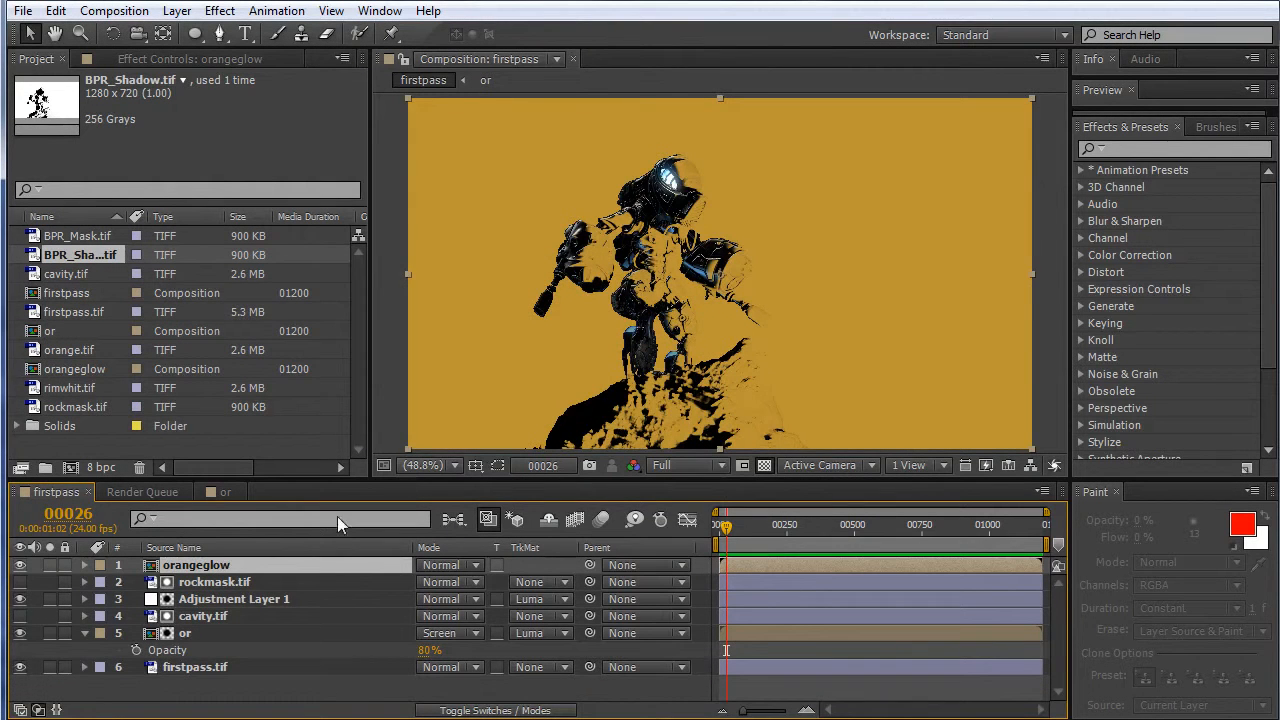
mouse_move(90, 388)
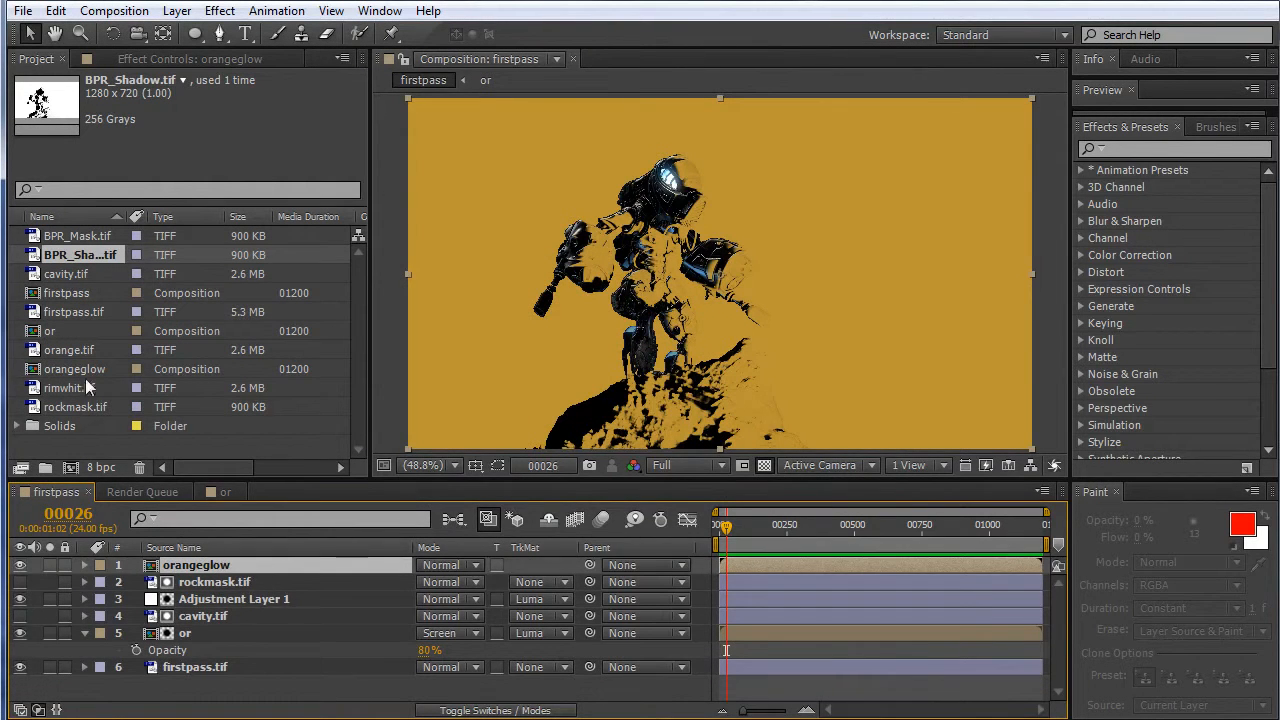
Put cavity.tif above orangeglow as its luma matte and pre-compose both as 'glo2'
left_click(69, 273)
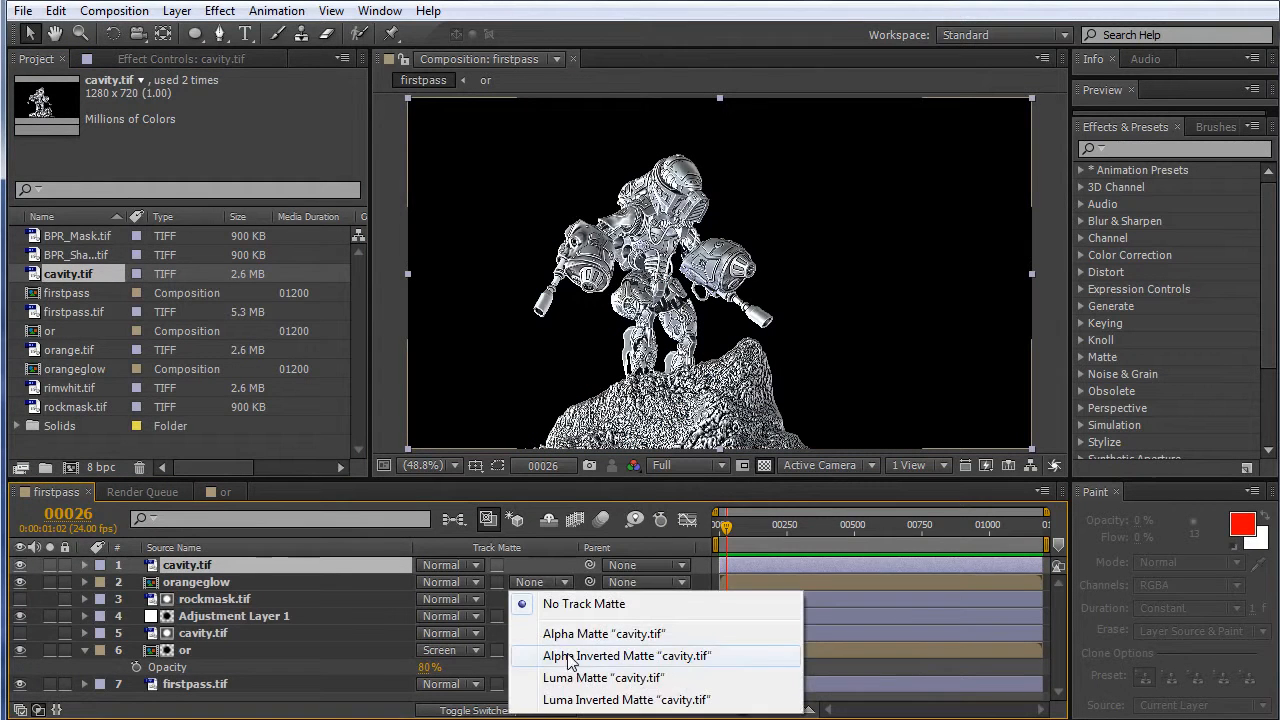
left_click(601, 677)
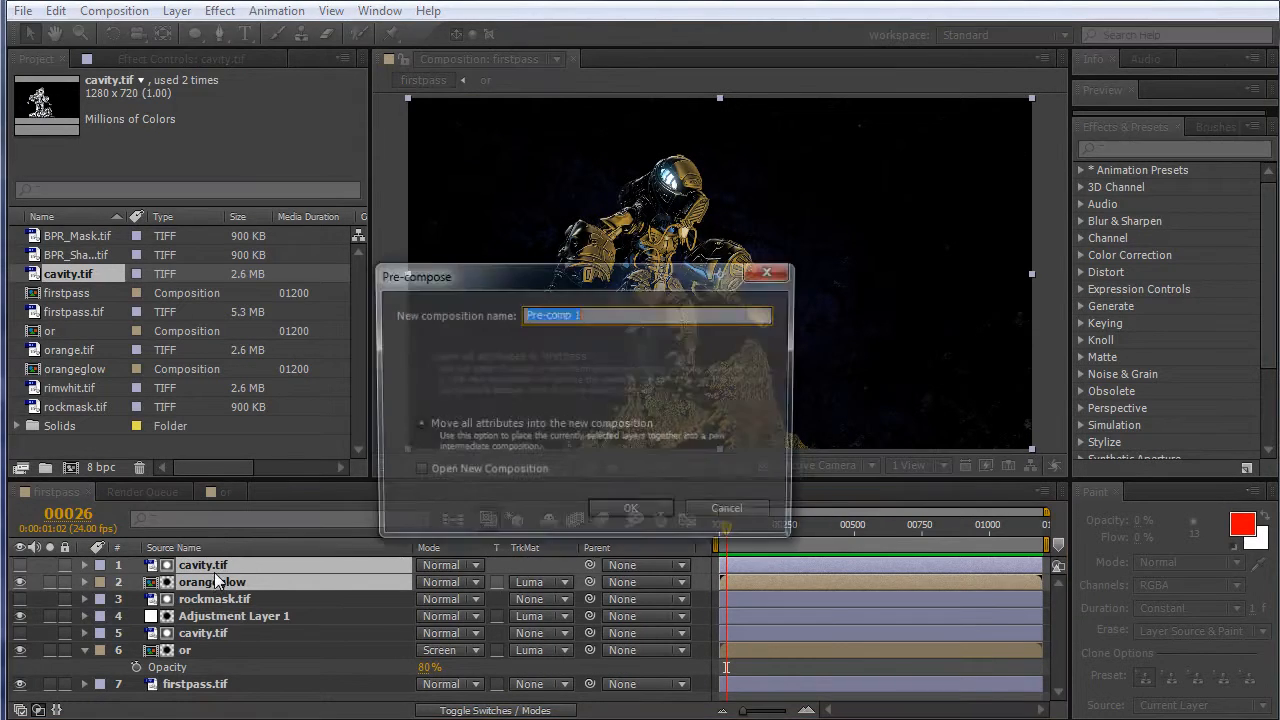
type("glo2")
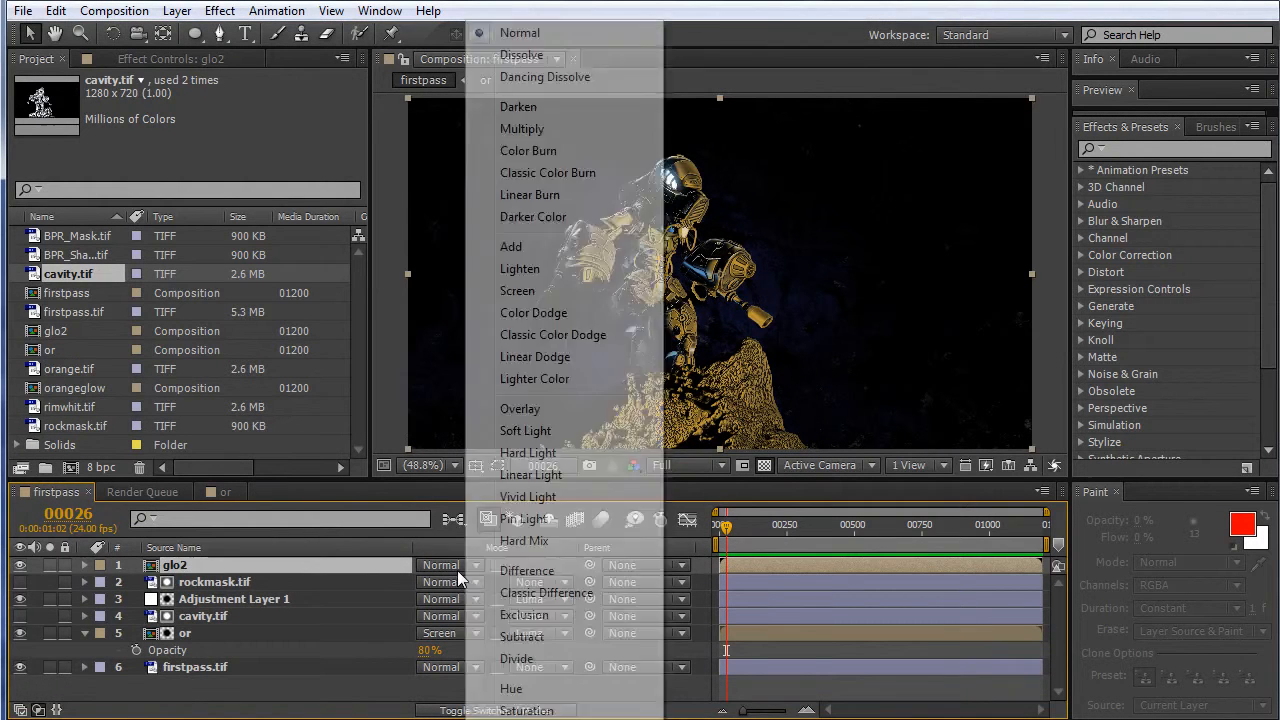
Try Screen and Linear Light, settle glo2 on Soft Light, and enter opacity 50
left_click(519, 430)
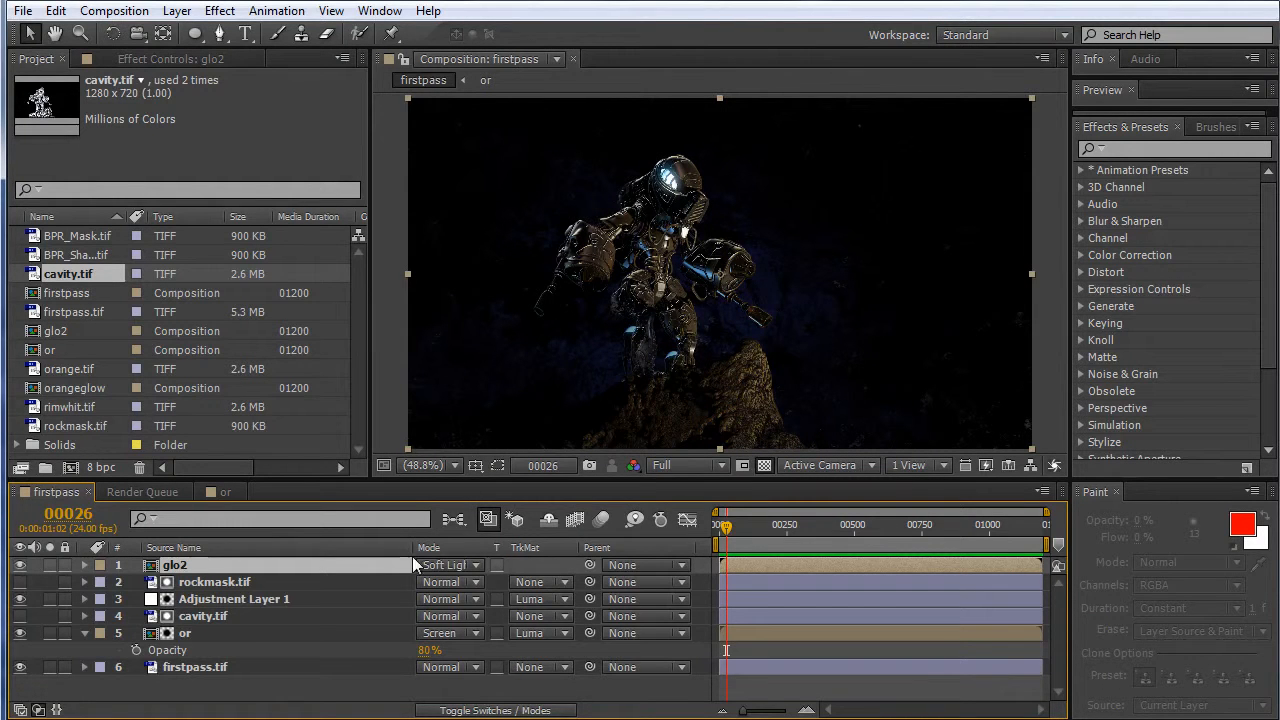
left_click(448, 565)
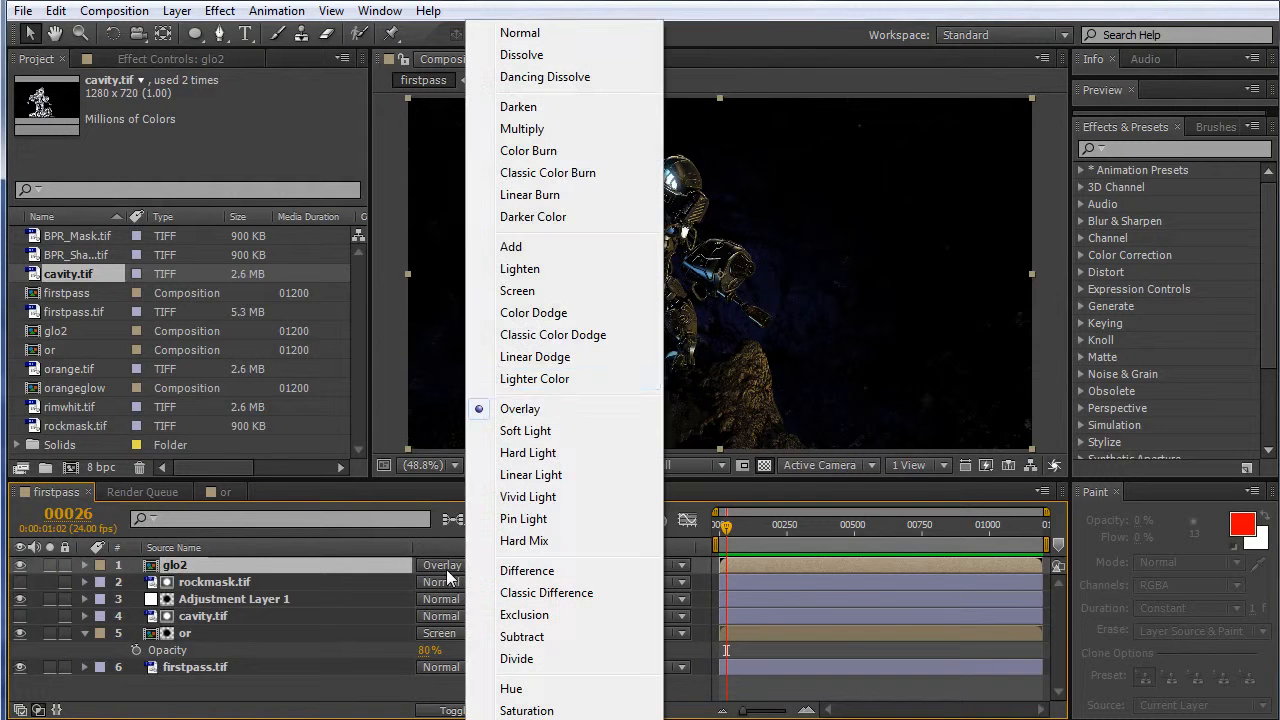
mouse_move(519, 269)
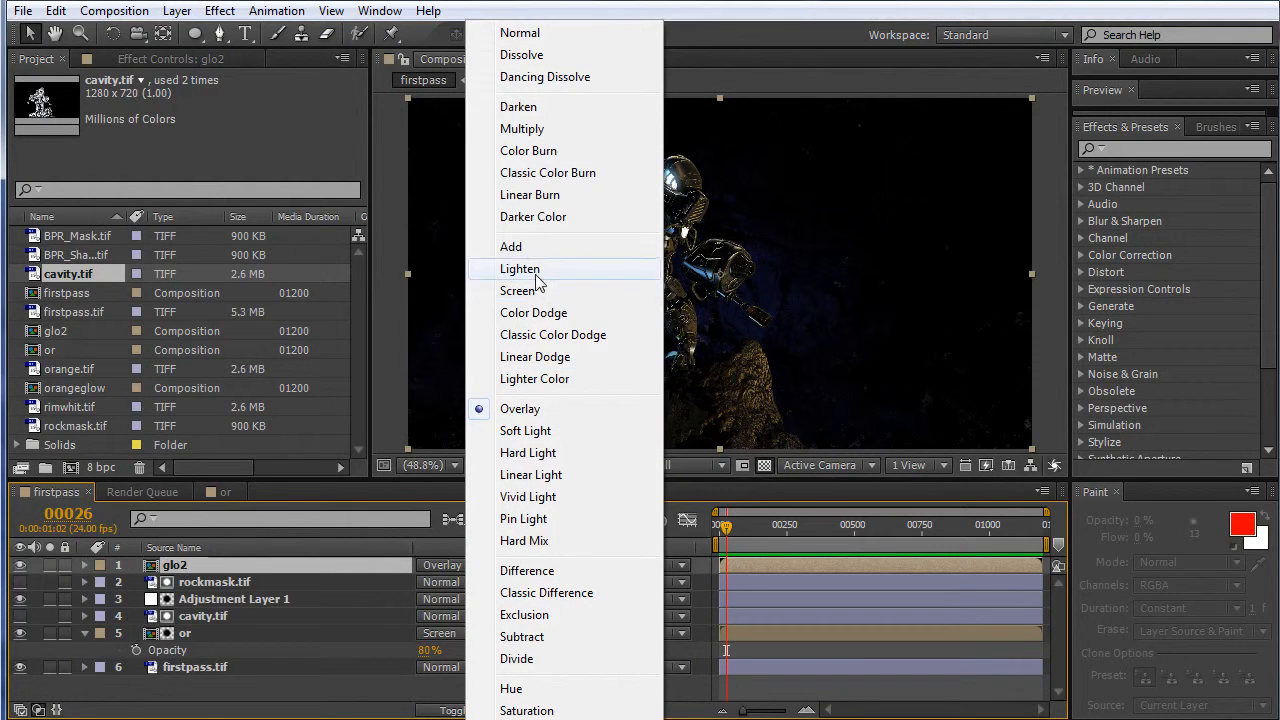
left_click(517, 290)
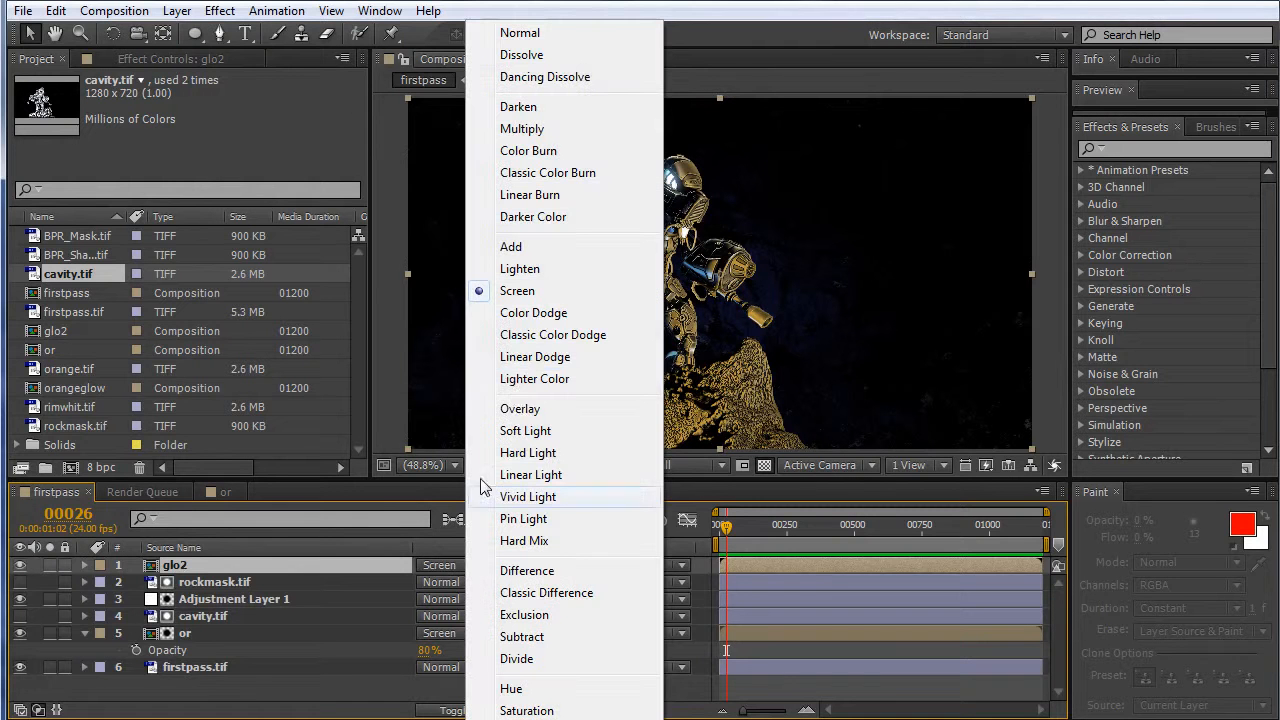
left_click(535, 357)
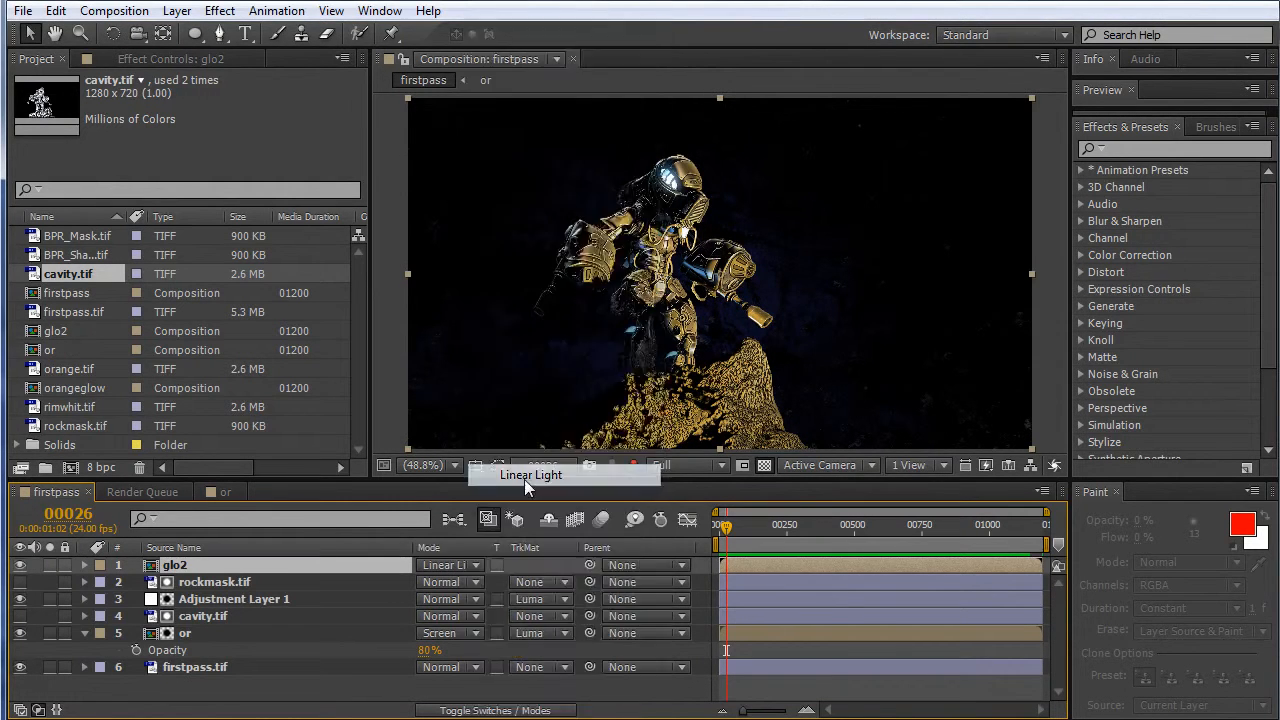
left_click(448, 565)
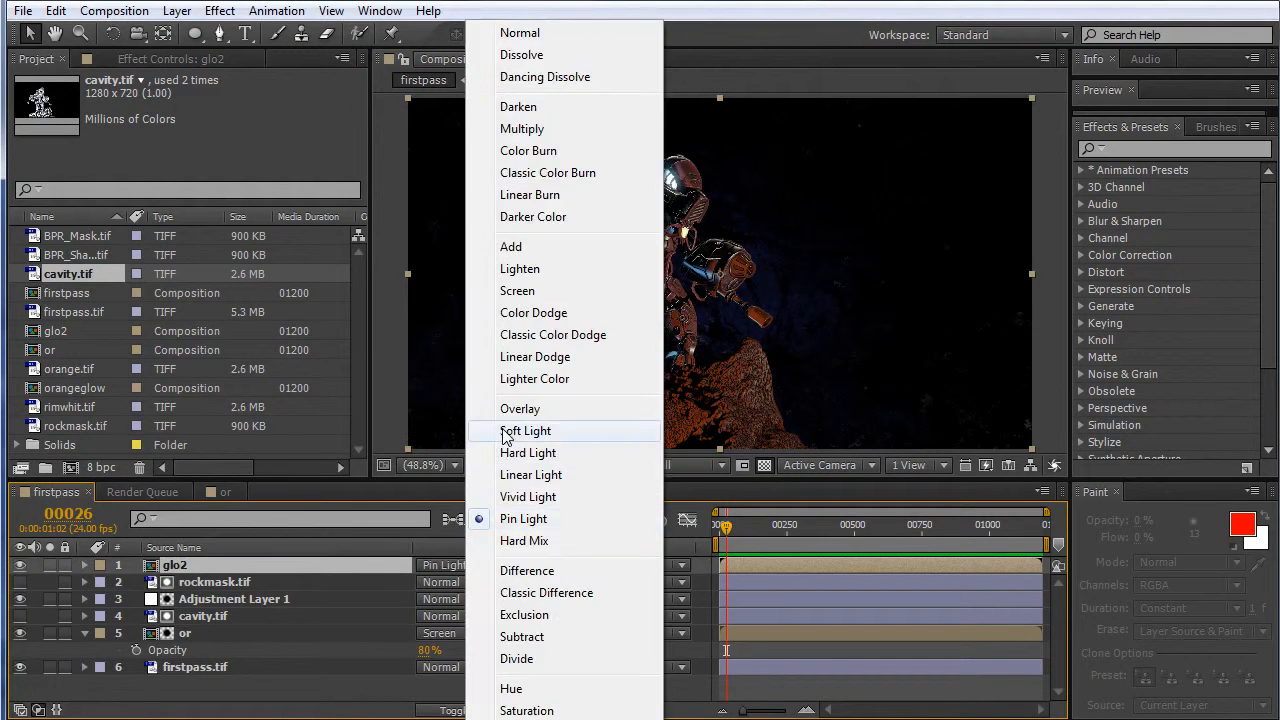
left_click(525, 430)
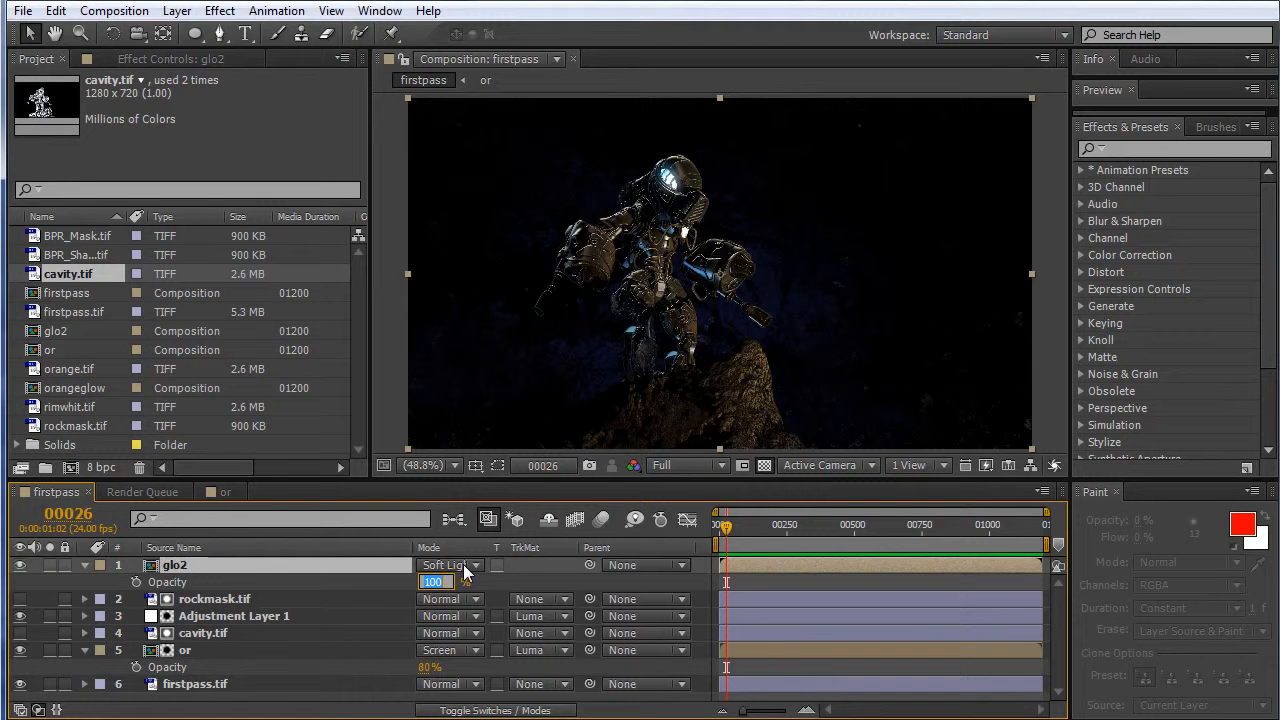
type("50")
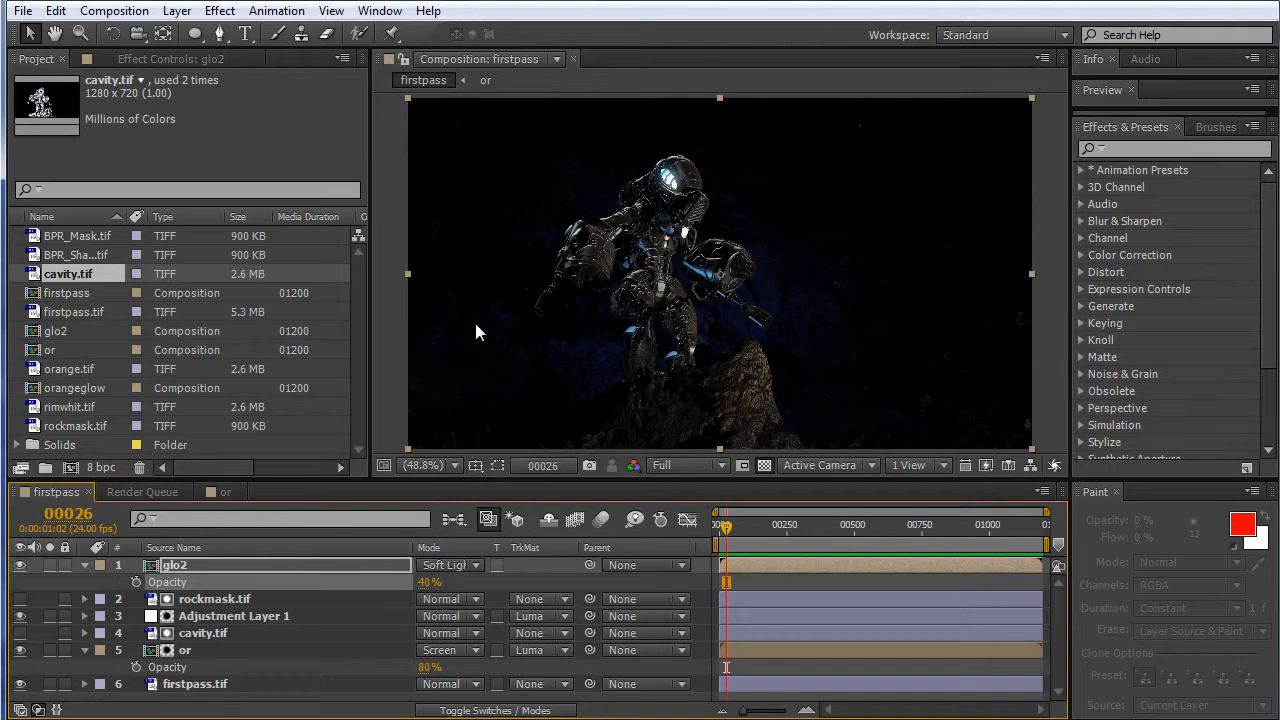
mouse_move(938, 432)
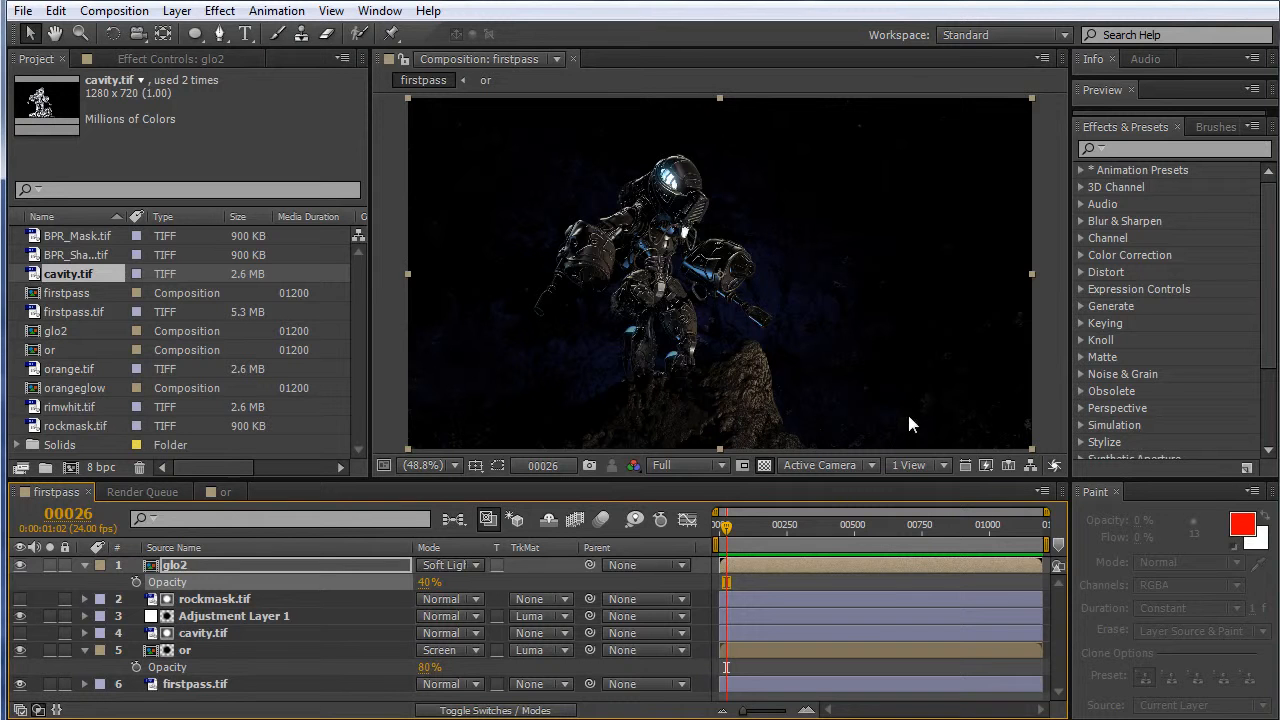
mouse_move(518, 350)
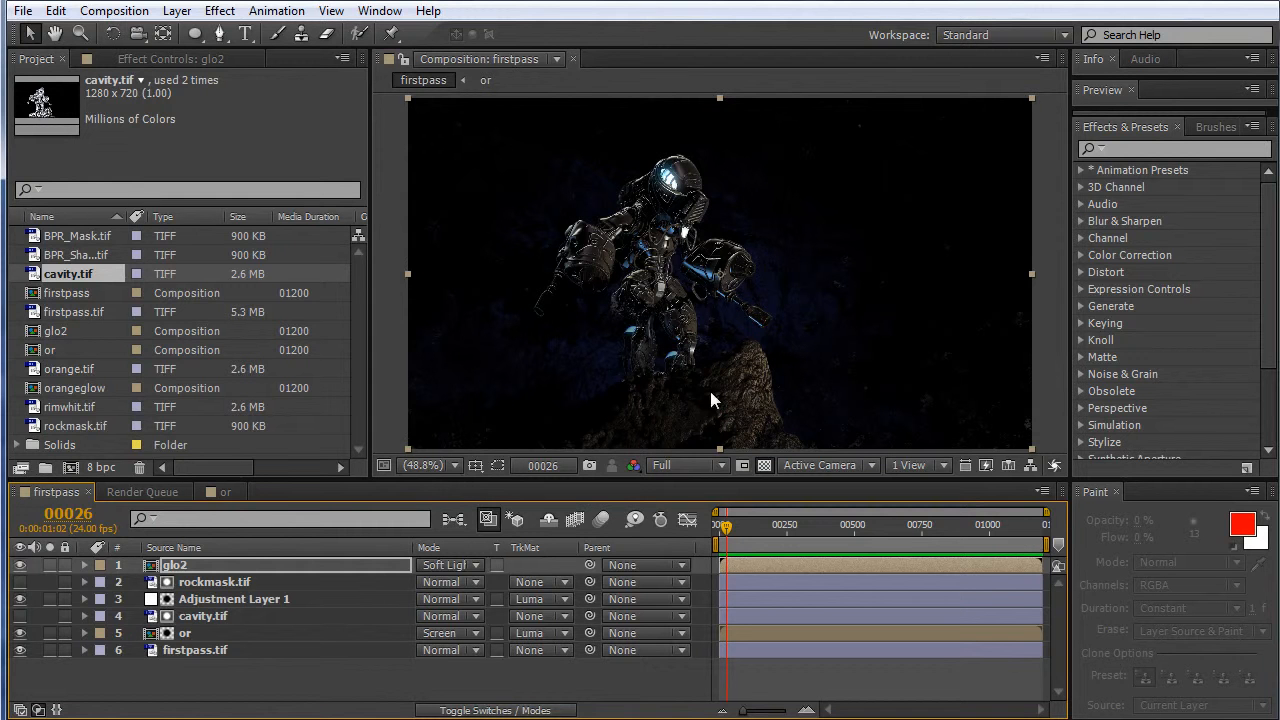
mouse_move(750, 378)
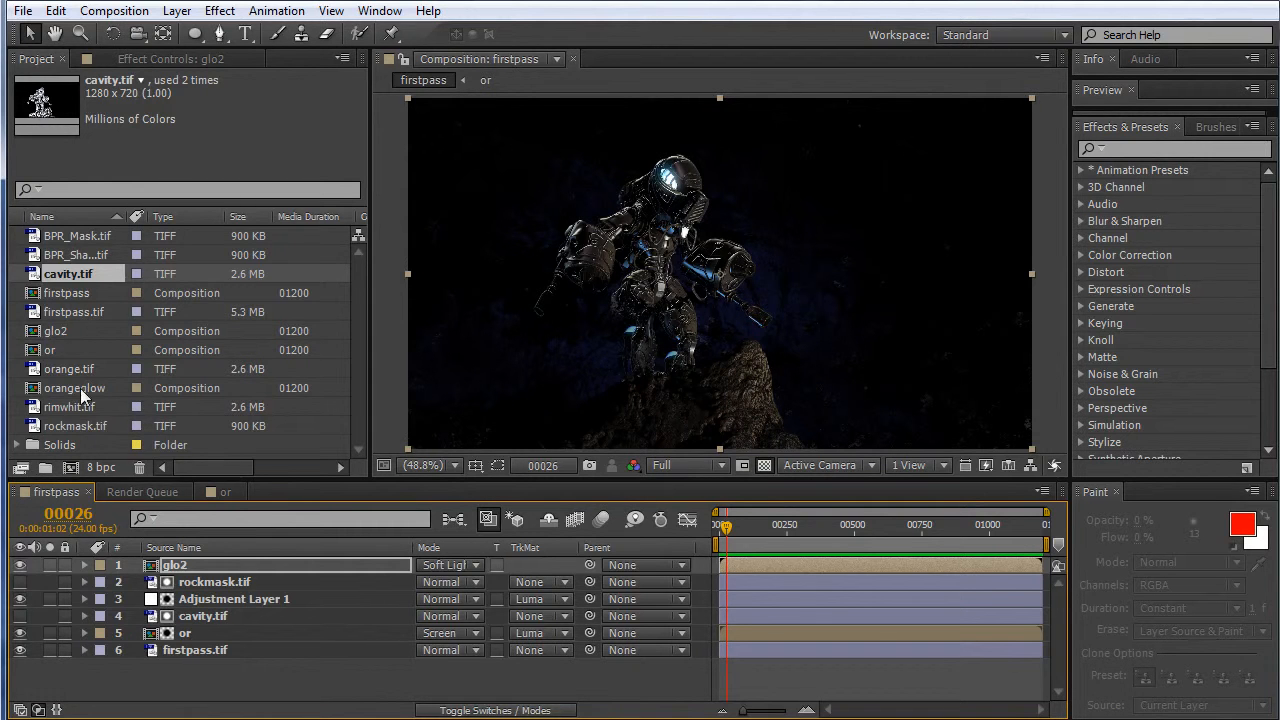
mouse_move(163, 350)
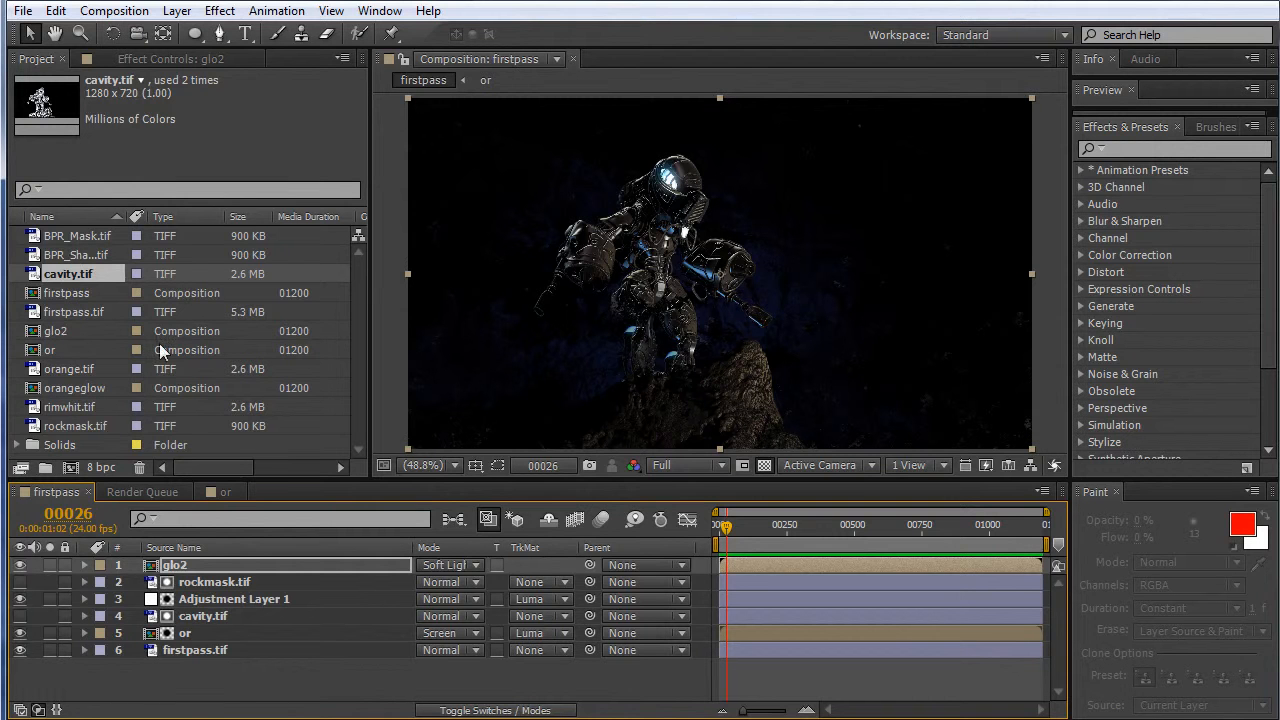
Add rockmask.tif above glo2 and review Adjustment Layer 1's Curves correction
left_click(75, 426)
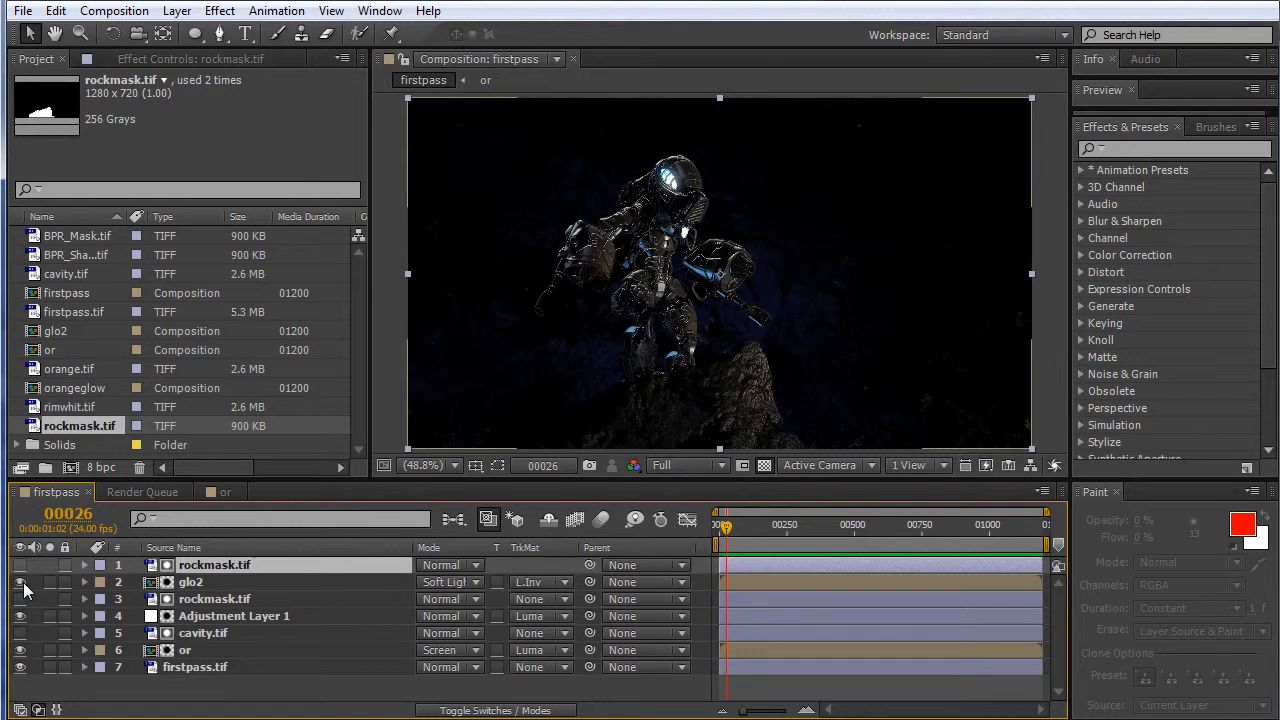
left_click(233, 616)
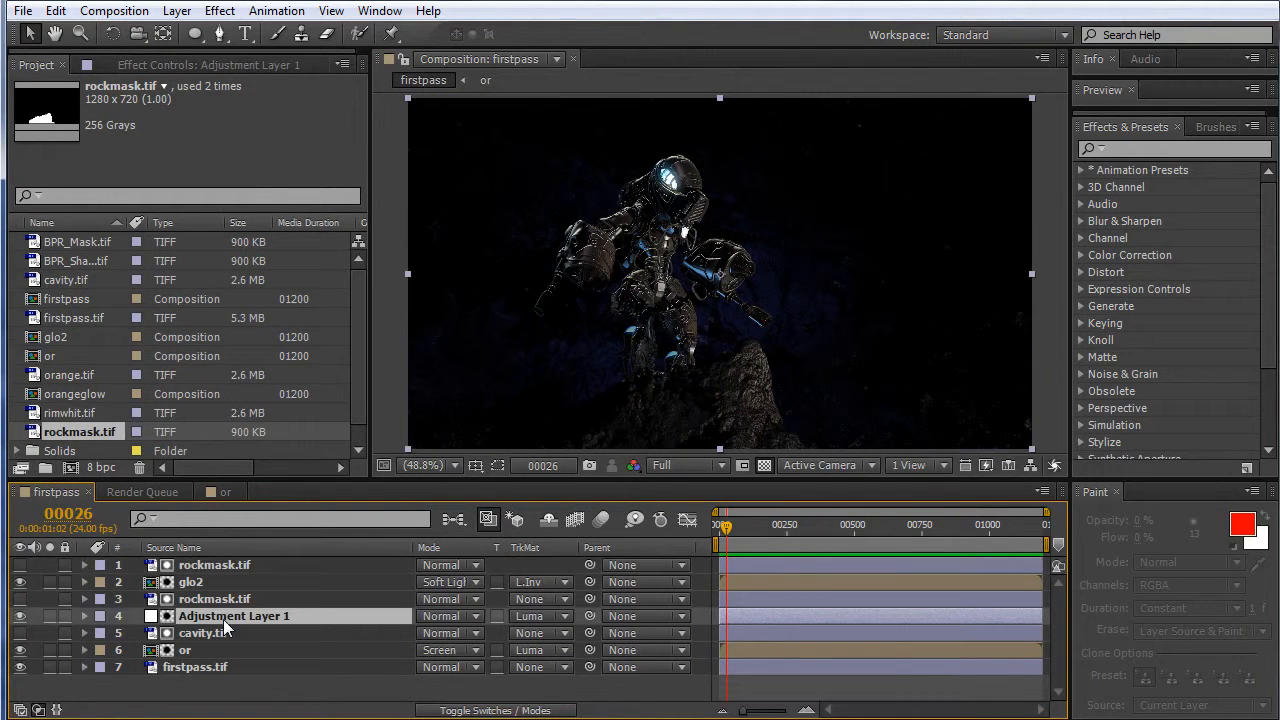
left_click(233, 615)
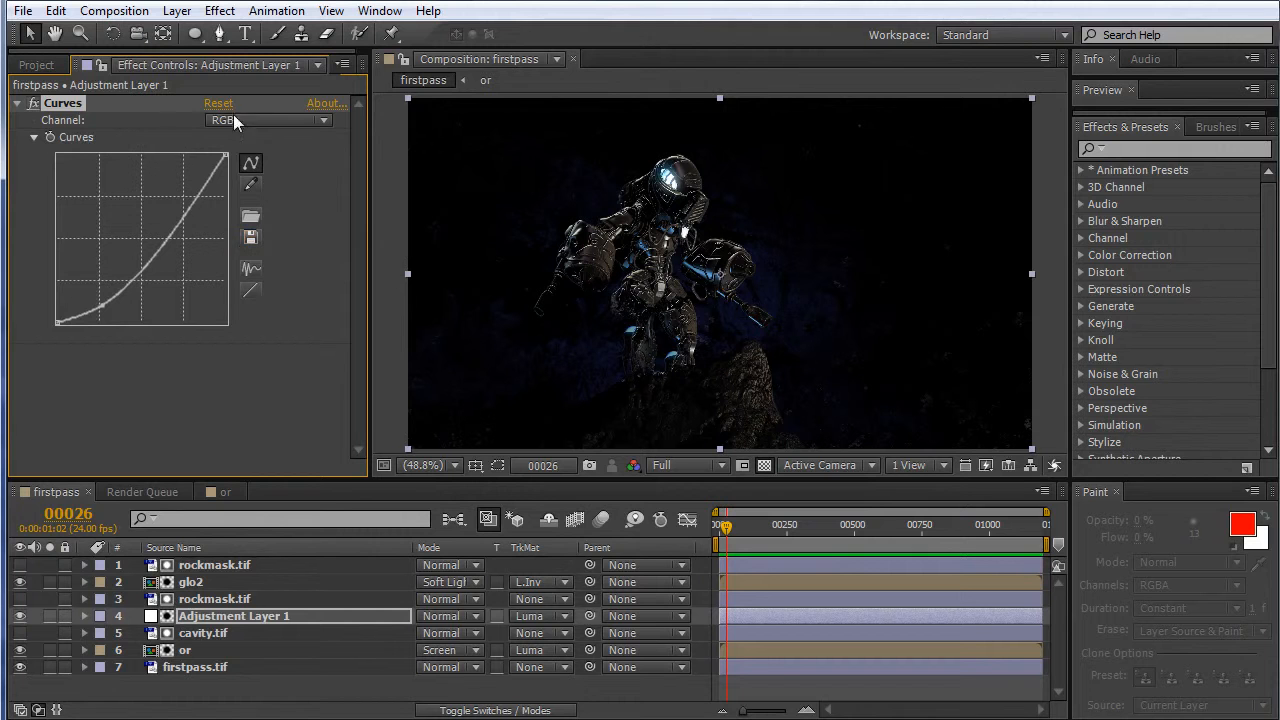
left_click(37, 64)
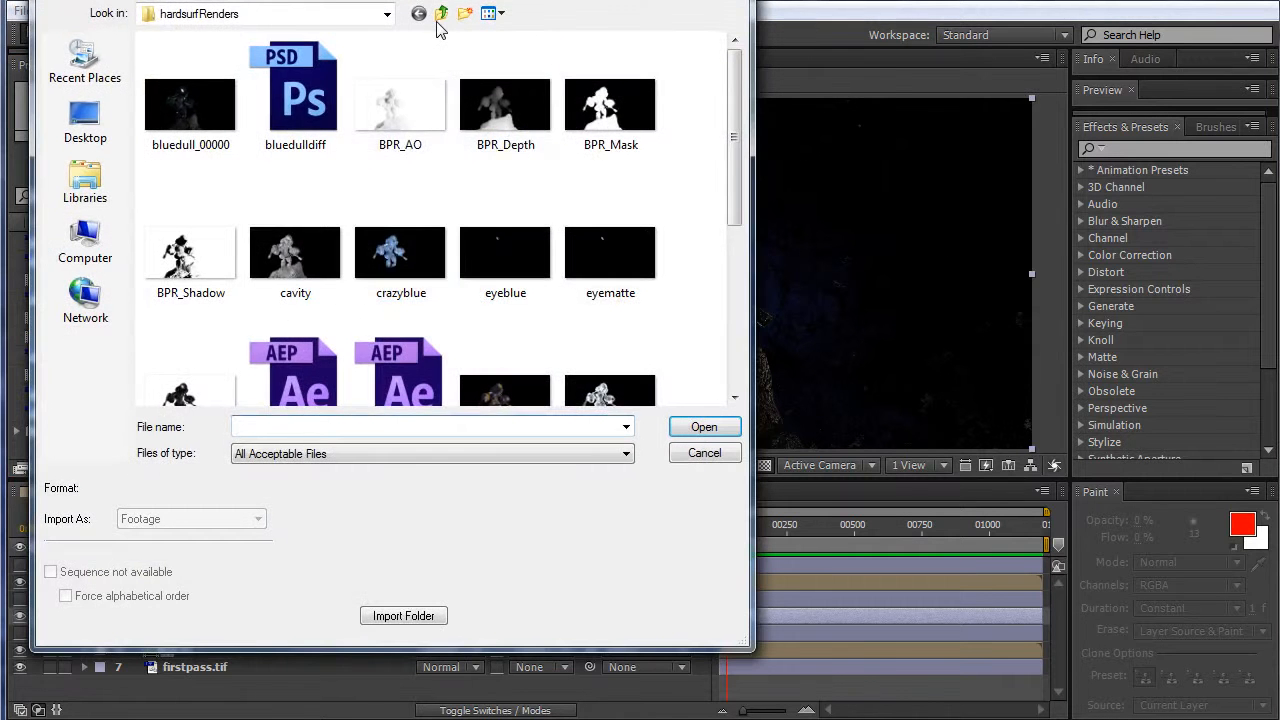
Browse to My Documents > Action Essentials 2 and import a Dust_AtCam_03 clip
left_click(445, 13)
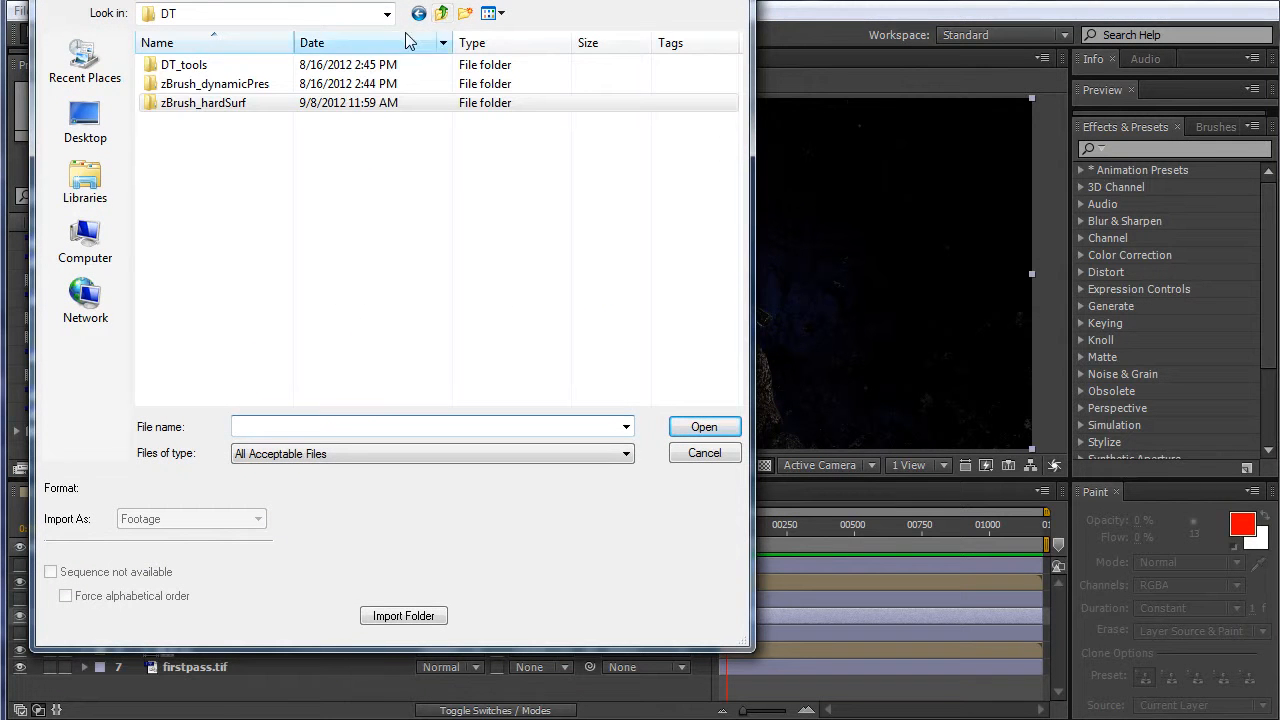
left_click(85, 120)
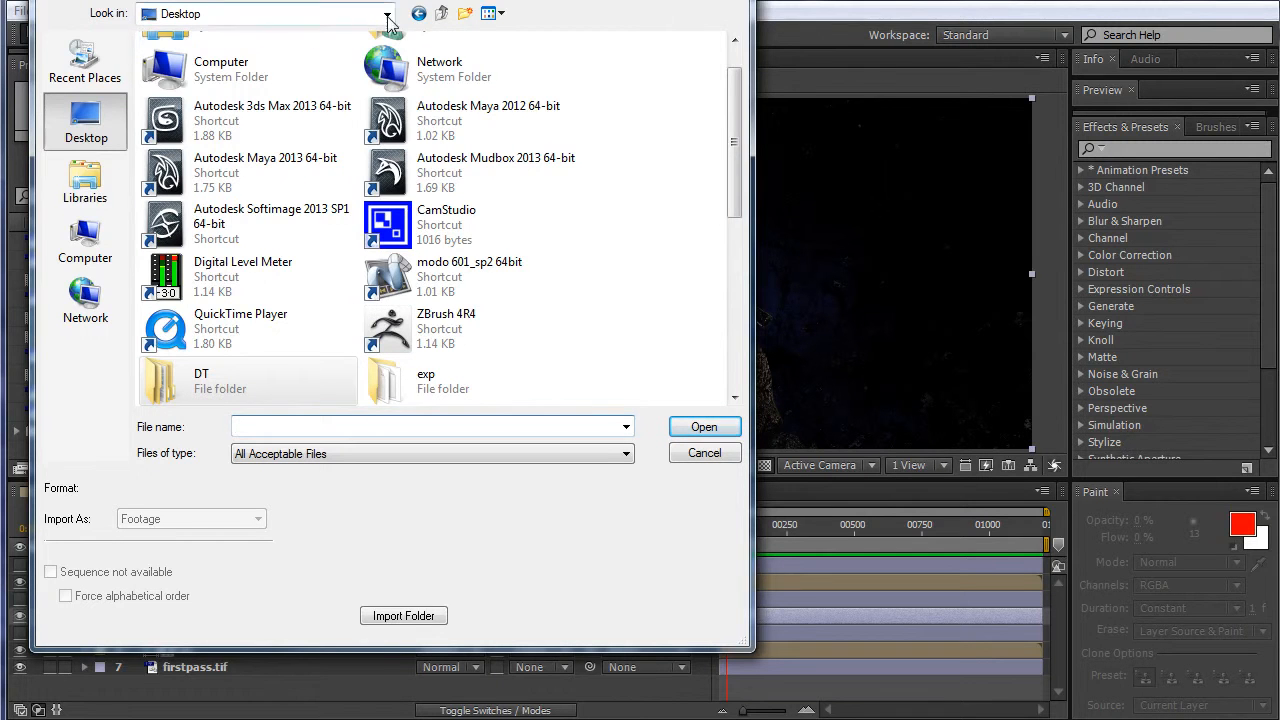
left_click(388, 13)
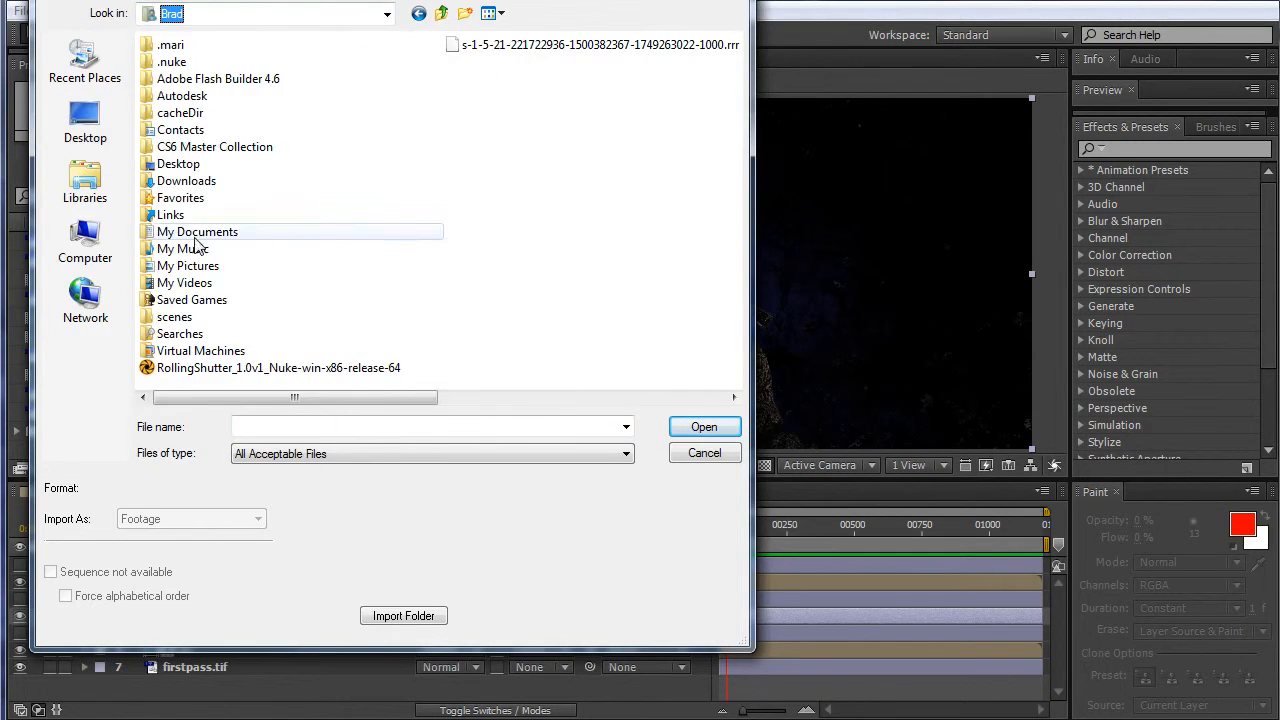
double_click(197, 231)
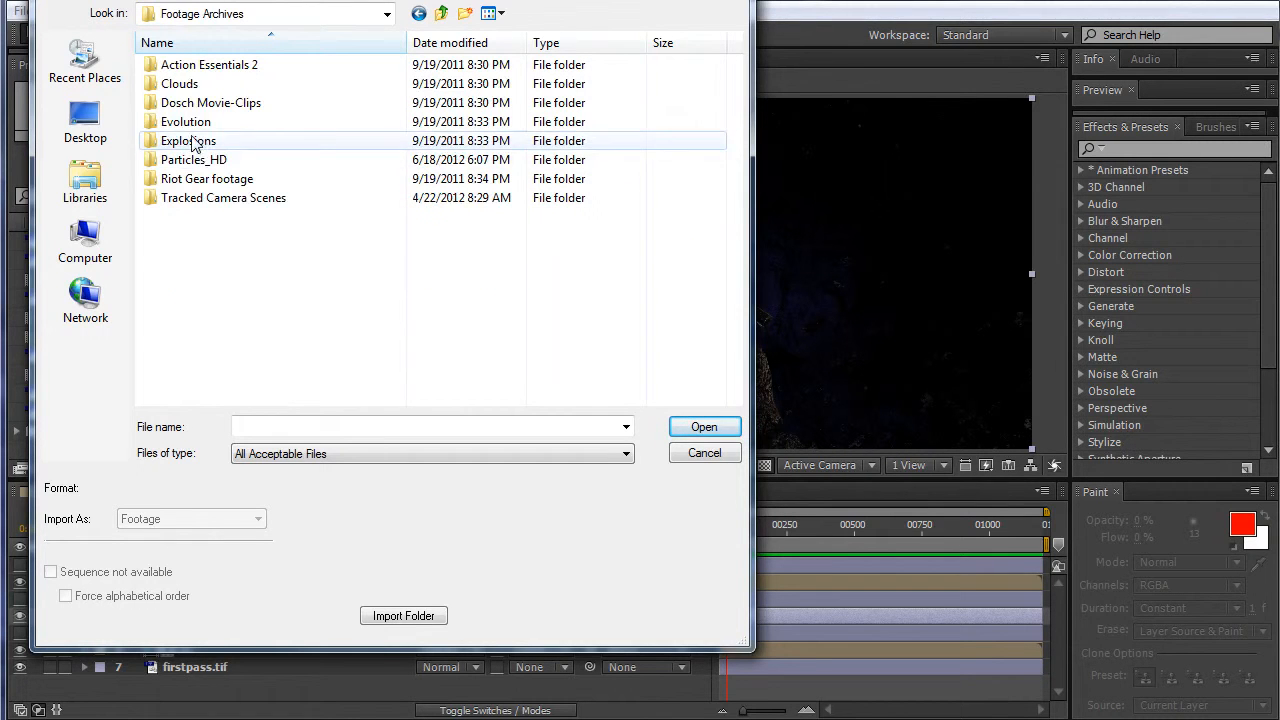
left_click(209, 64)
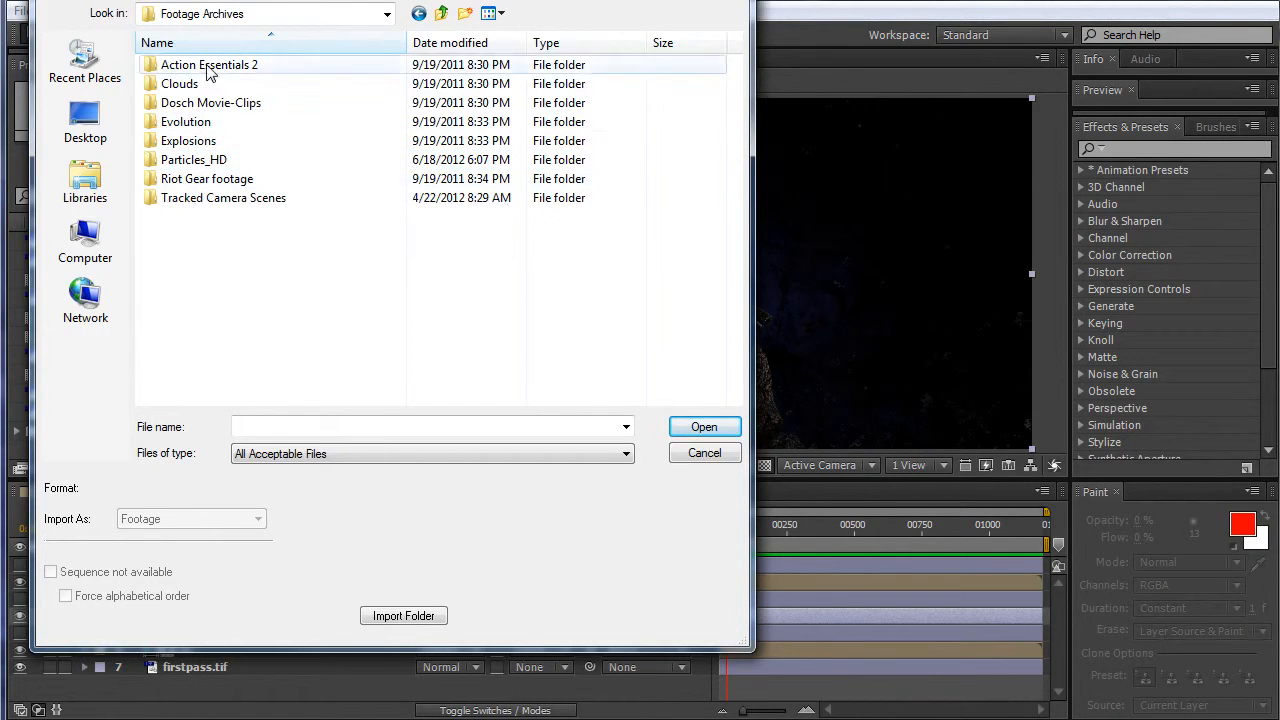
double_click(209, 64)
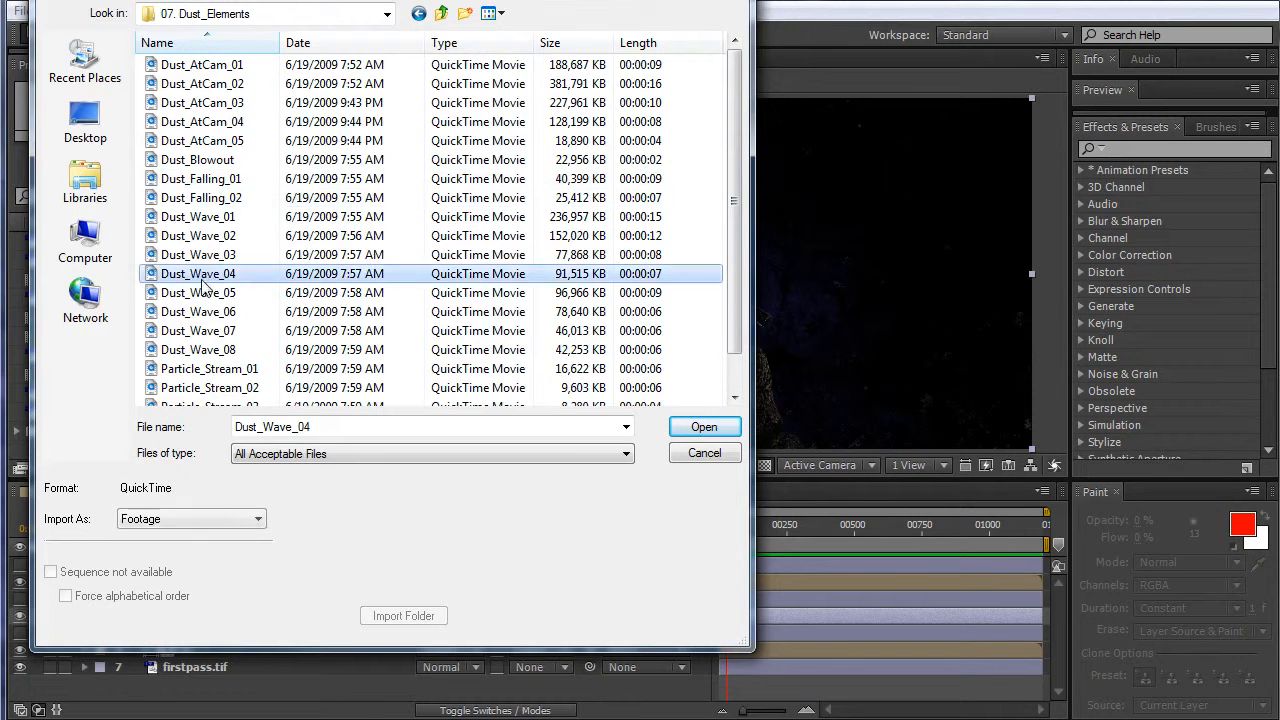
left_click(198, 254)
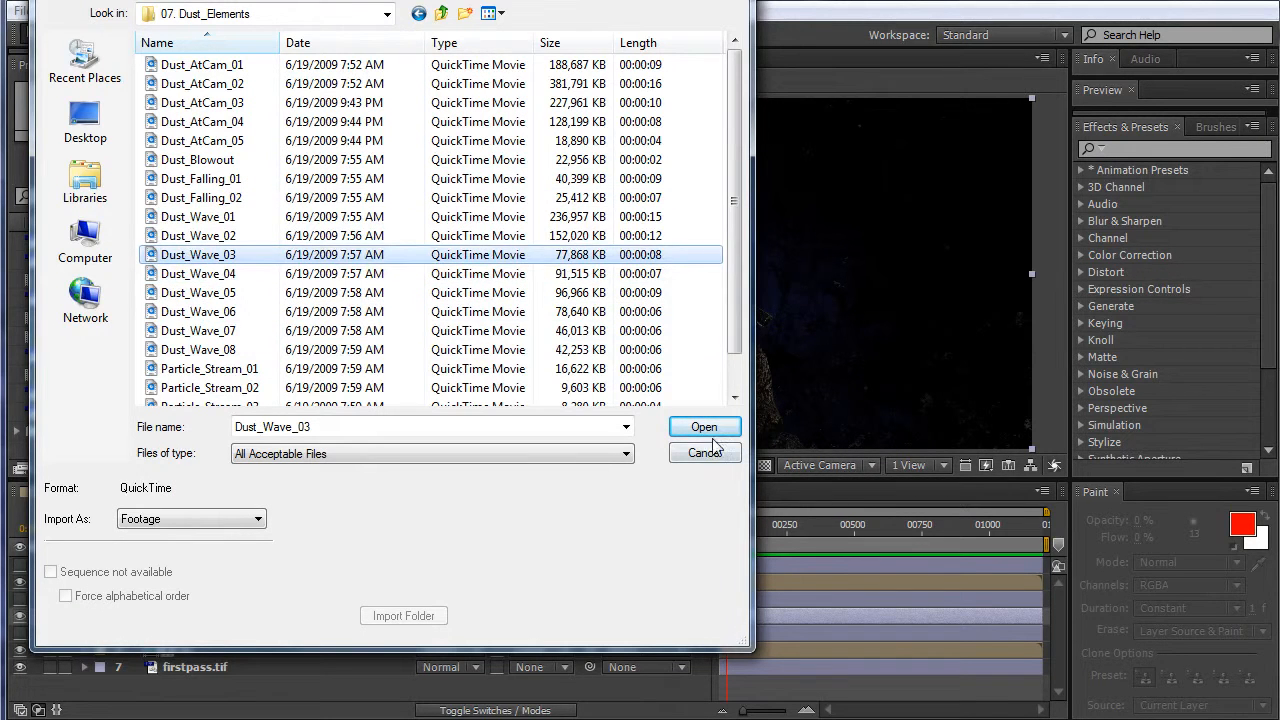
mouse_move(215, 145)
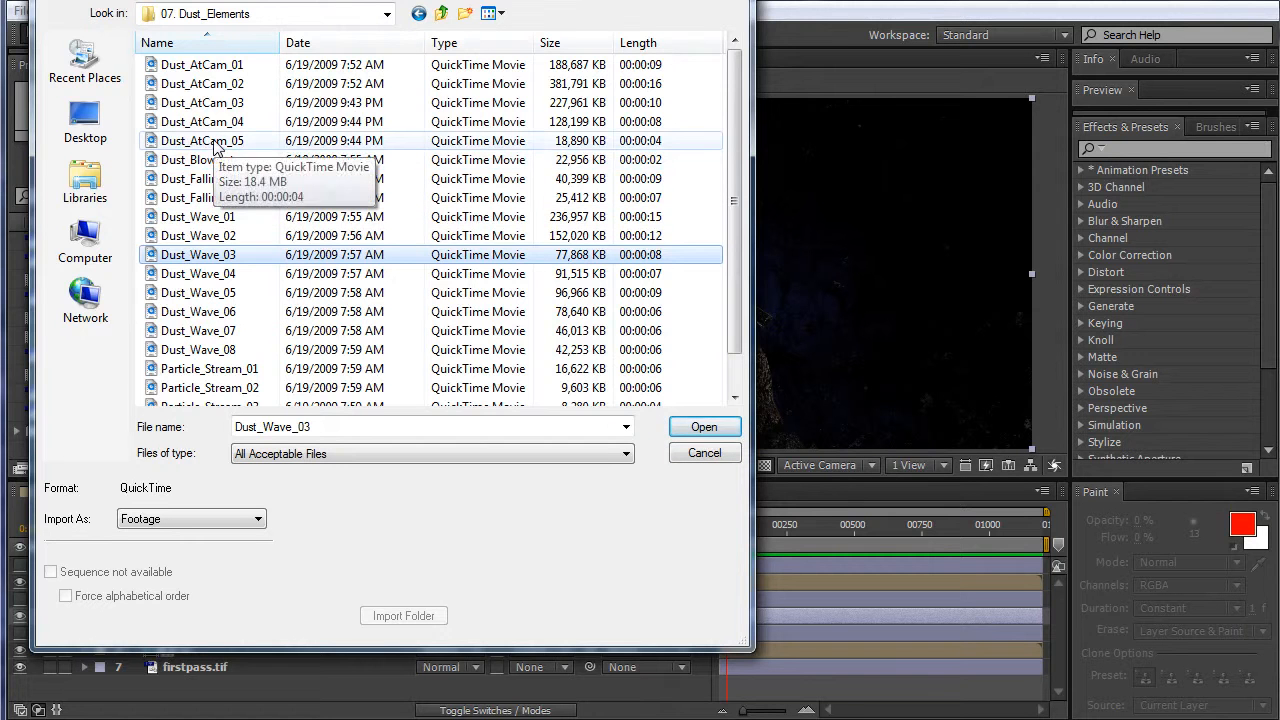
left_click(704, 426)
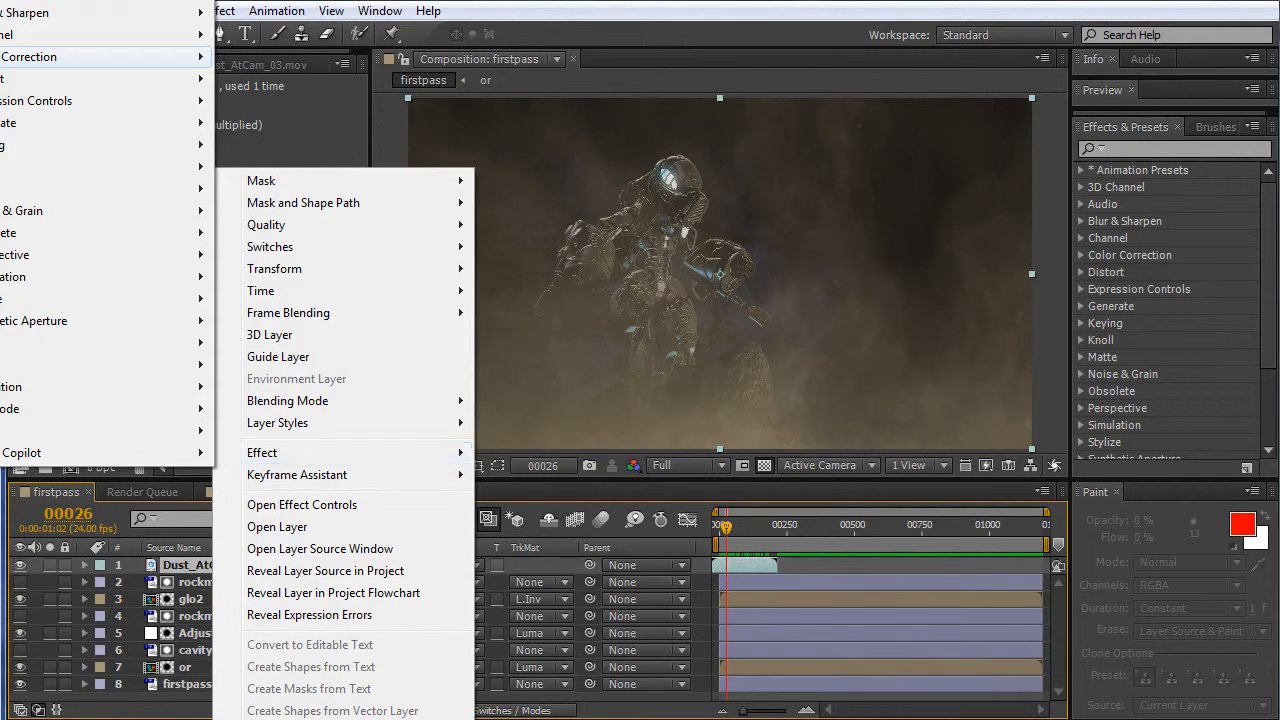
Apply Hue/Saturation to the dust layer with Master Saturation at -100
left_click(302, 504)
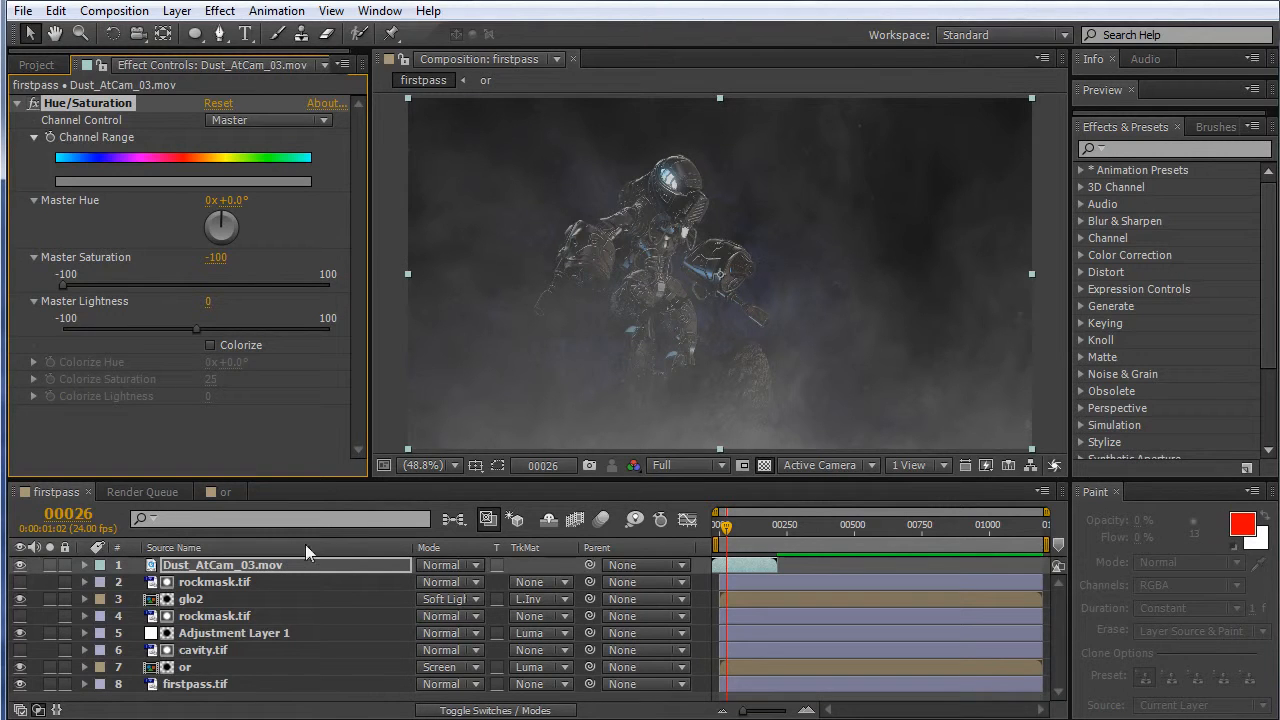
mouse_move(545, 413)
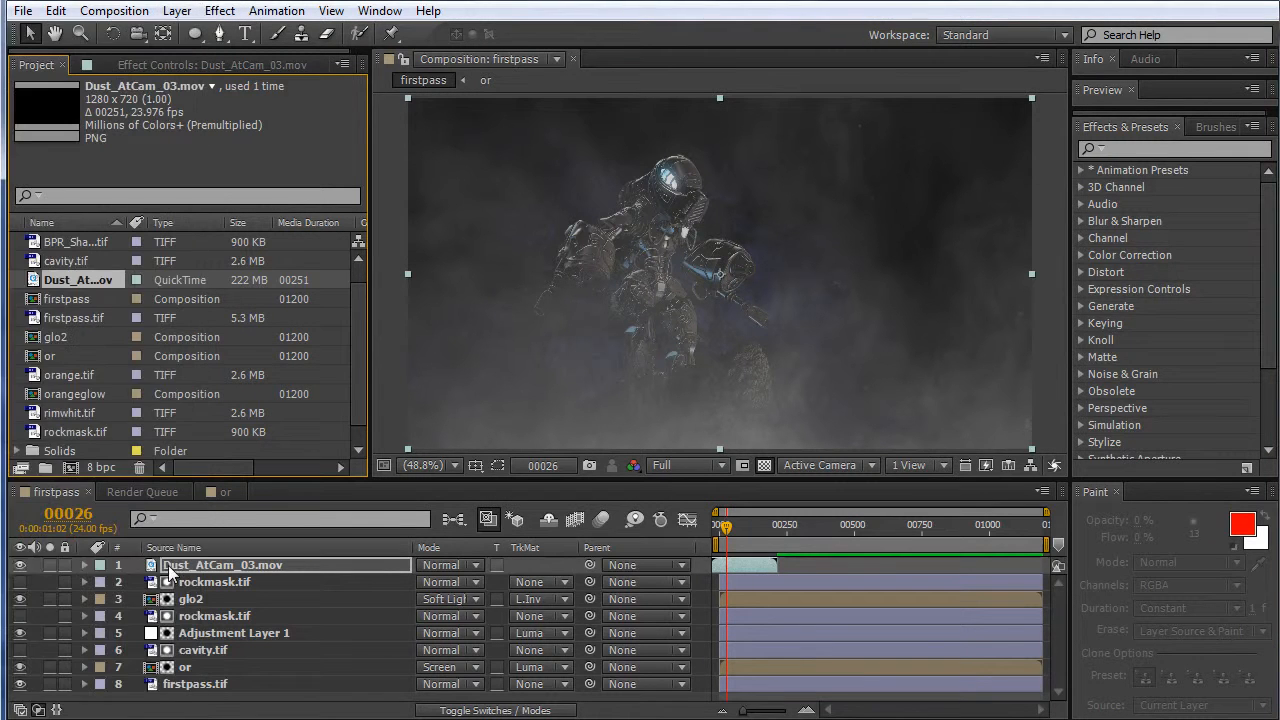
Create a new solid in a pale grey-blue colour
left_click(176, 11)
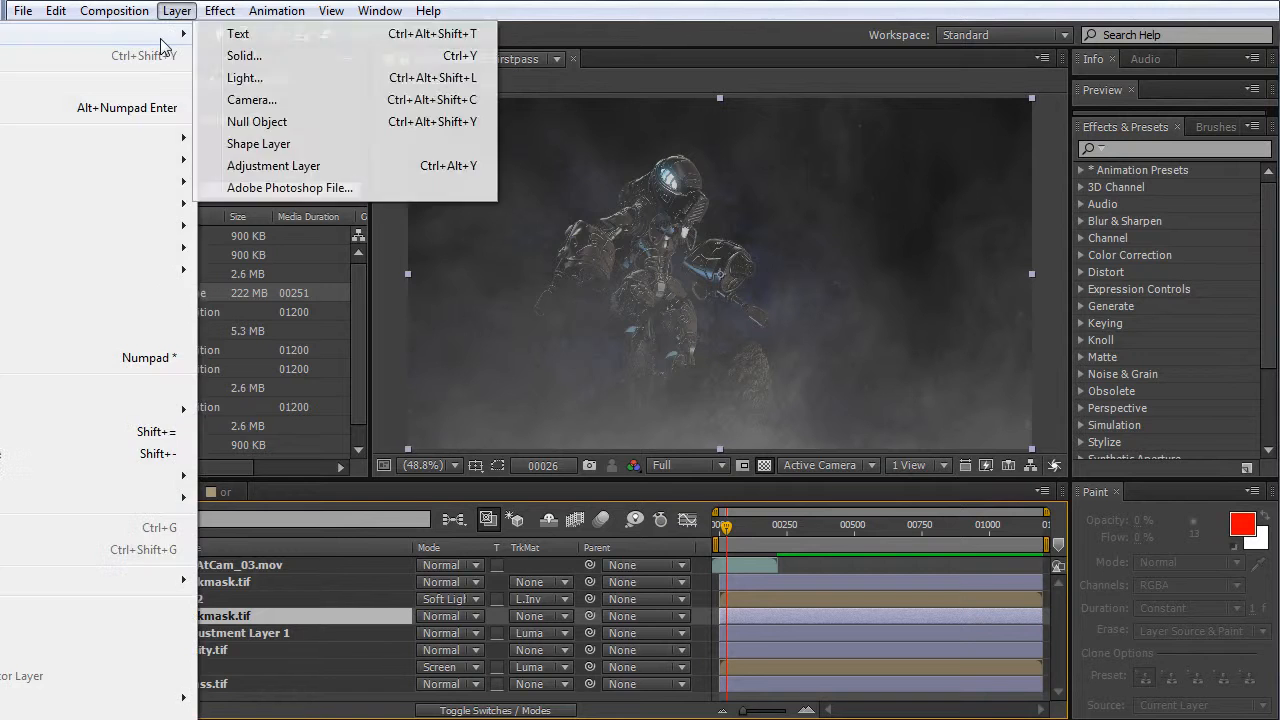
left_click(243, 55)
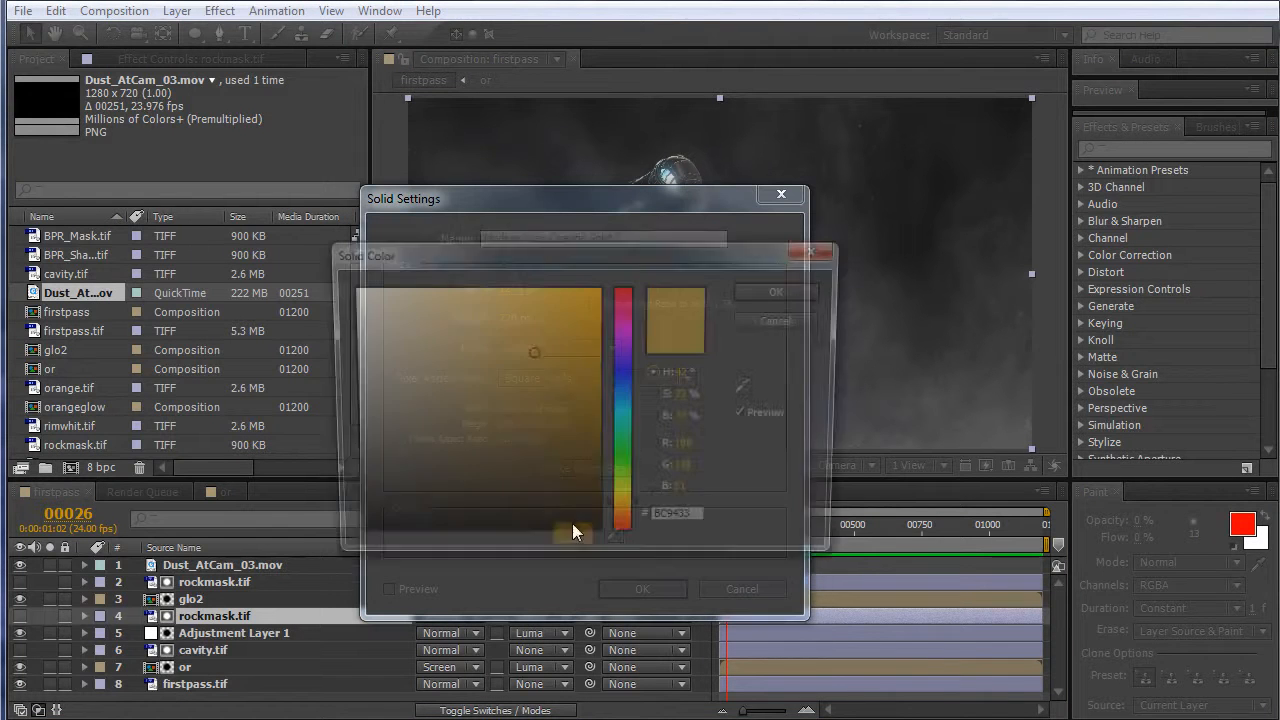
left_click(382, 413)
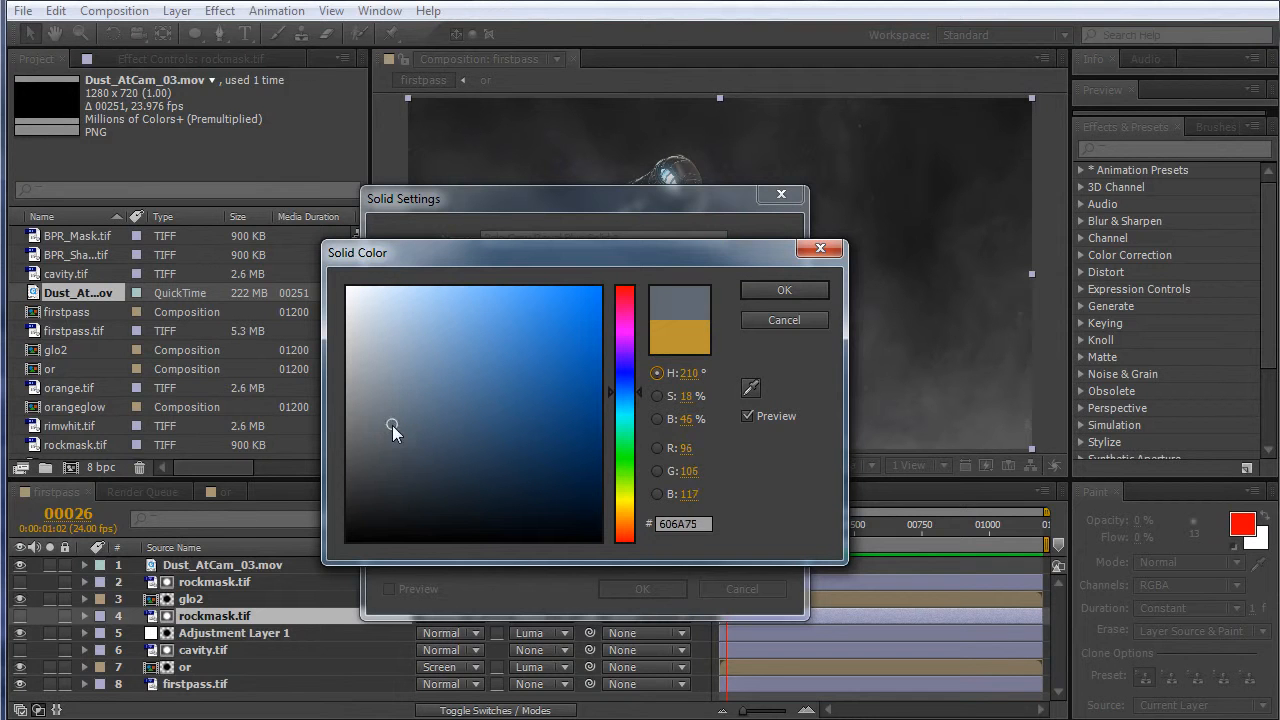
left_click(370, 442)
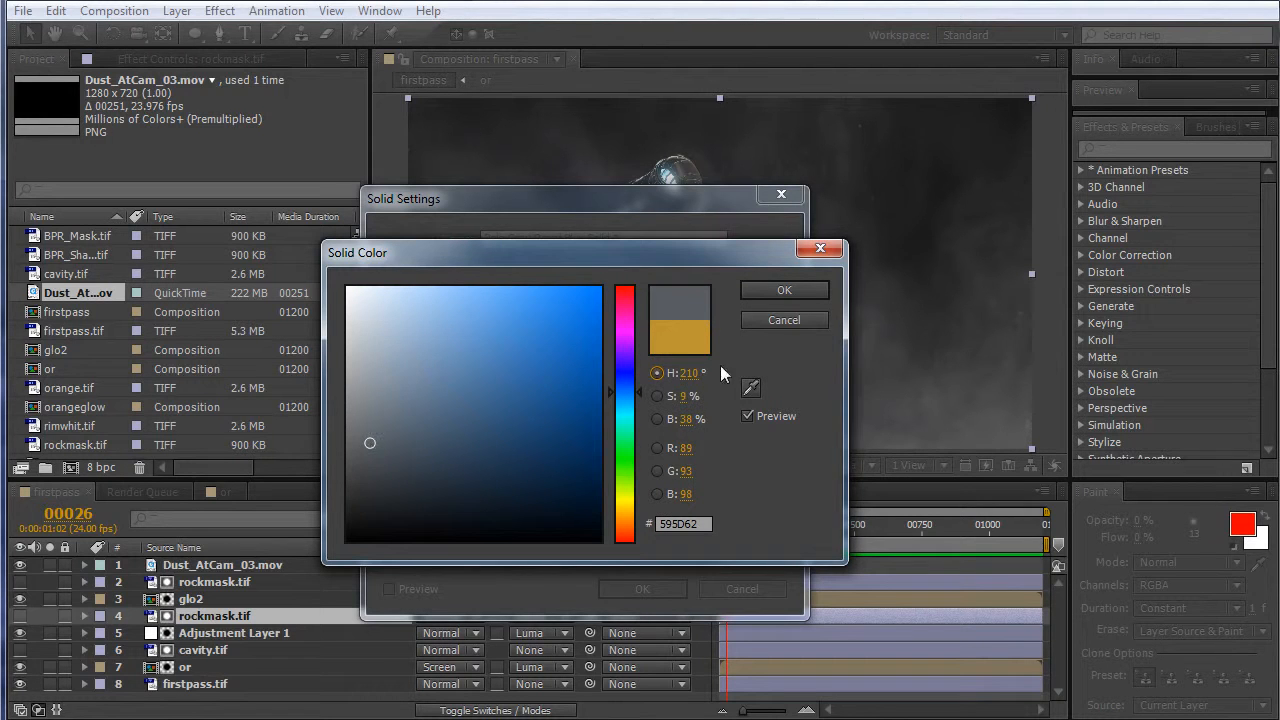
left_click(370, 398)
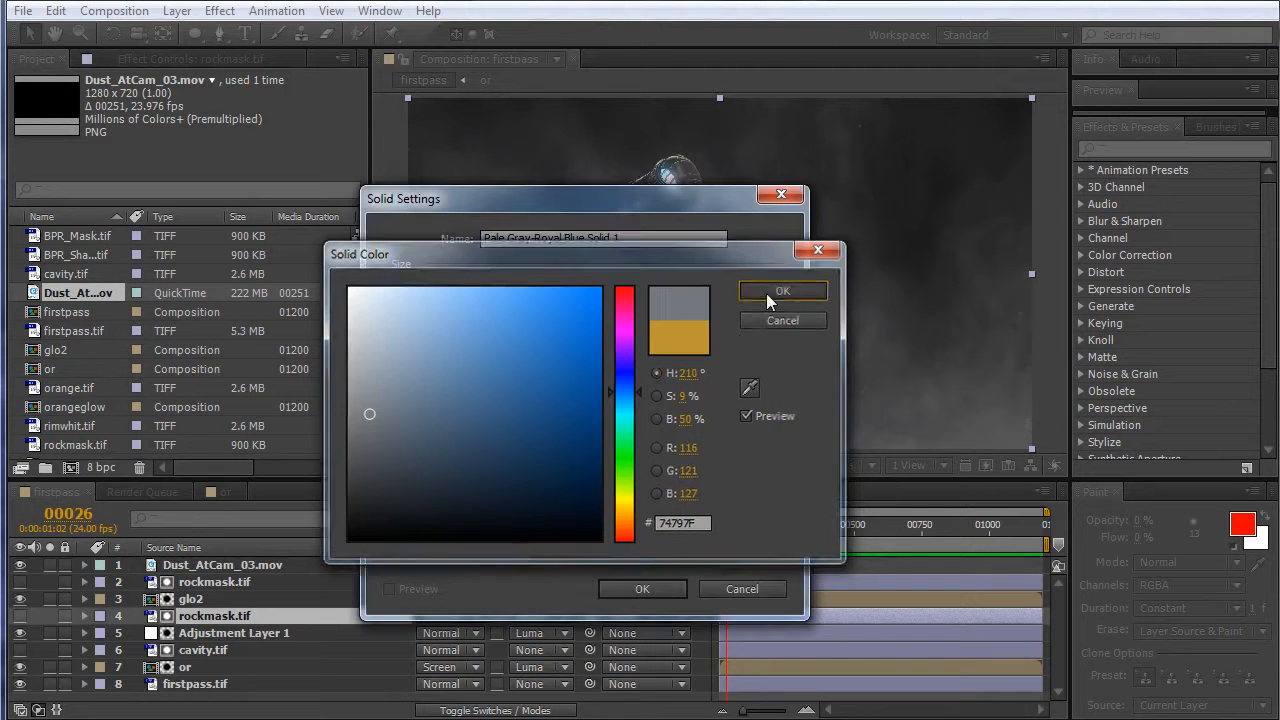
left_click(783, 291)
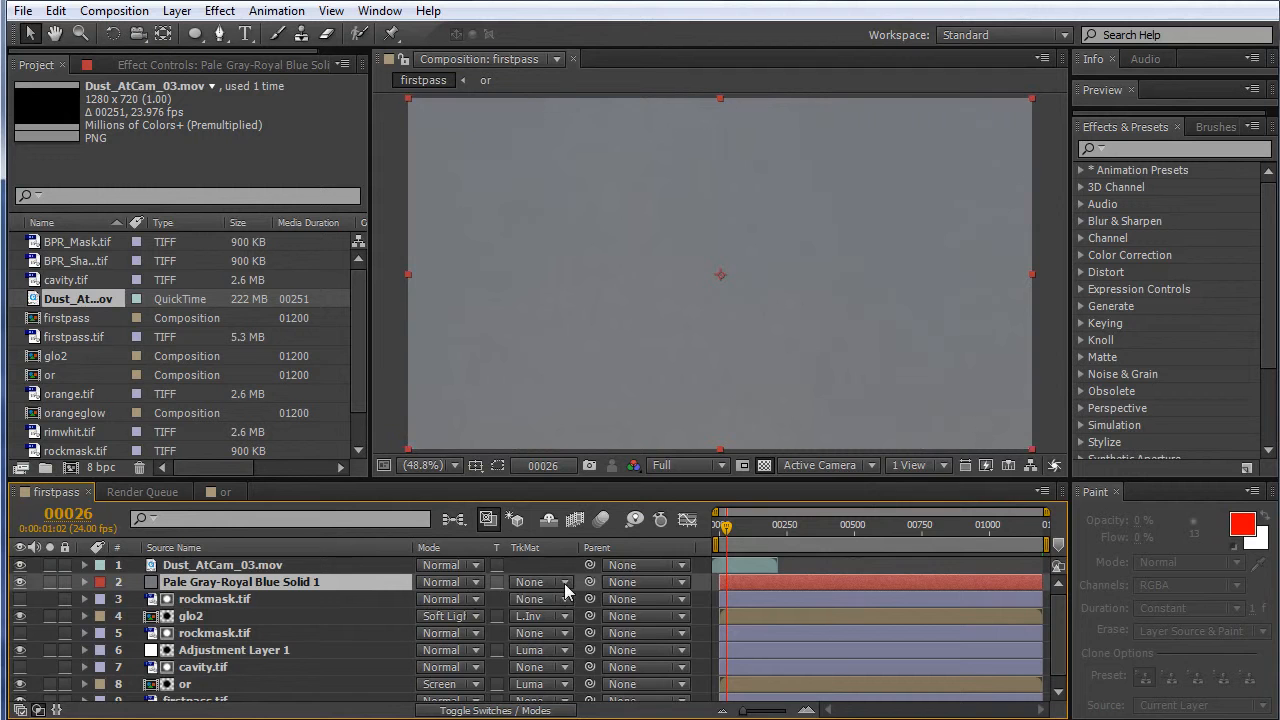
Luma-matte the solid with the dust, recolour it #485D72, and select both layers
left_click(540, 581)
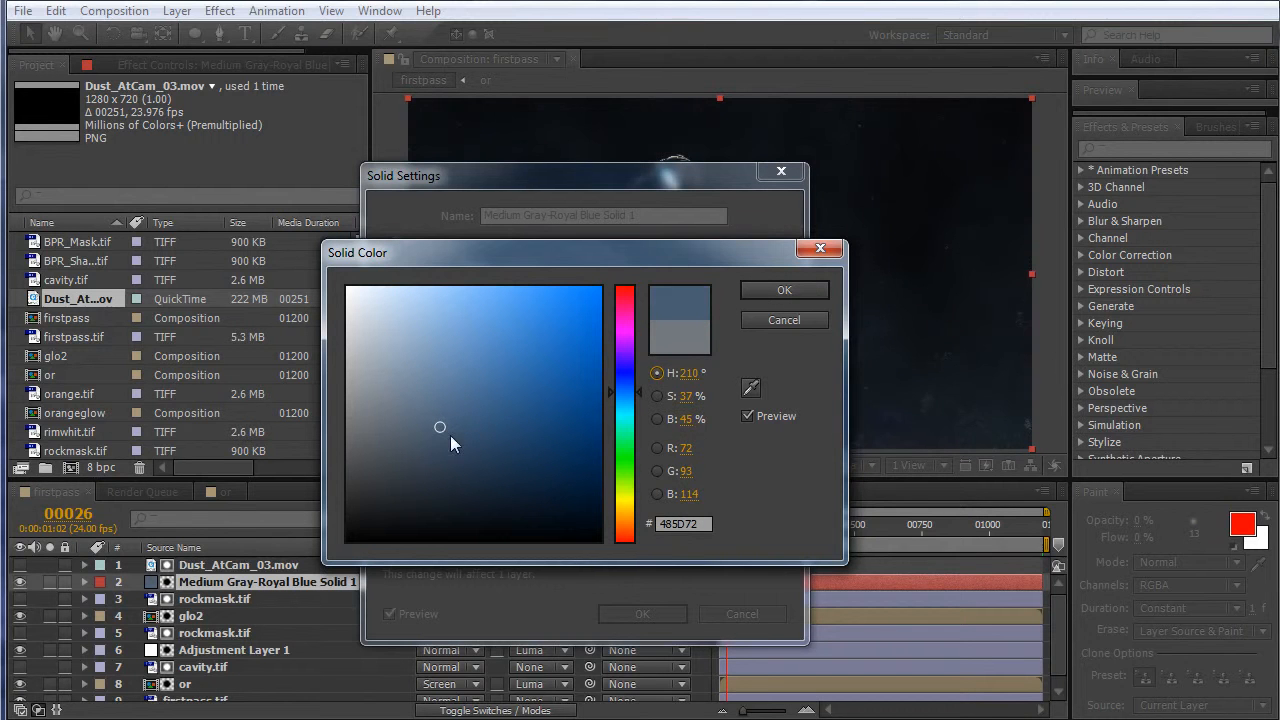
left_click(784, 290)
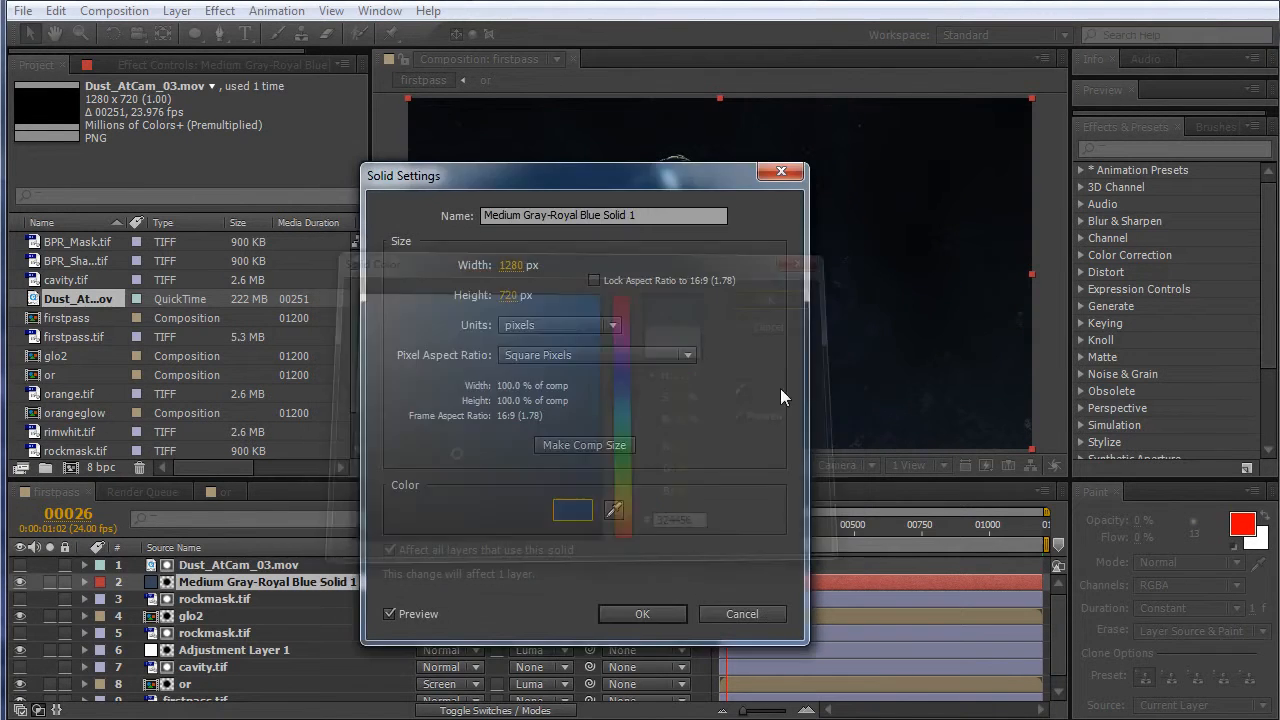
left_click(642, 613)
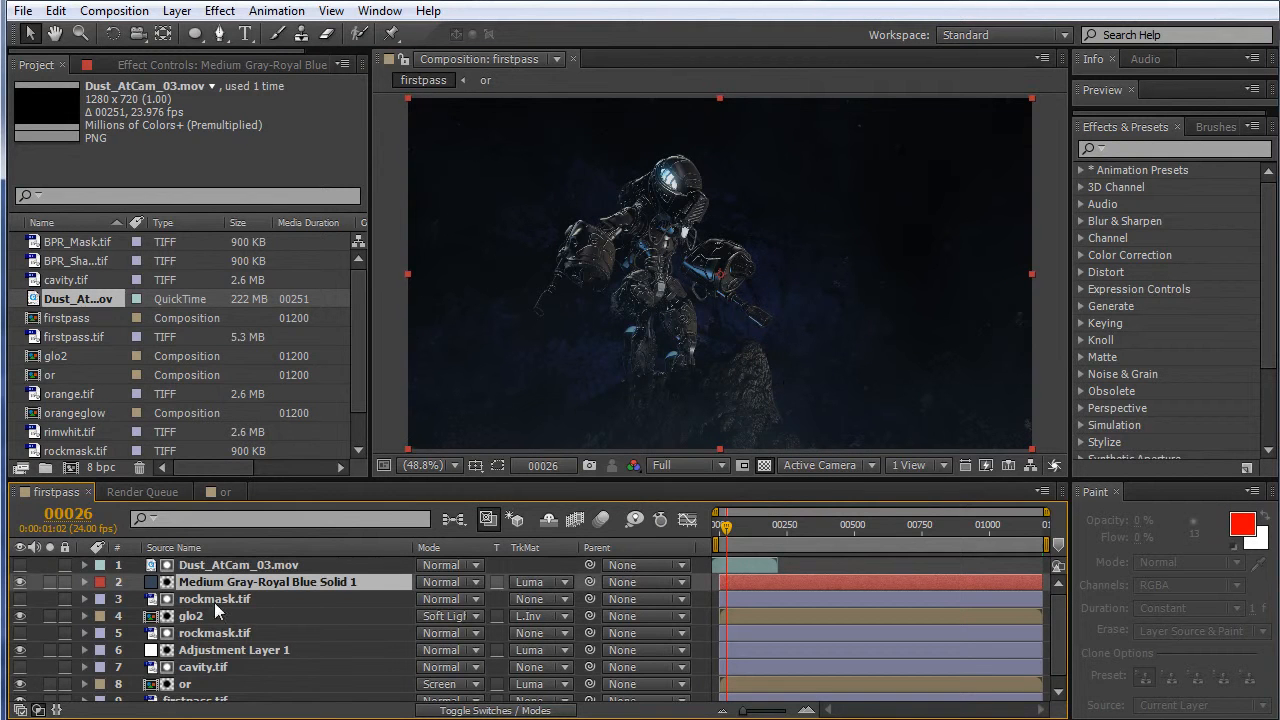
left_click(238, 565)
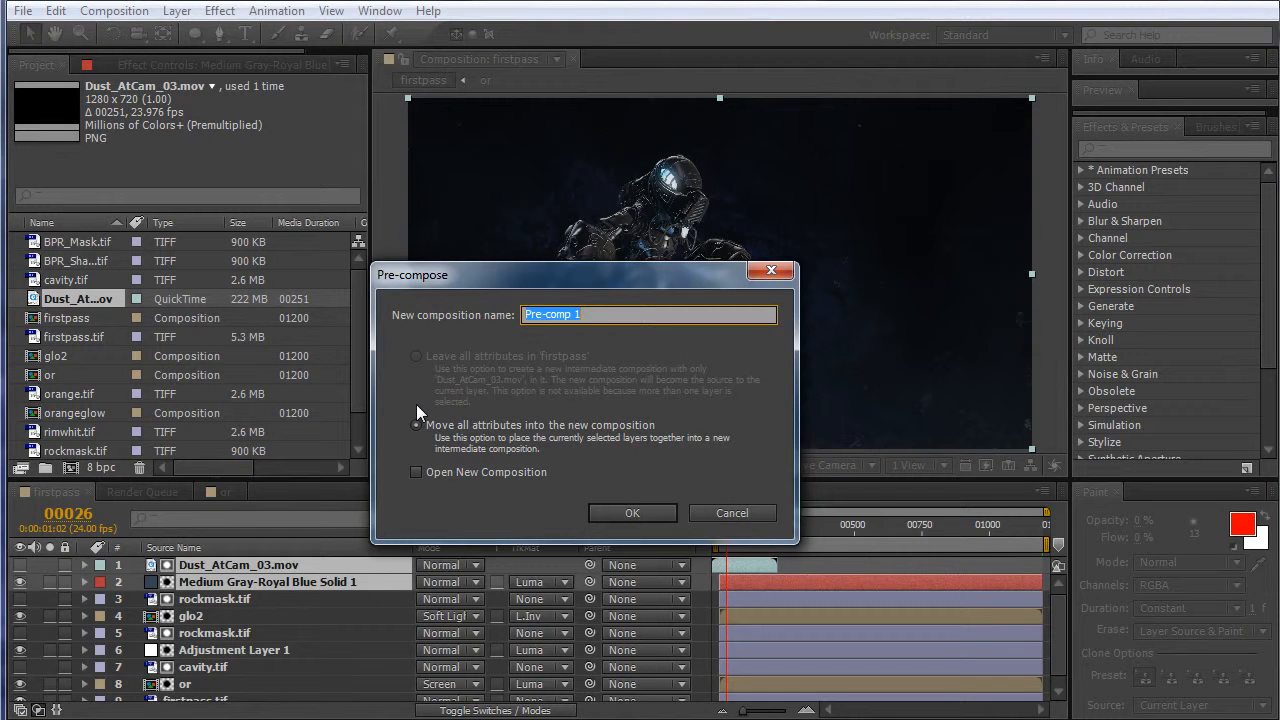
Nest the dust footage and its blue matte solid into a precomp named smoke2
left_click(631, 512)
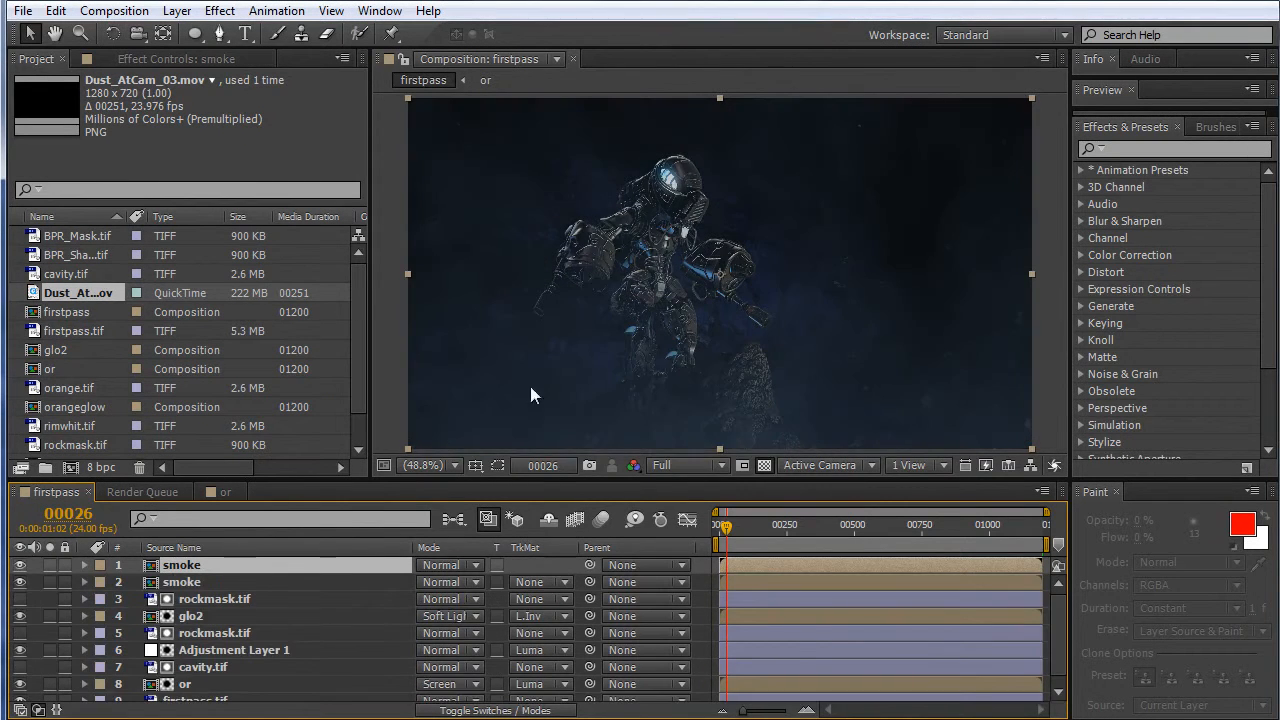
left_click(181, 582)
type("s")
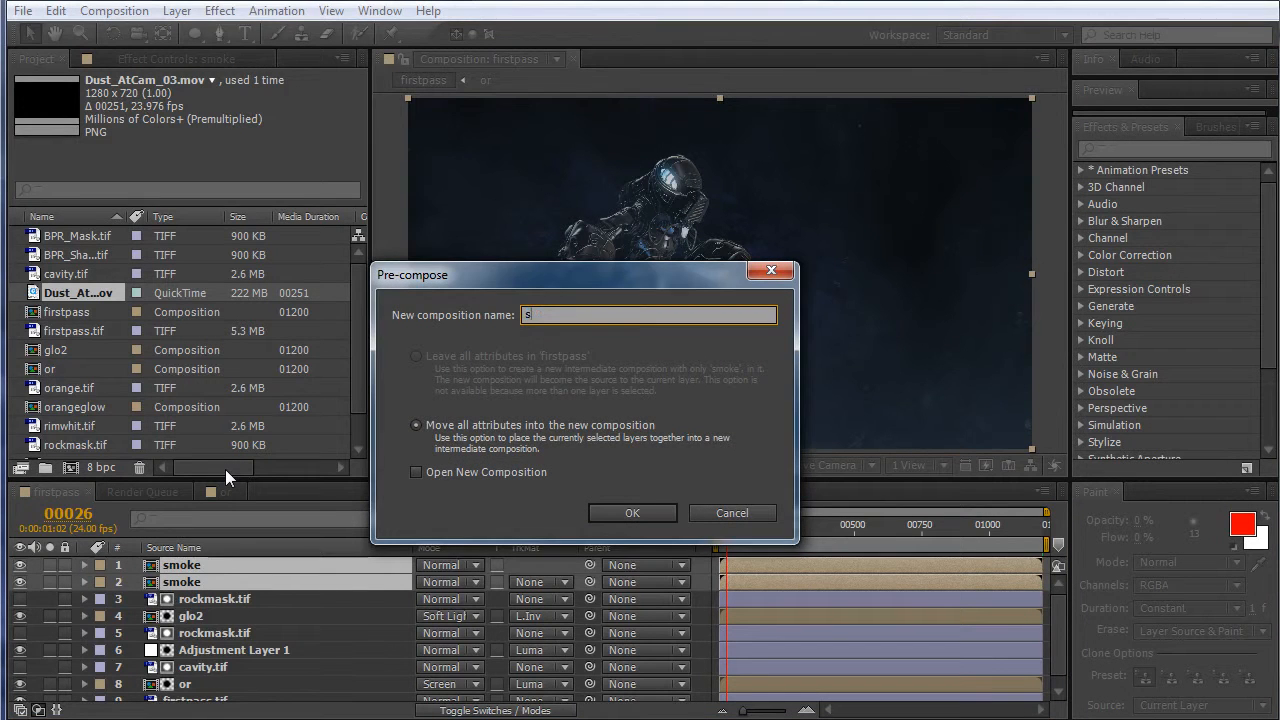
left_click(632, 512)
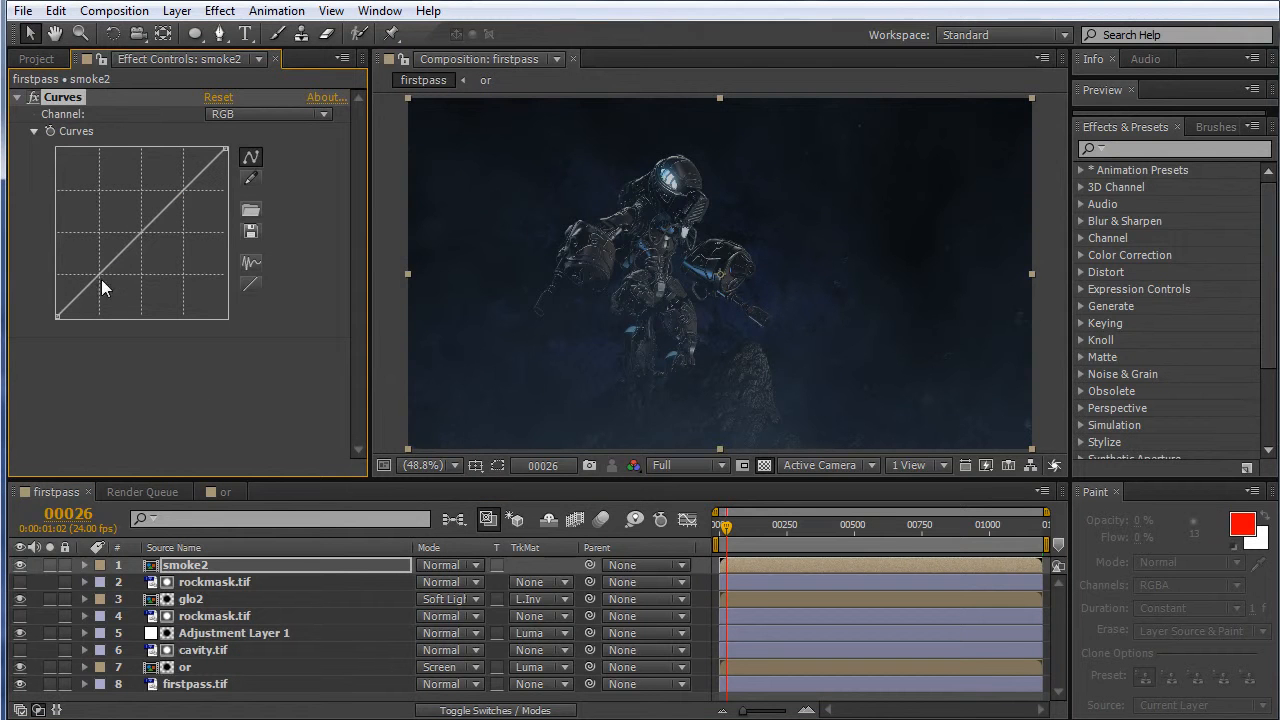
Bend smoke2's RGB Curves into an S-shape for darker shadows and more contrast
left_click_drag(107, 289, 203, 190)
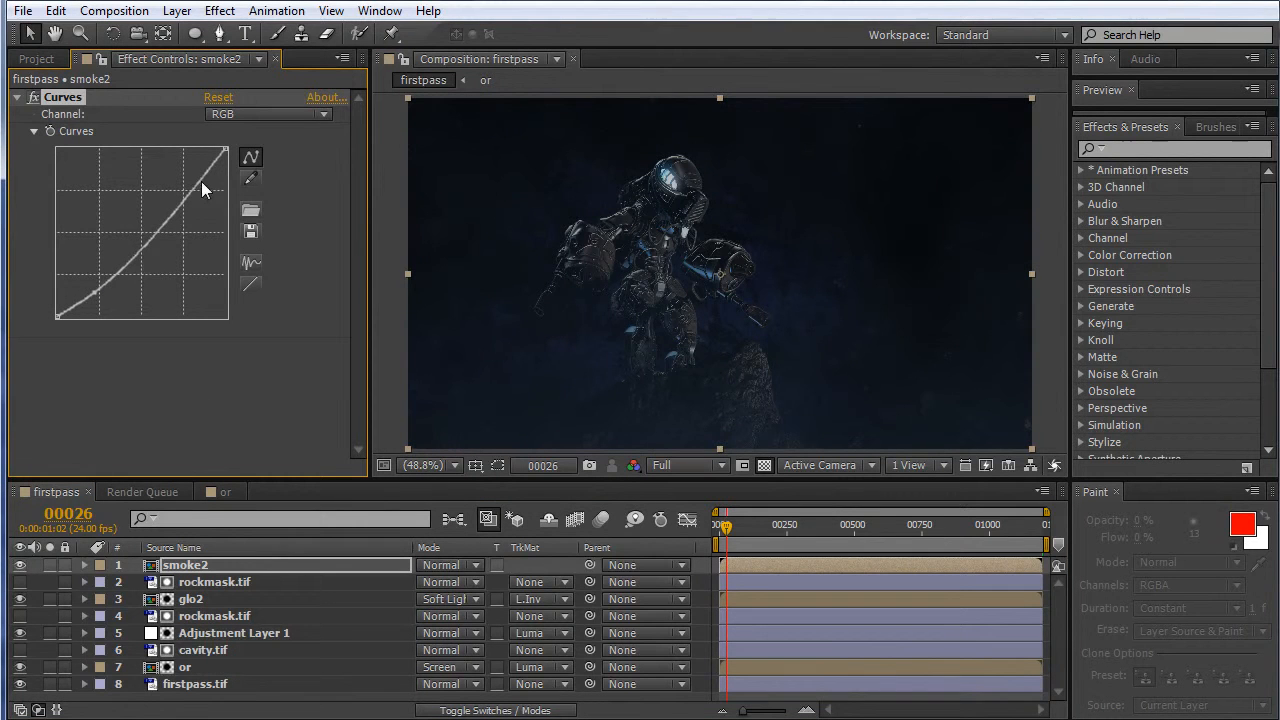
left_click_drag(203, 190, 92, 307)
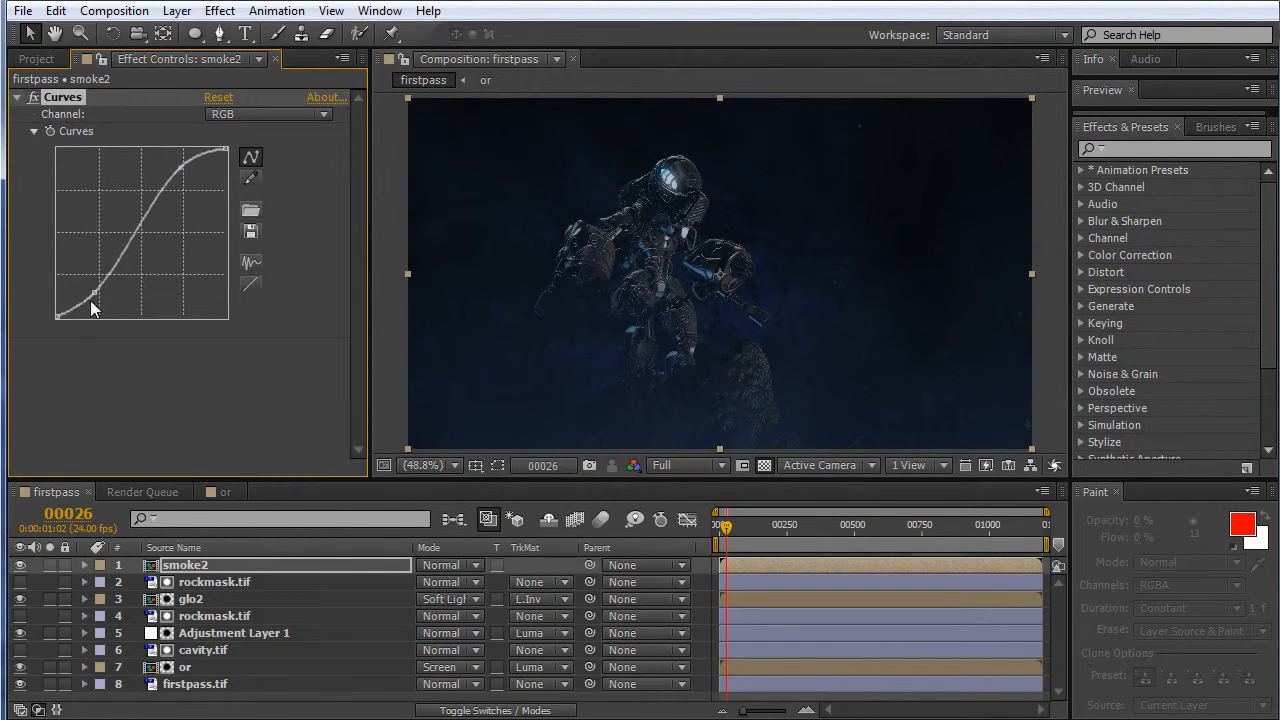
left_click_drag(95, 308, 100, 293)
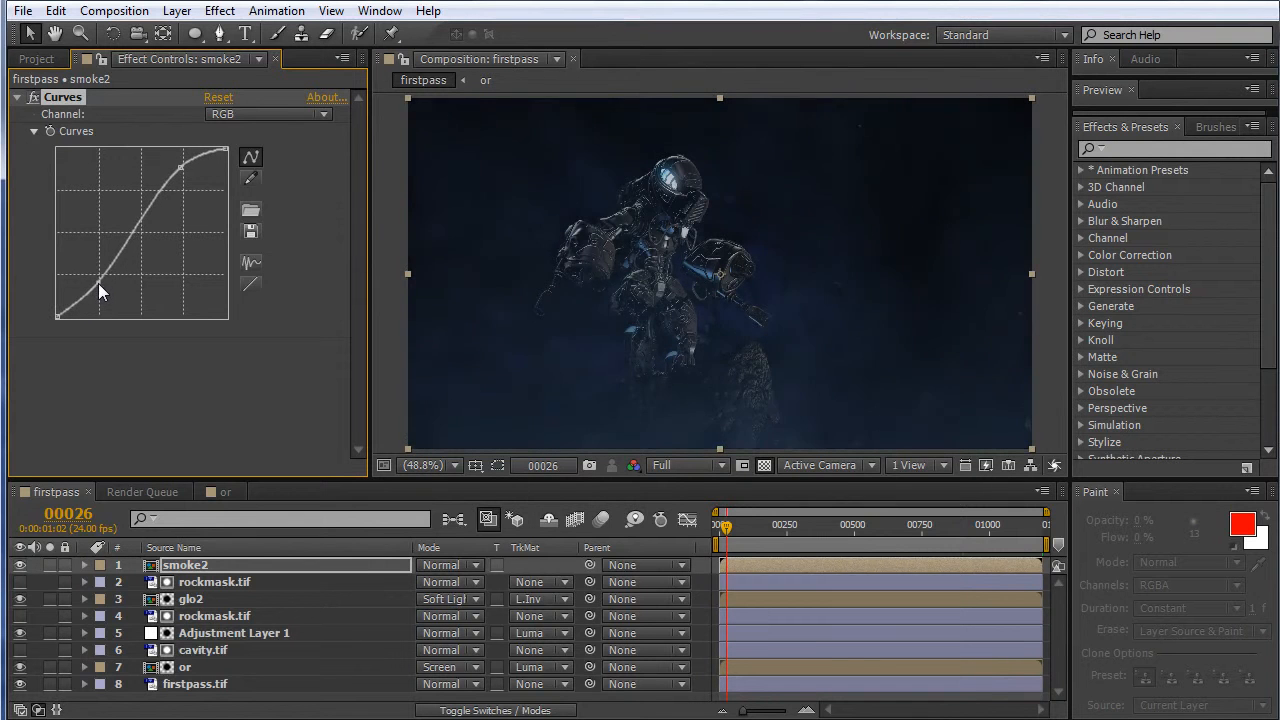
left_click_drag(100, 290, 90, 280)
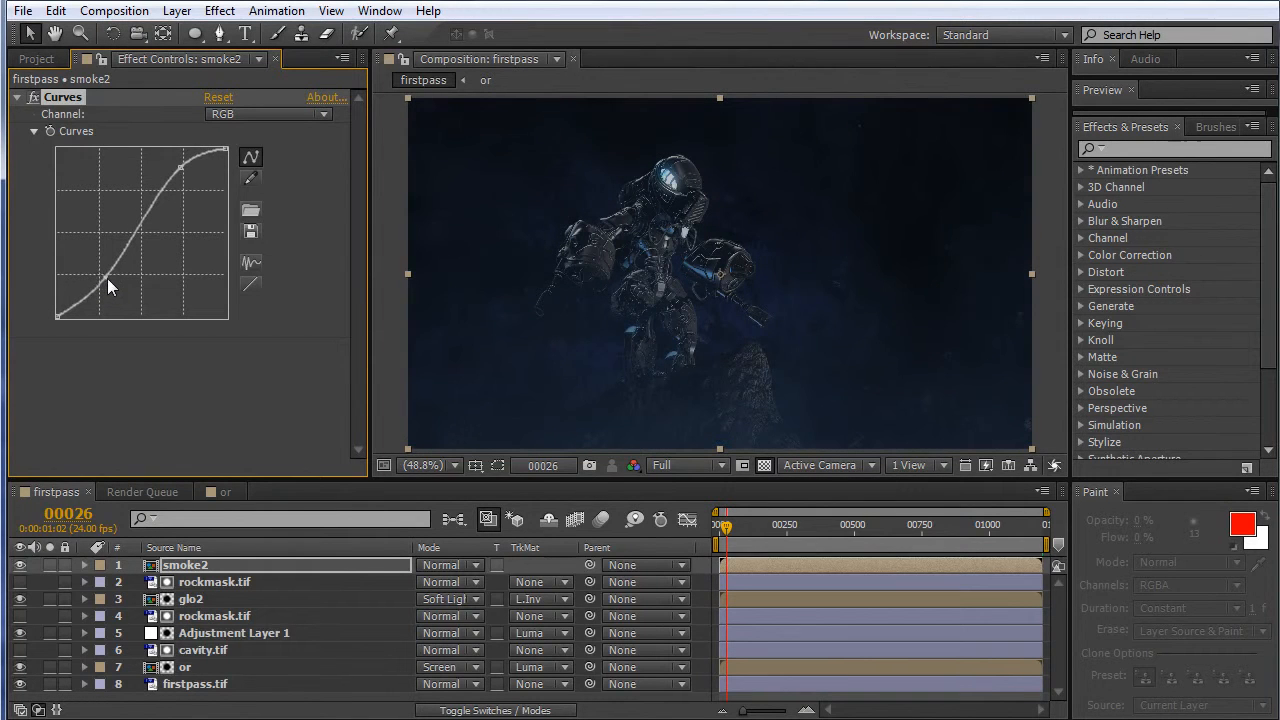
left_click_drag(110, 287, 107, 295)
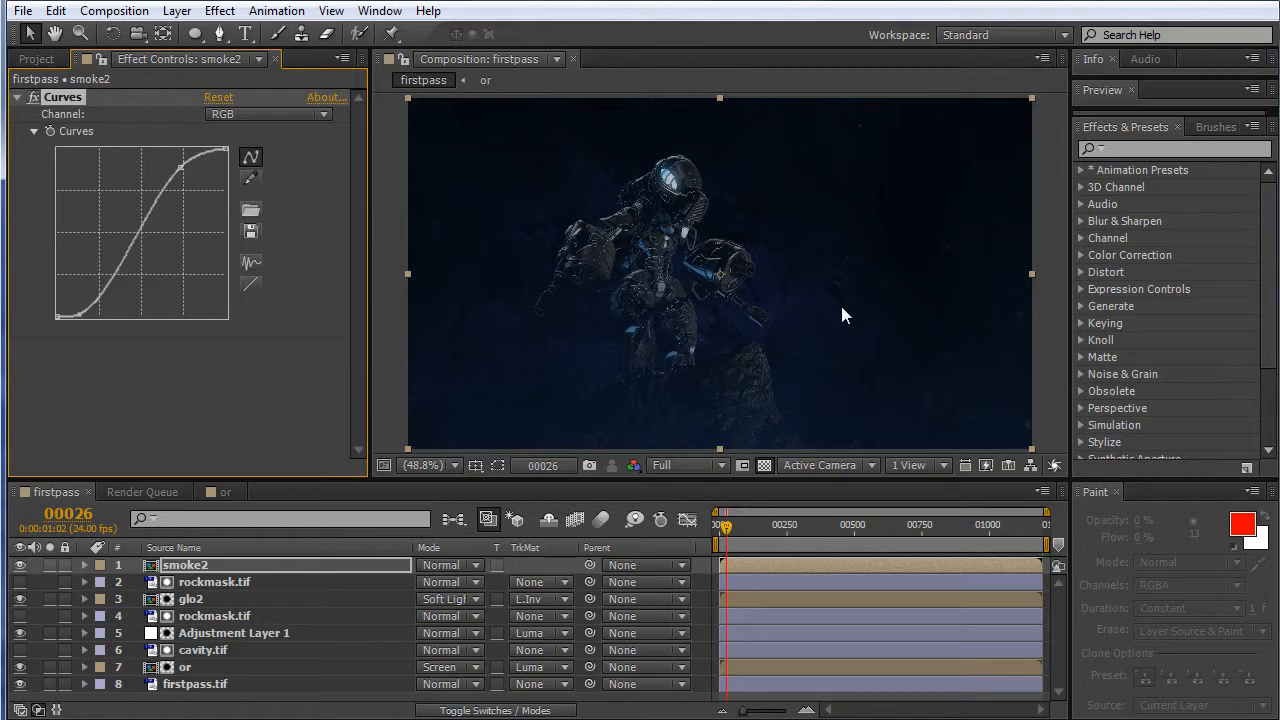
mouse_move(753, 215)
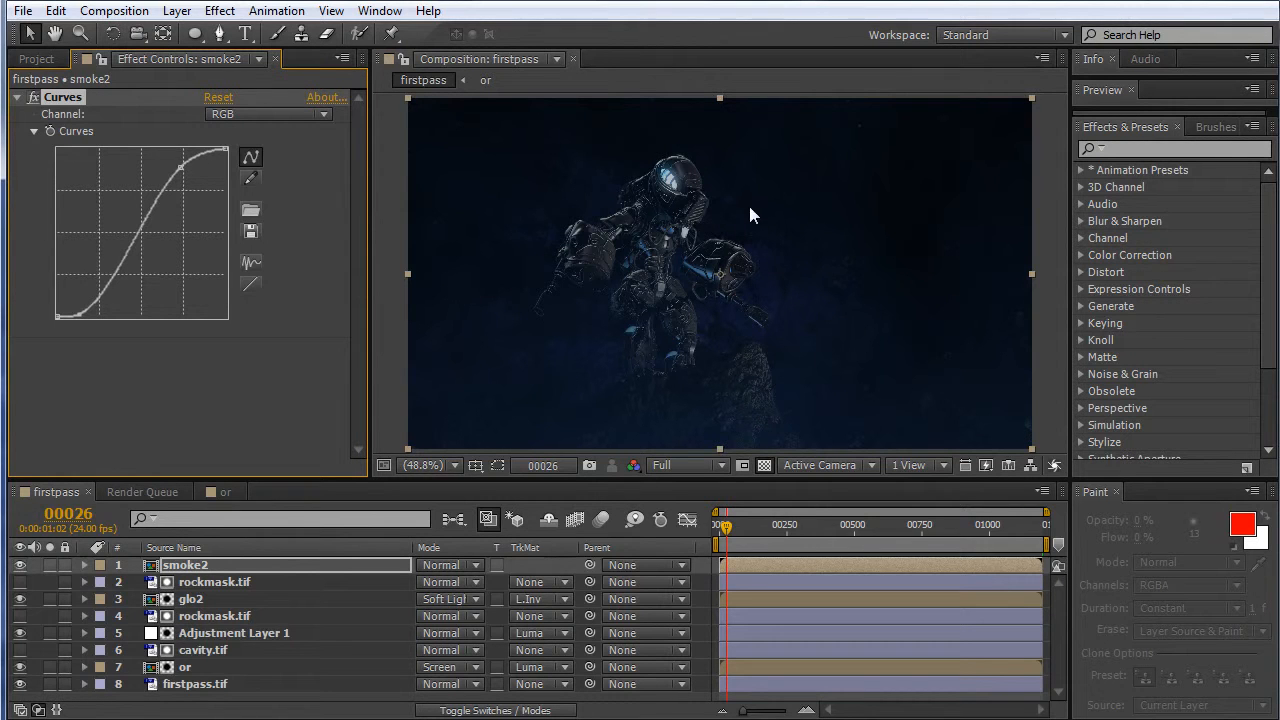
mouse_move(700, 240)
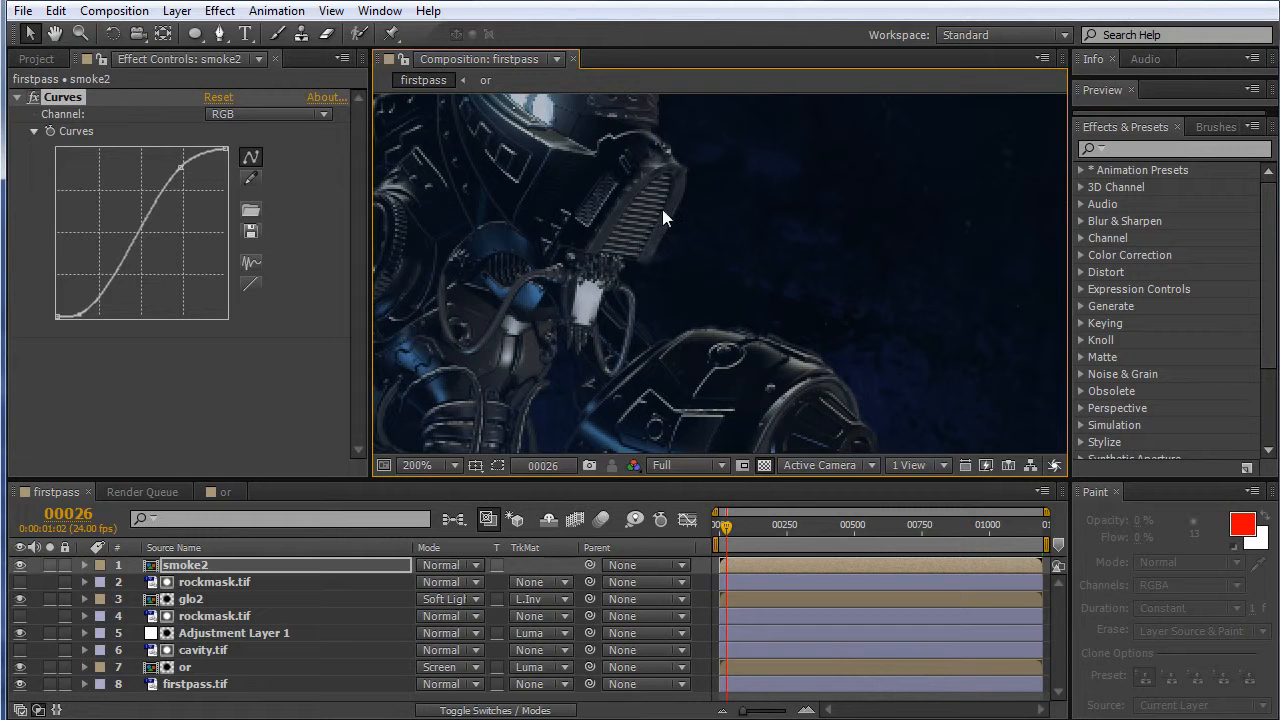
mouse_move(678, 241)
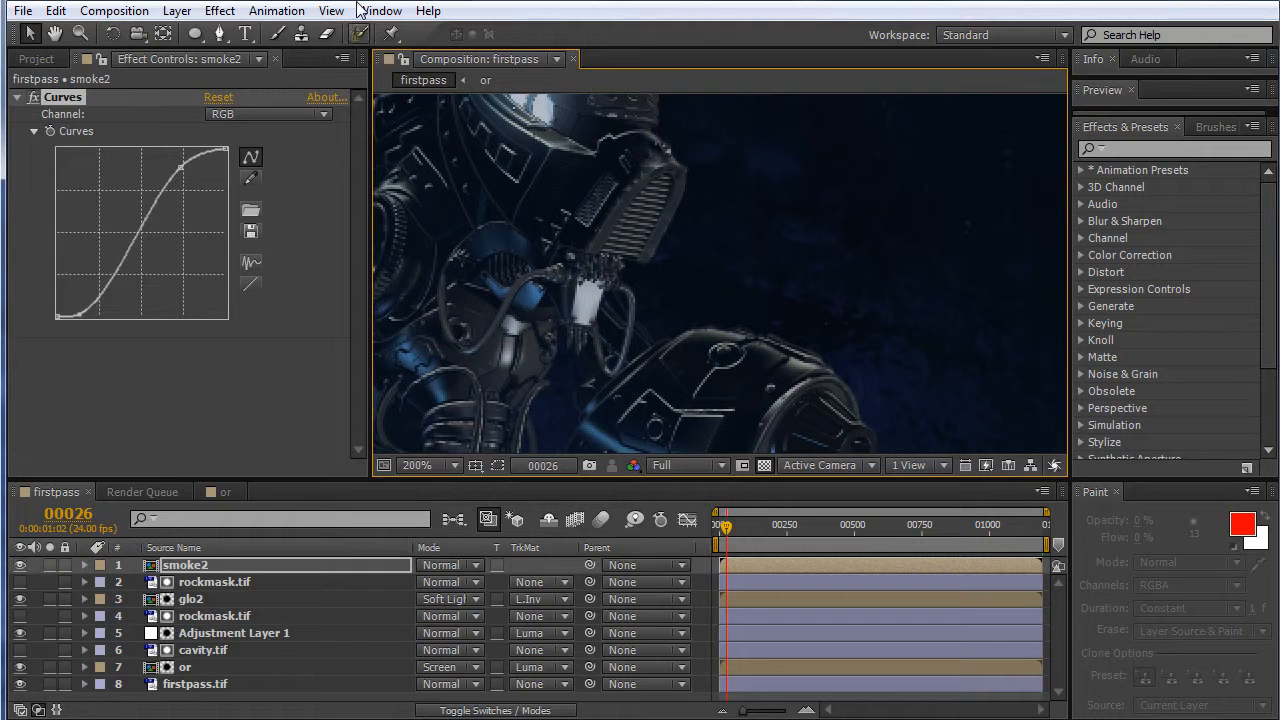
Create a new orange solid layer, Orange Solid 1
left_click(176, 10)
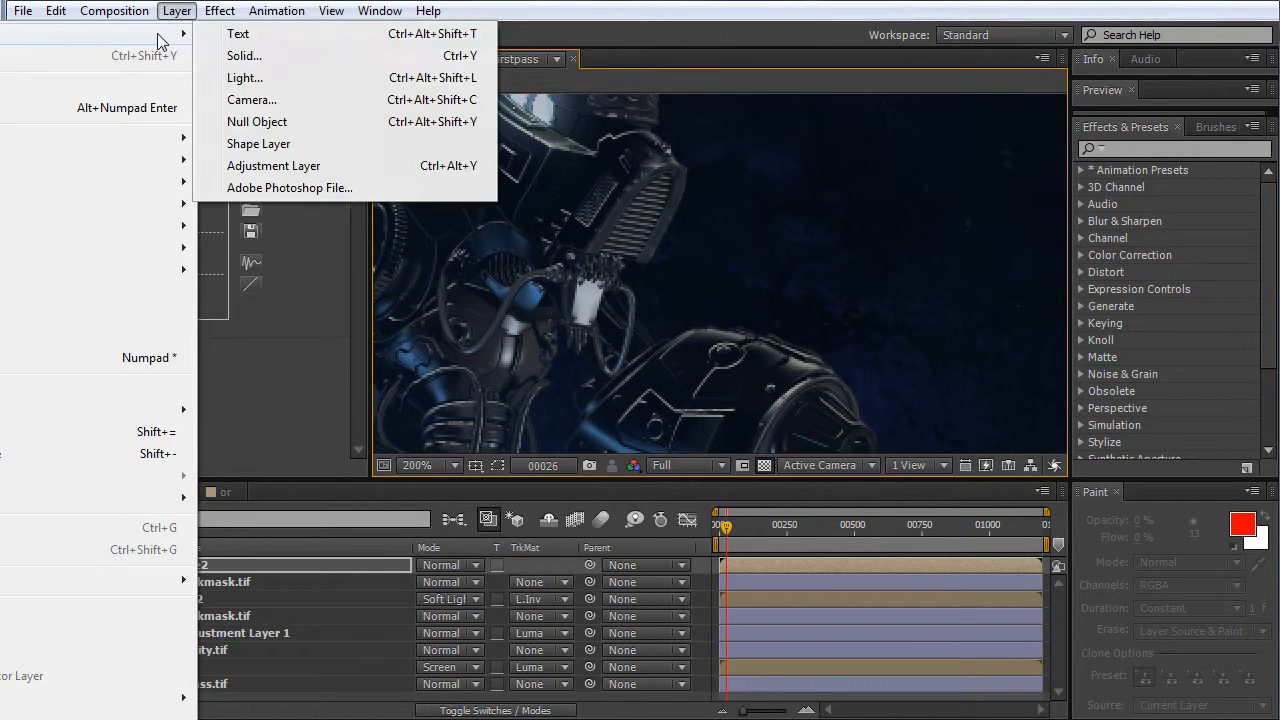
left_click(244, 55)
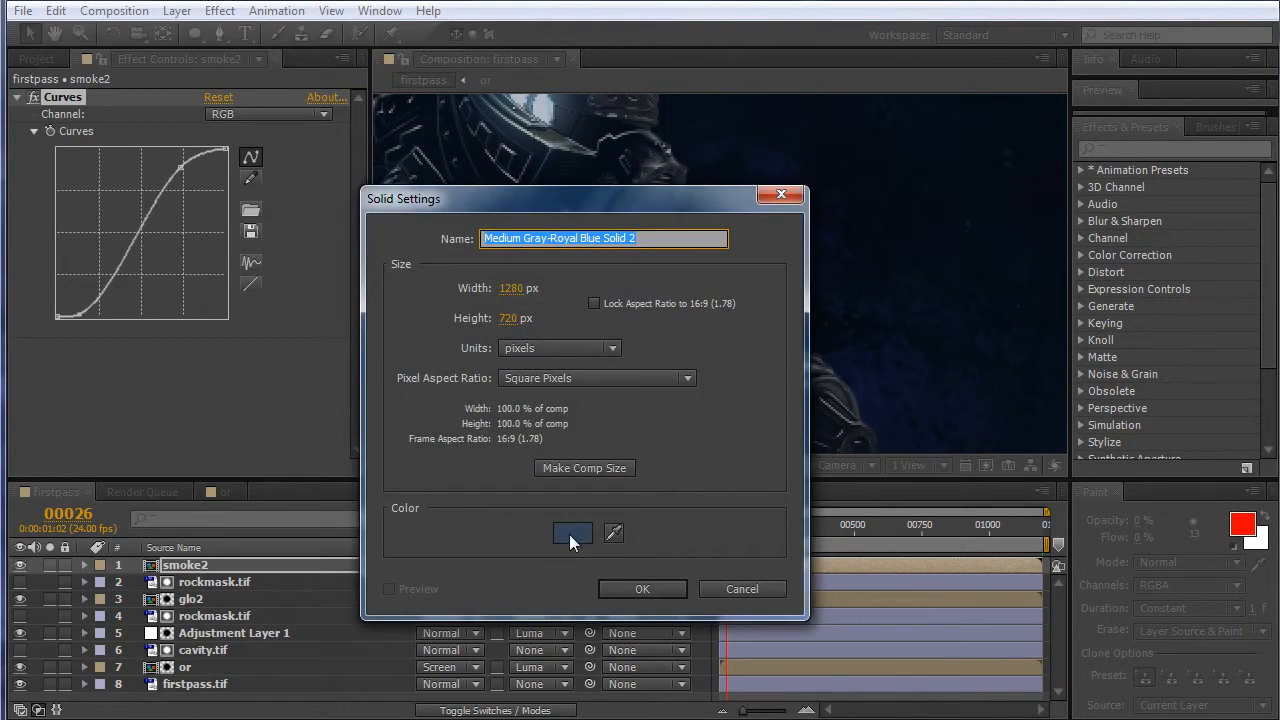
left_click(572, 533)
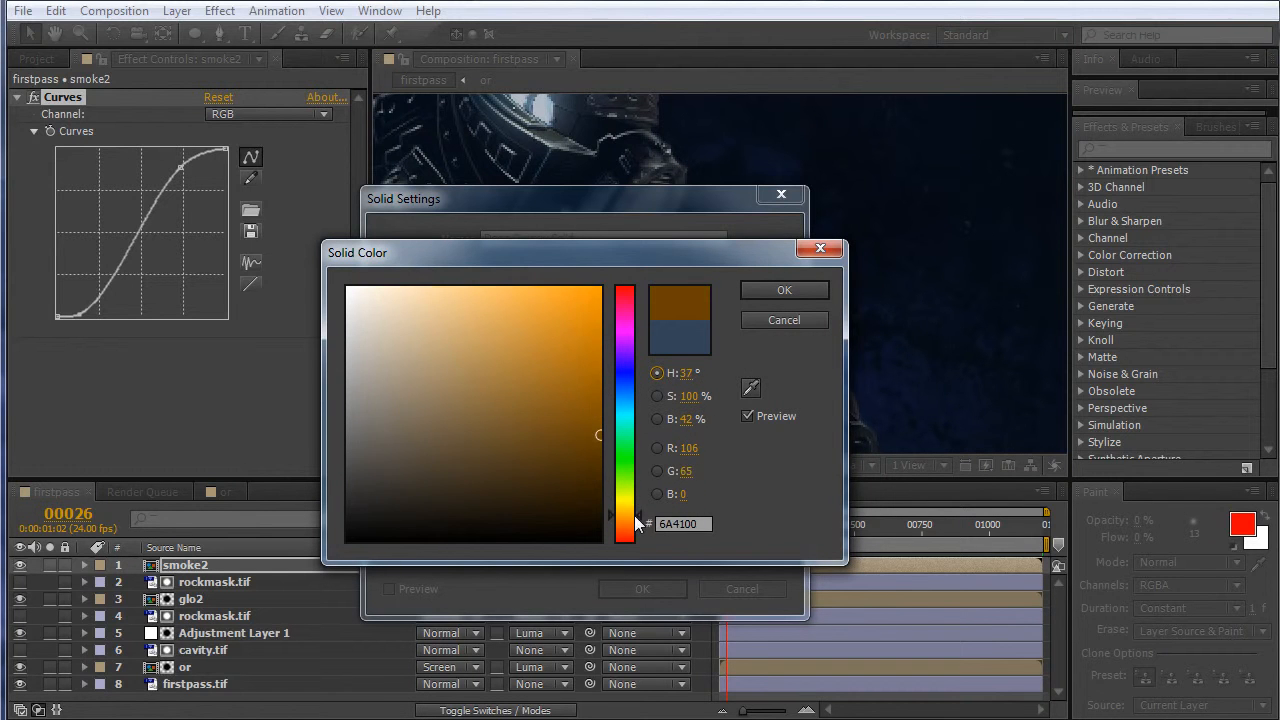
left_click(784, 290)
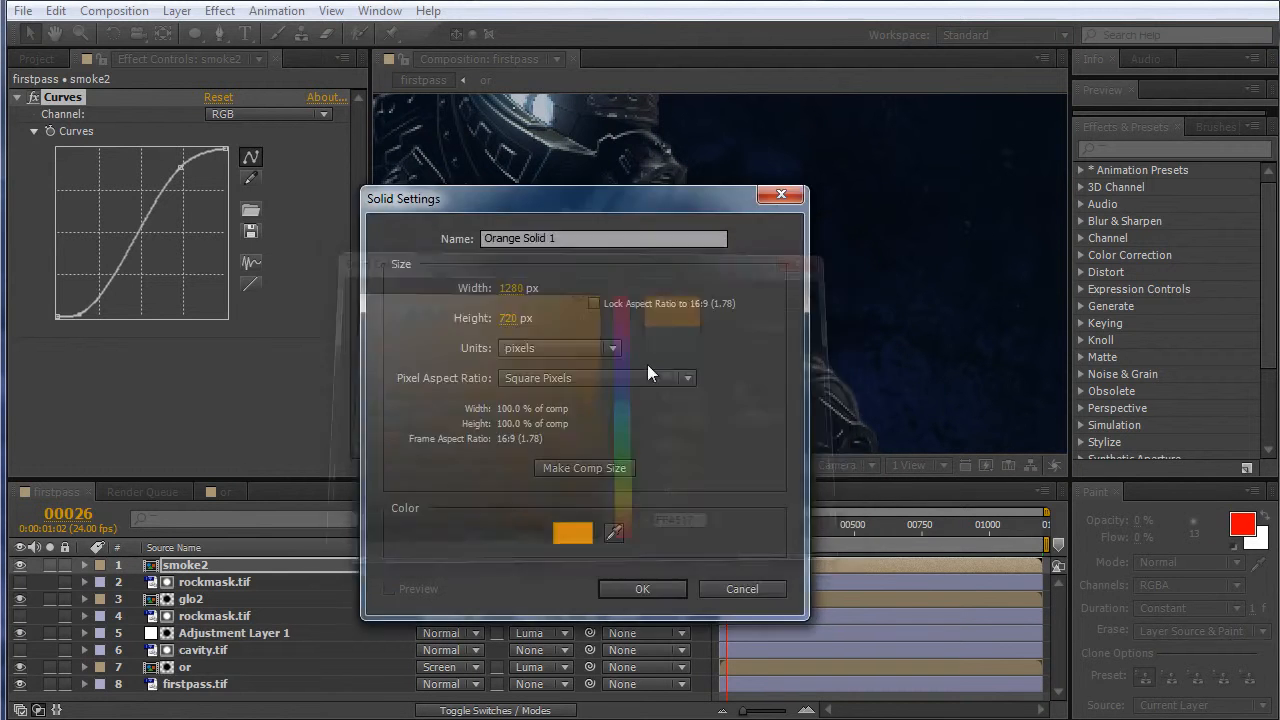
left_click(642, 588)
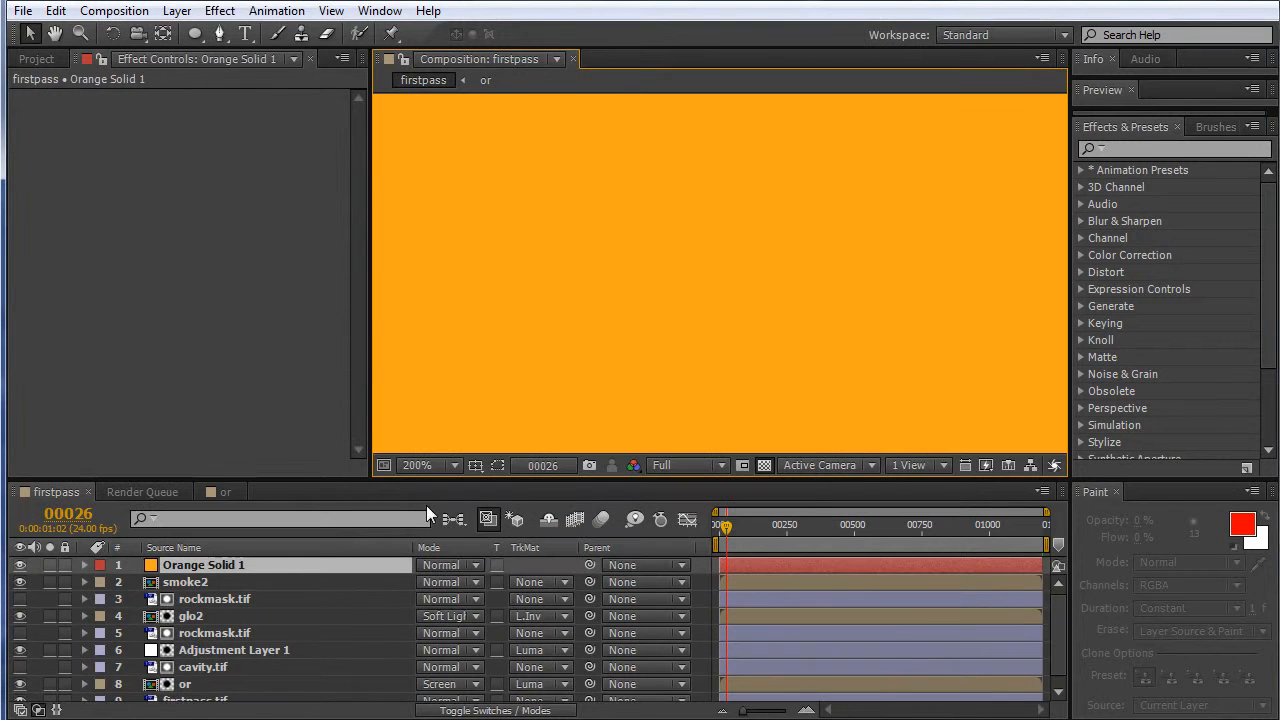
Lower Orange Solid 1's opacity to 51% and zoom in on the robot's visor
left_click(195, 33)
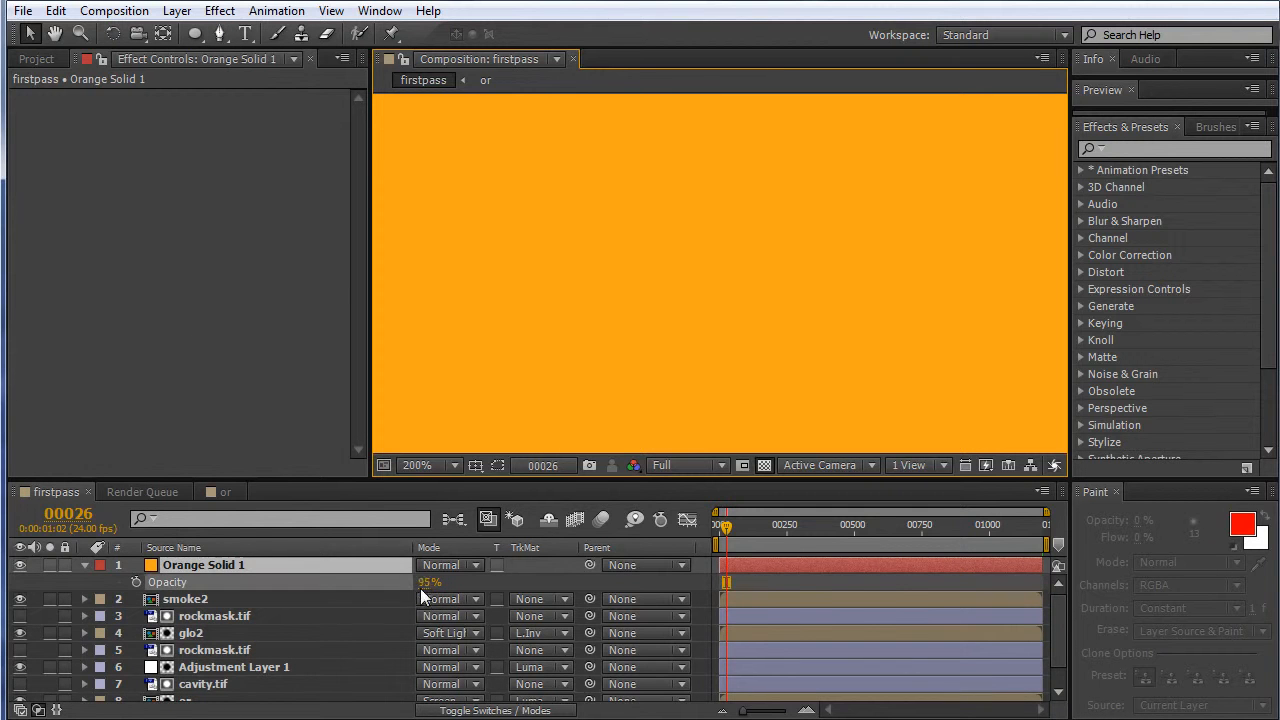
left_click_drag(430, 581, 430, 600)
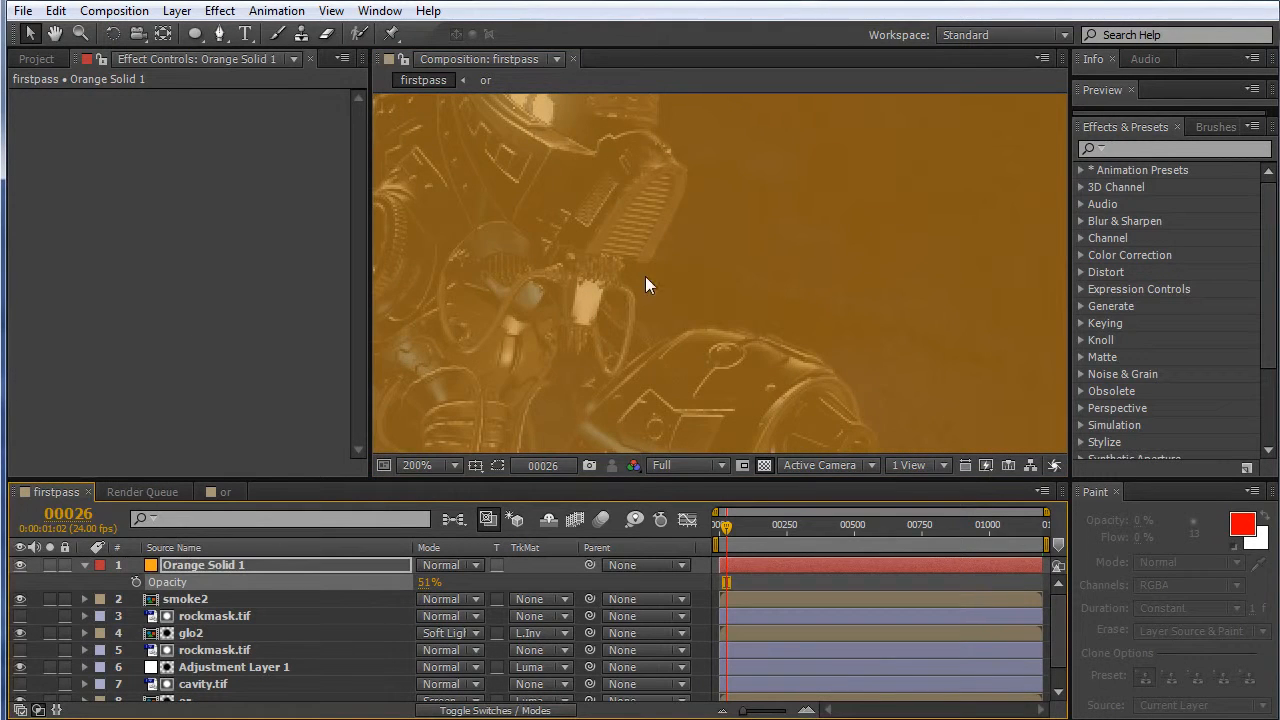
left_click(416, 465)
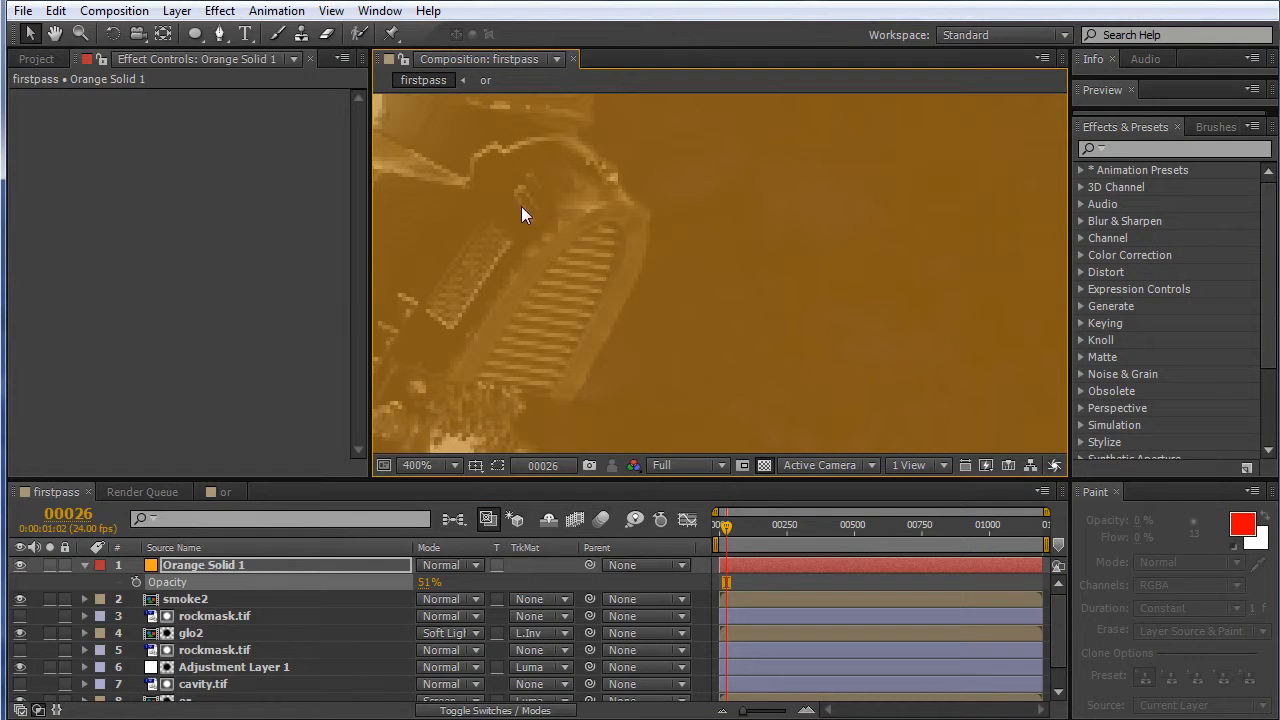
mouse_move(562, 213)
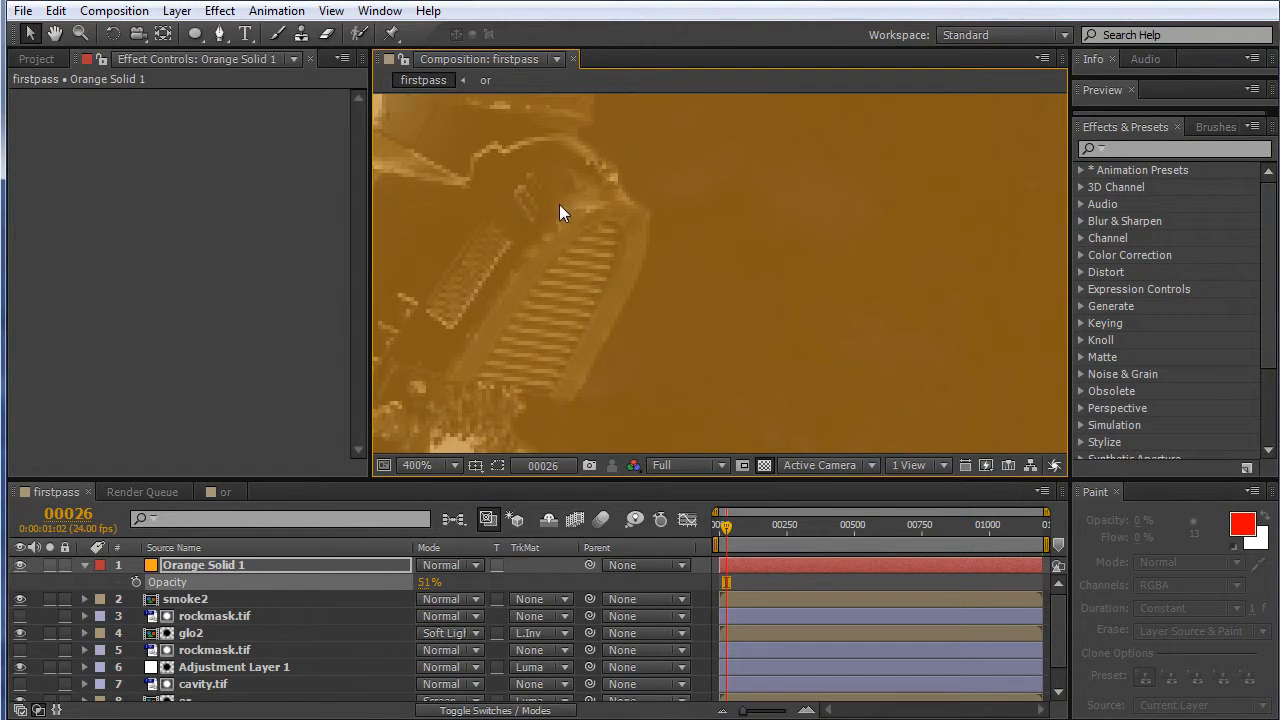
Start a pen mask on Orange Solid 1 around the robot's visor slat
left_click(220, 33)
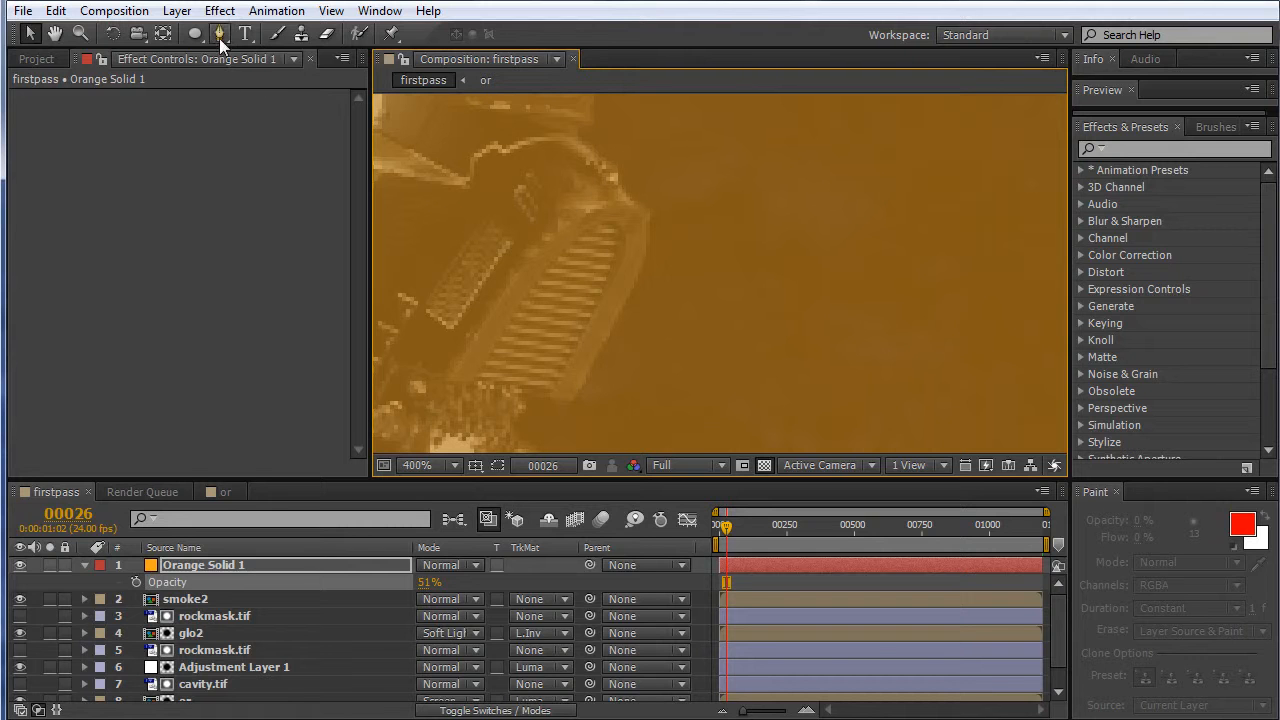
left_click(221, 33)
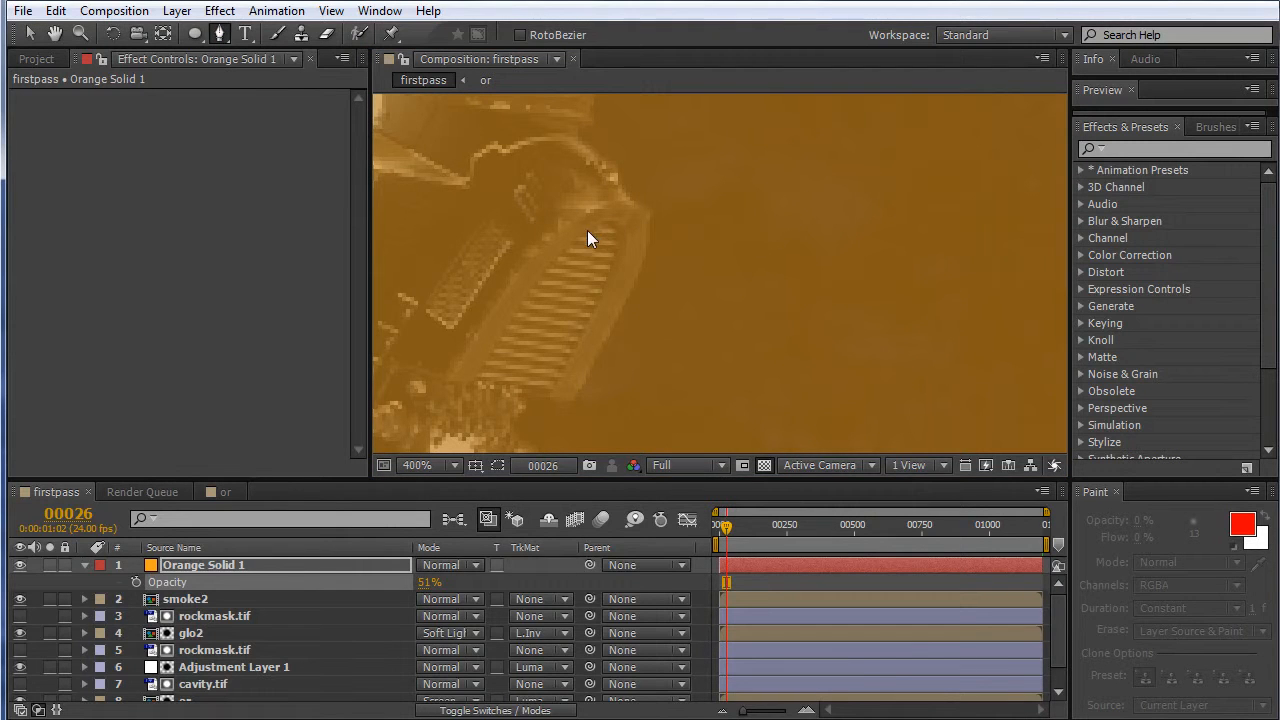
left_click_drag(588, 230, 620, 250)
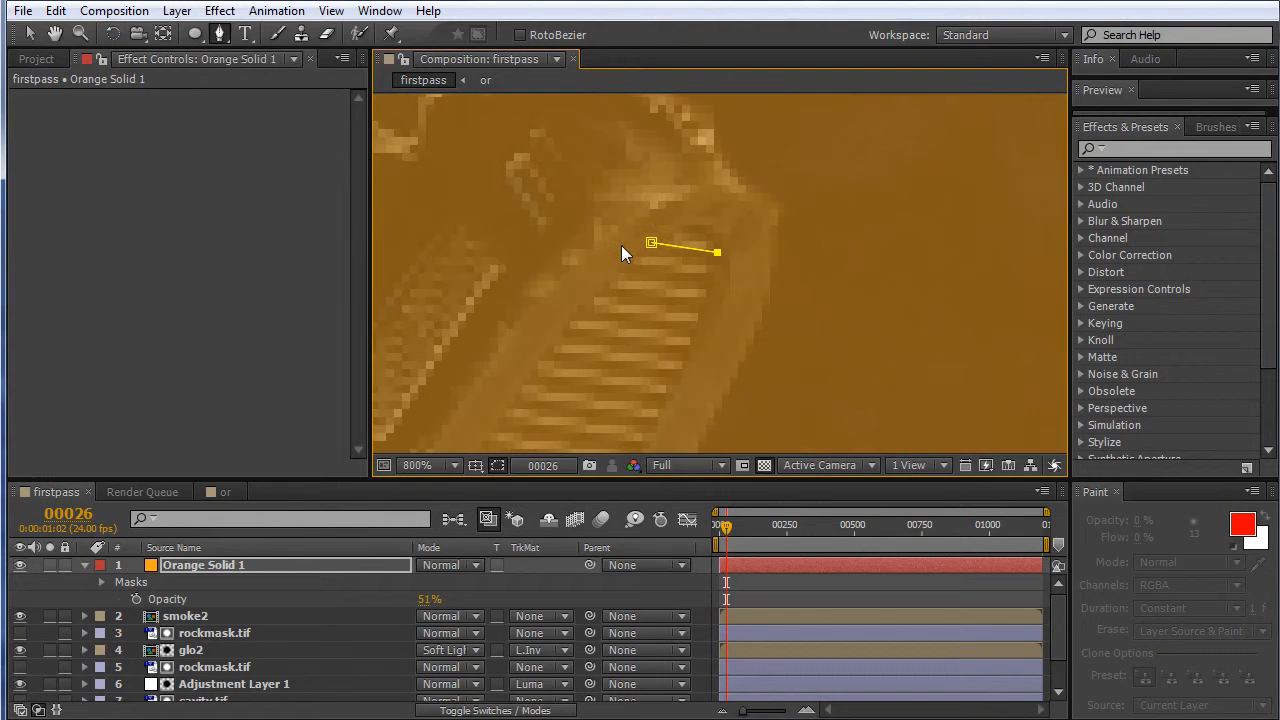
mouse_move(716, 273)
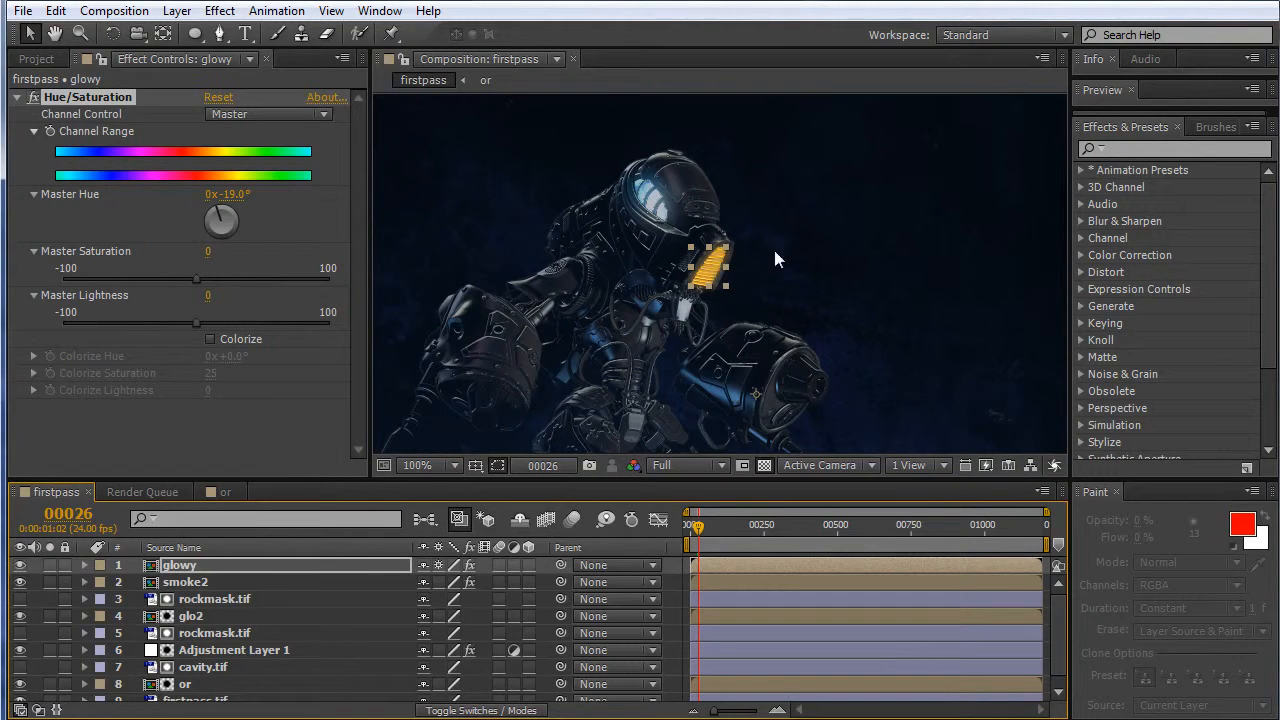
In the glowy comp, set Glow to threshold 64.3%, radius 22, intensity 2.1
left_click(185, 581)
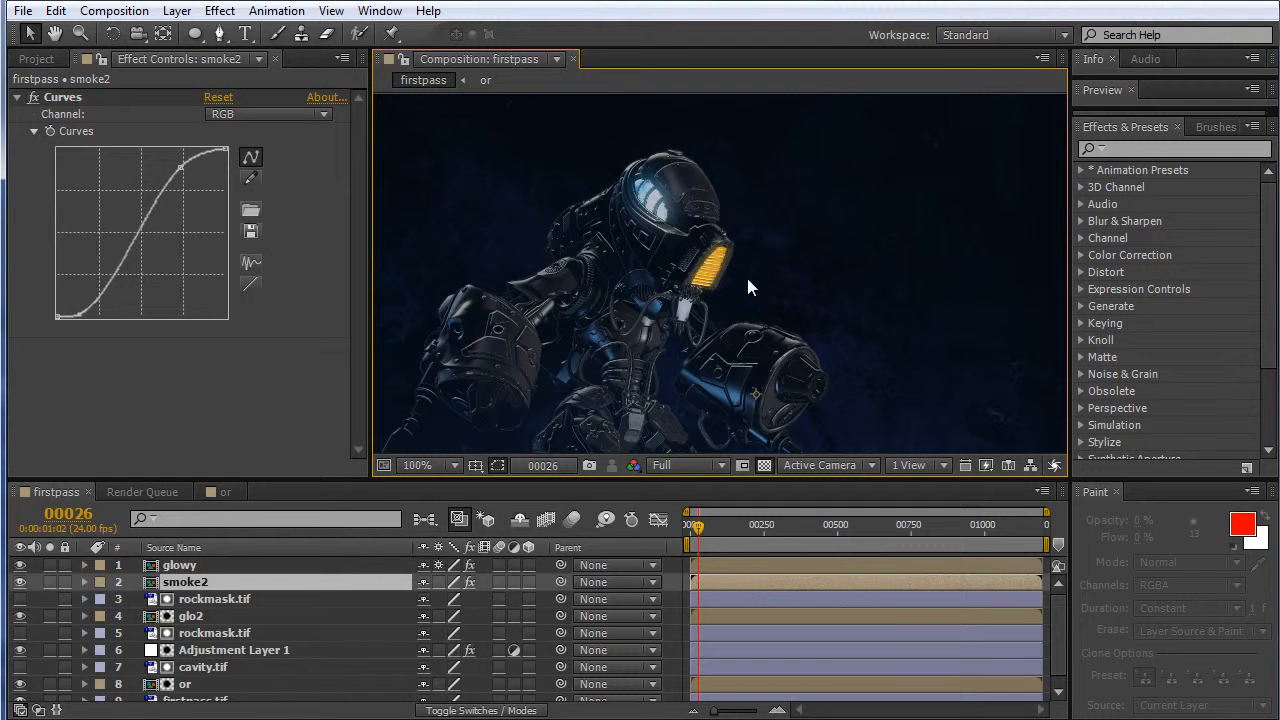
left_click(180, 565)
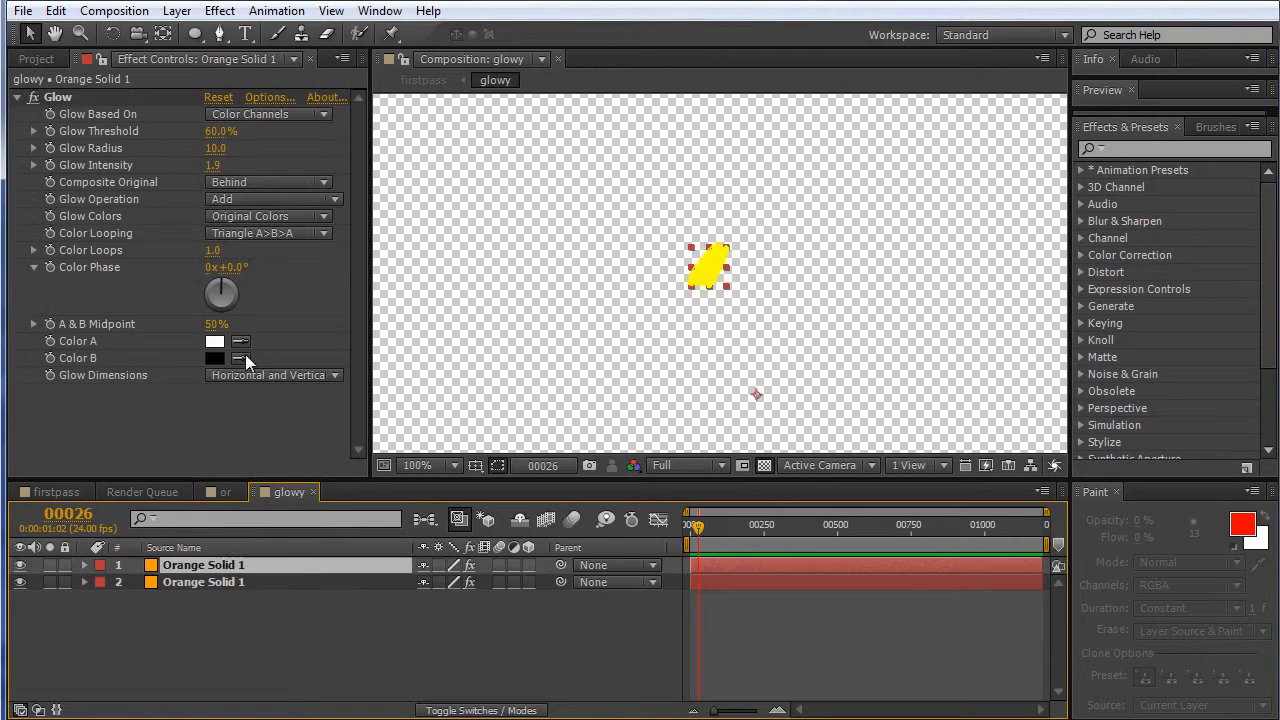
left_click_drag(216, 148, 230, 148)
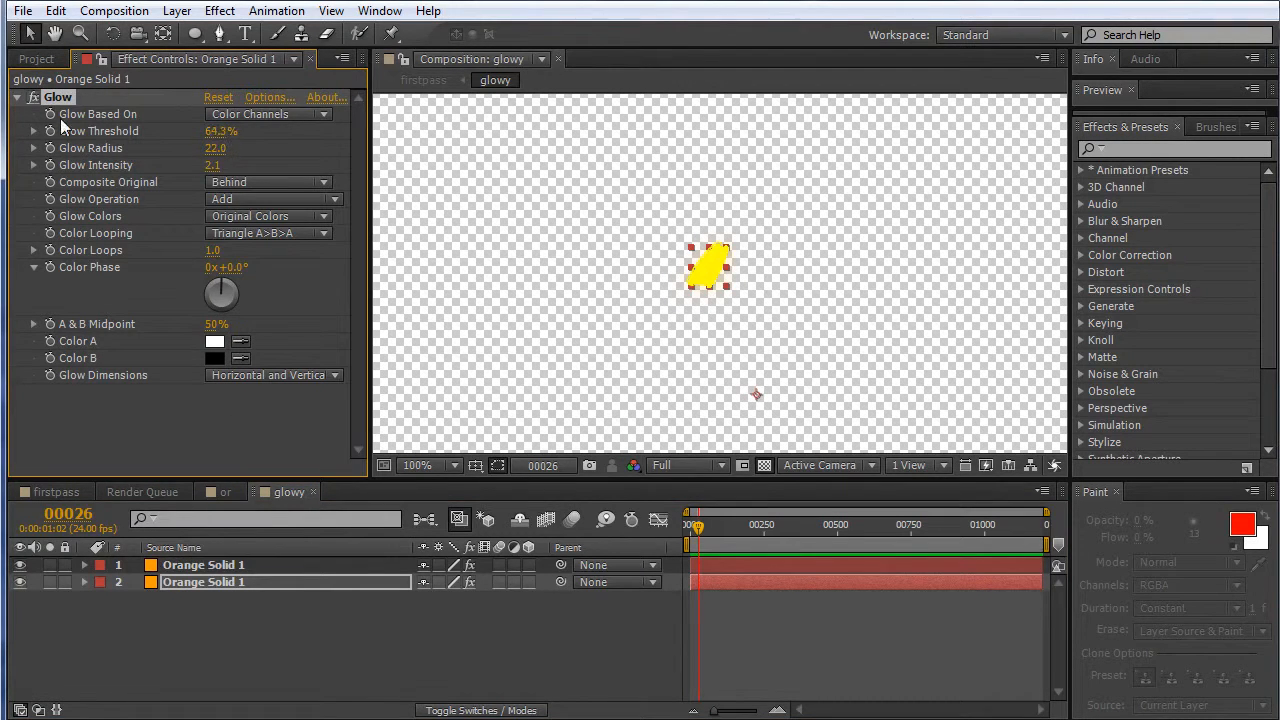
Return to the firstpass composition and show the layer blend modes
left_click(225, 491)
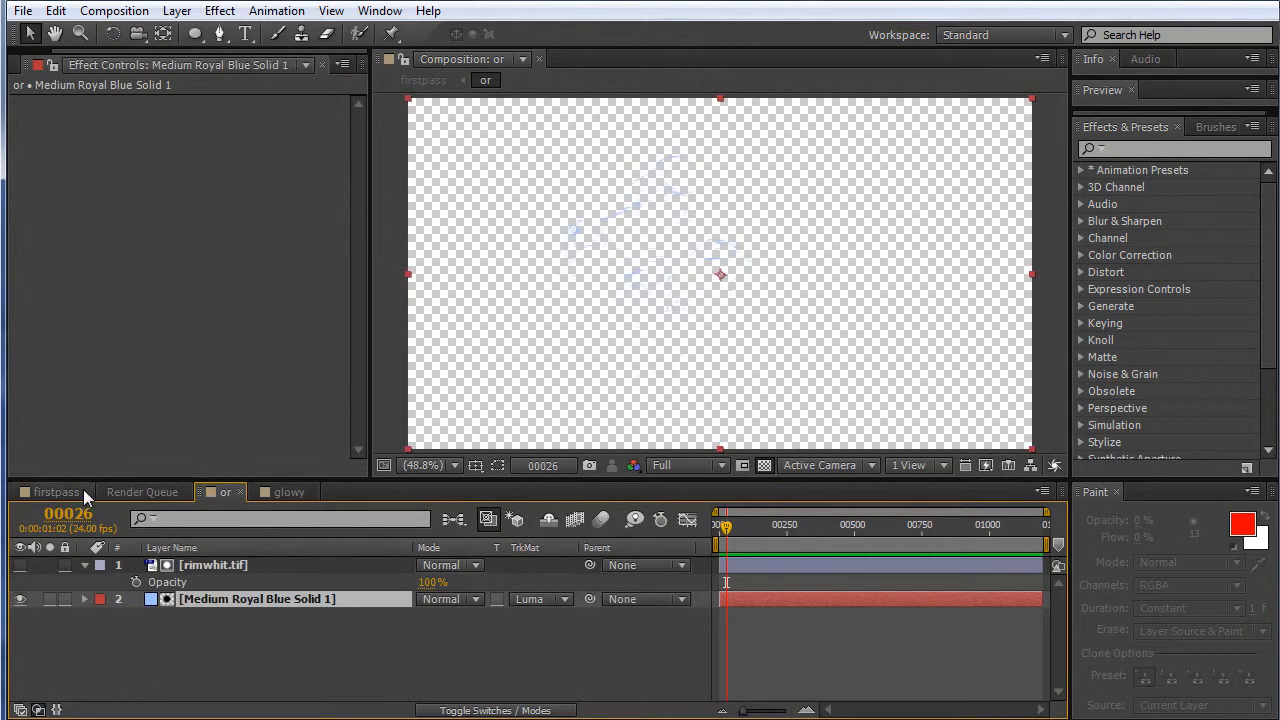
left_click(55, 491)
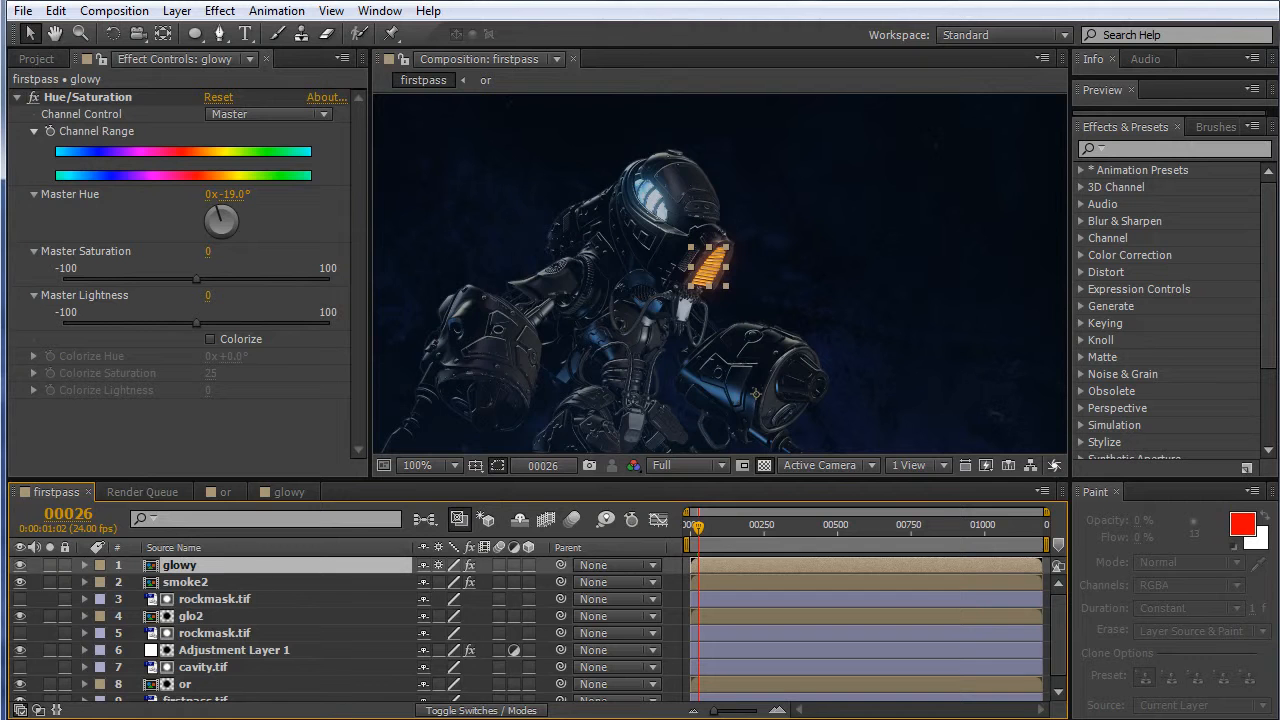
left_click(480, 710)
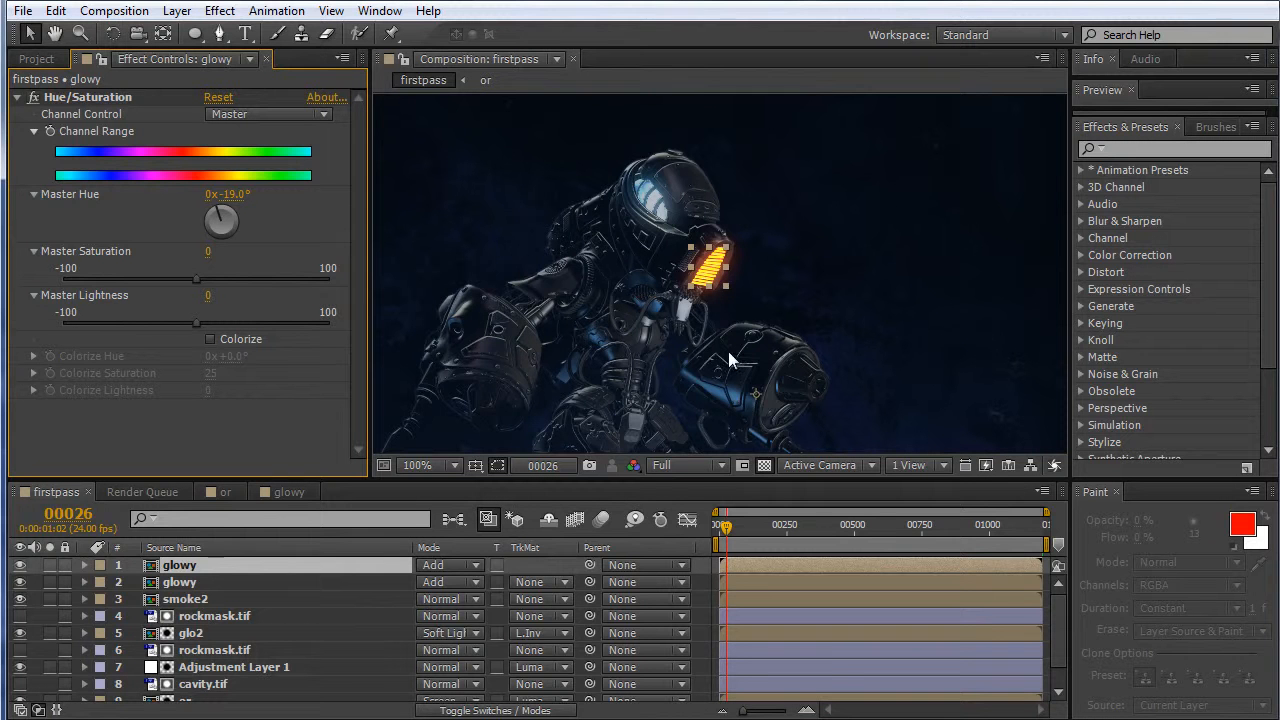
mouse_move(735, 362)
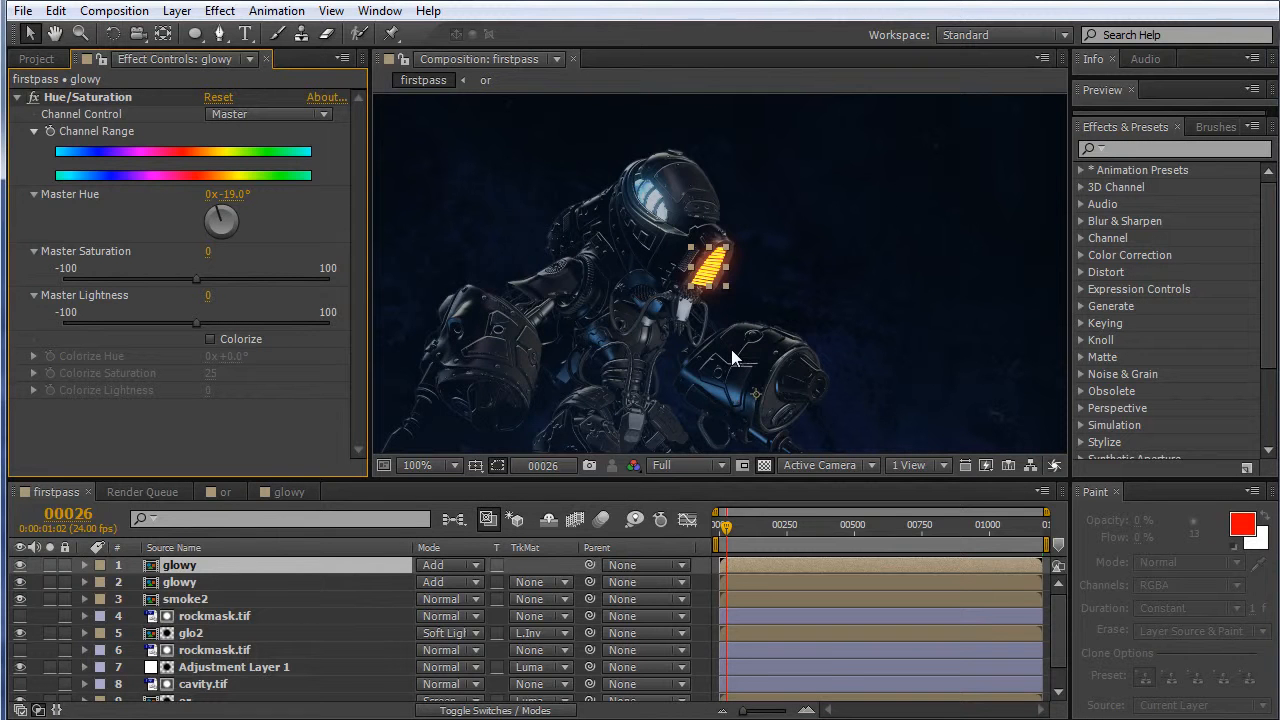
Select the smoke2 layer and bring up the Project panel listing the glowy comp
left_click(185, 598)
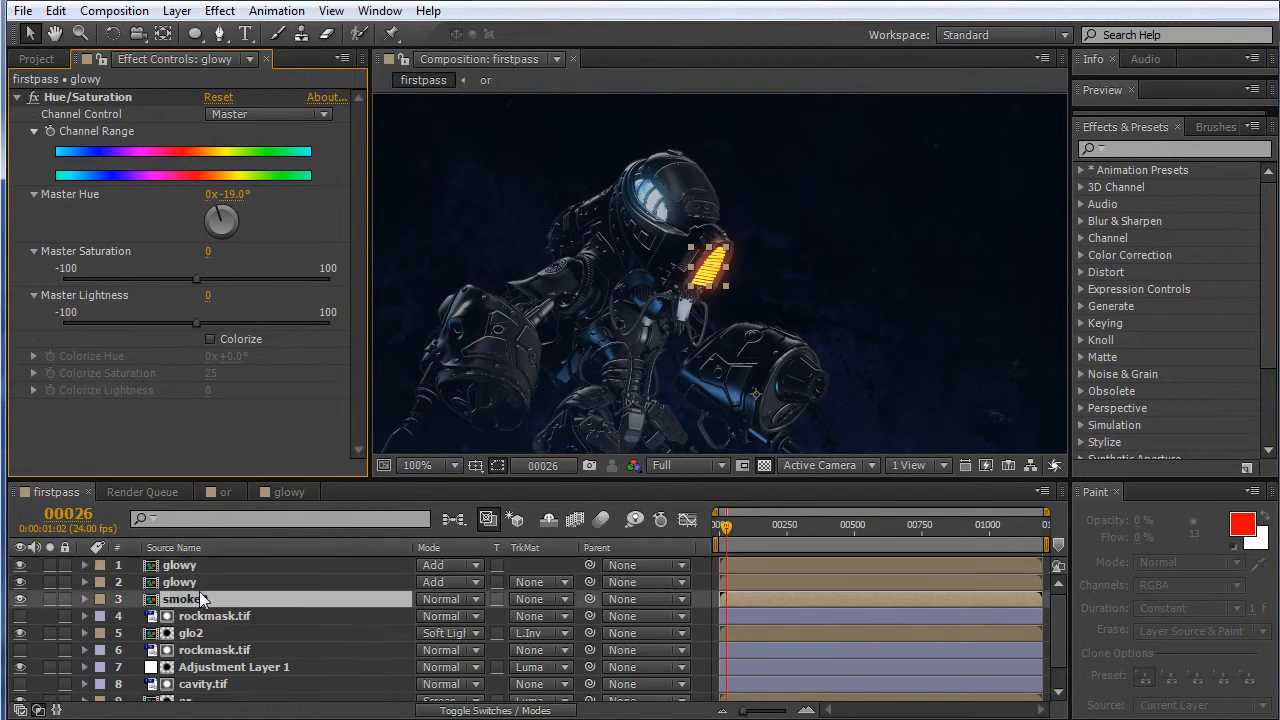
left_click(185, 598)
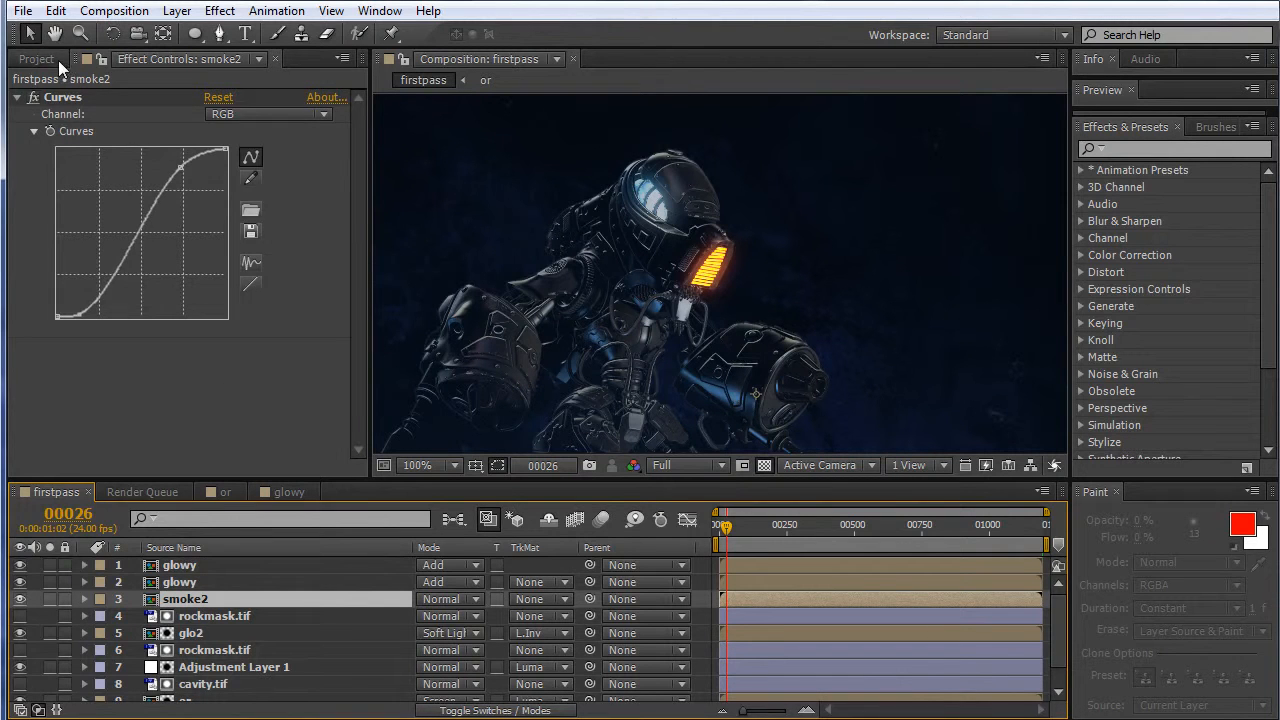
left_click(36, 58)
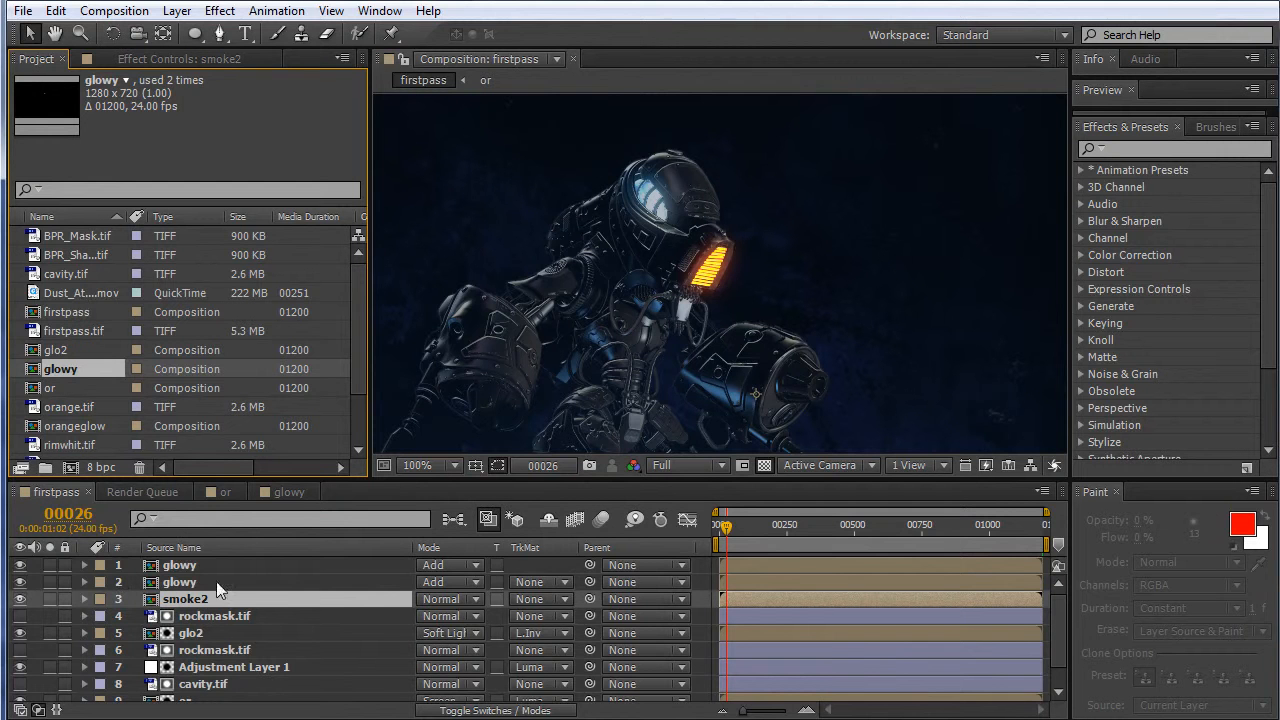
Open smoke2, return to firstpass, then open the smoke composition from the Project panel
double_click(185, 598)
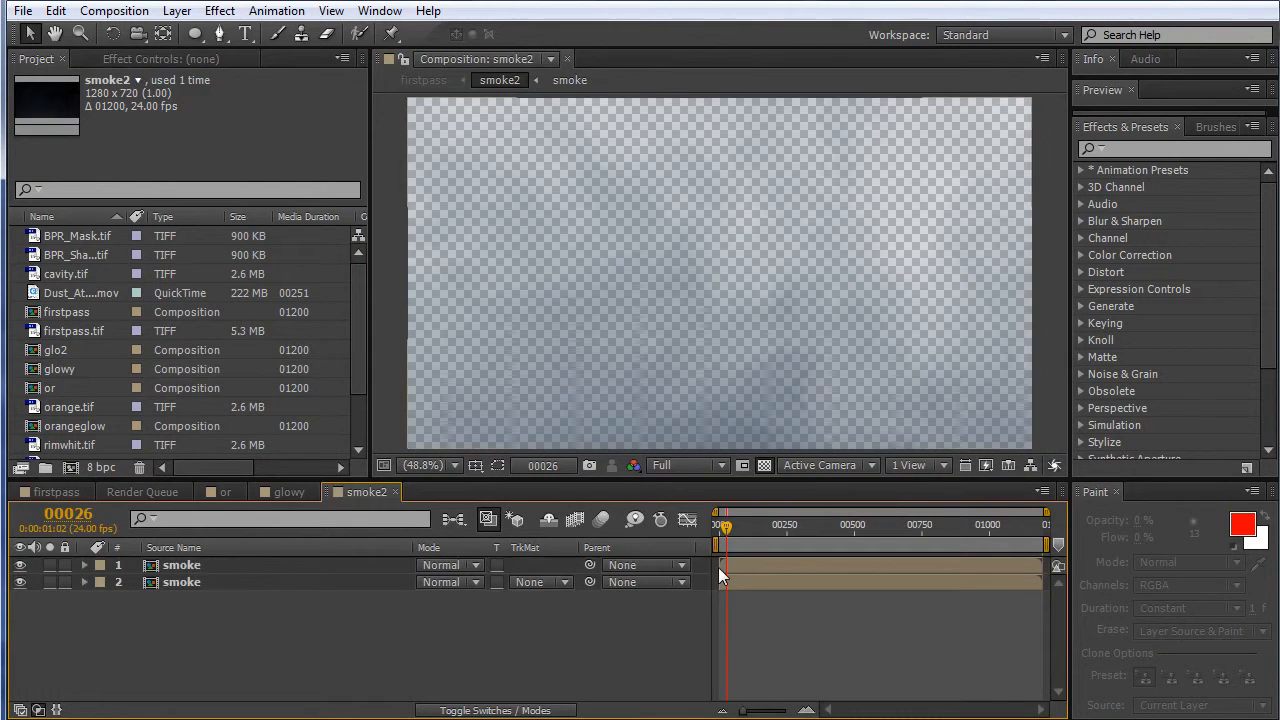
mouse_move(190, 575)
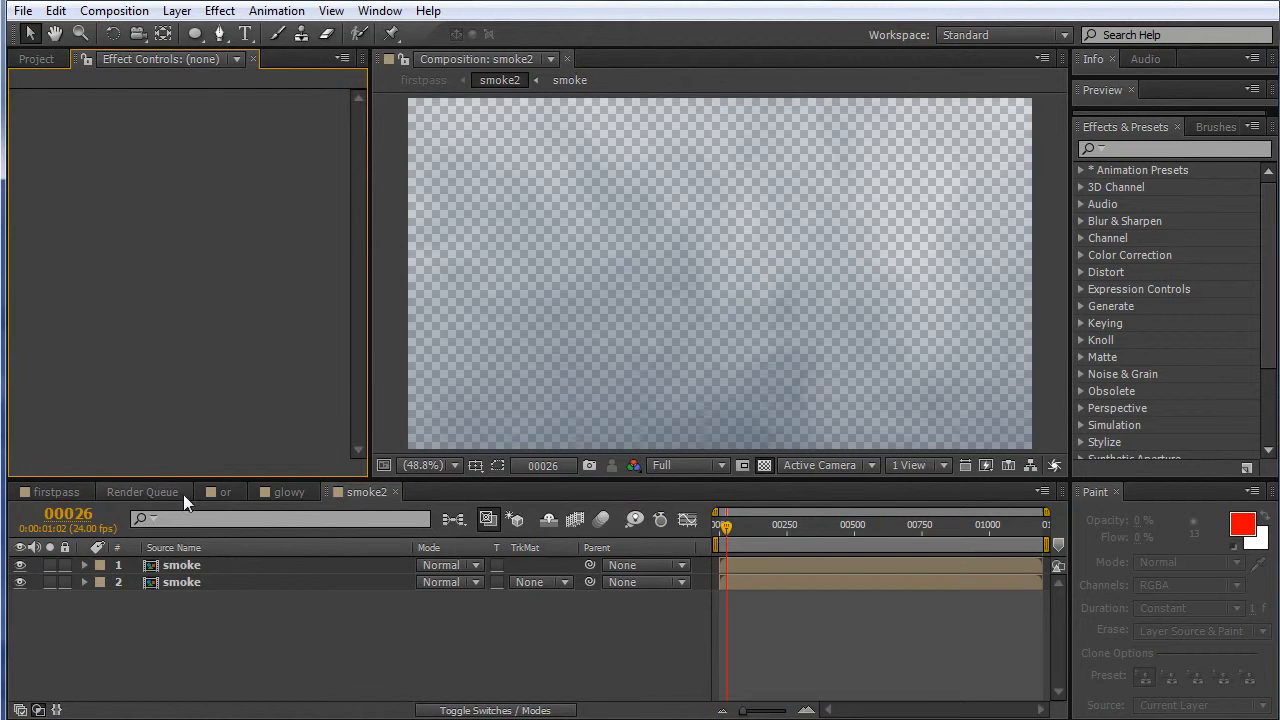
left_click(55, 491)
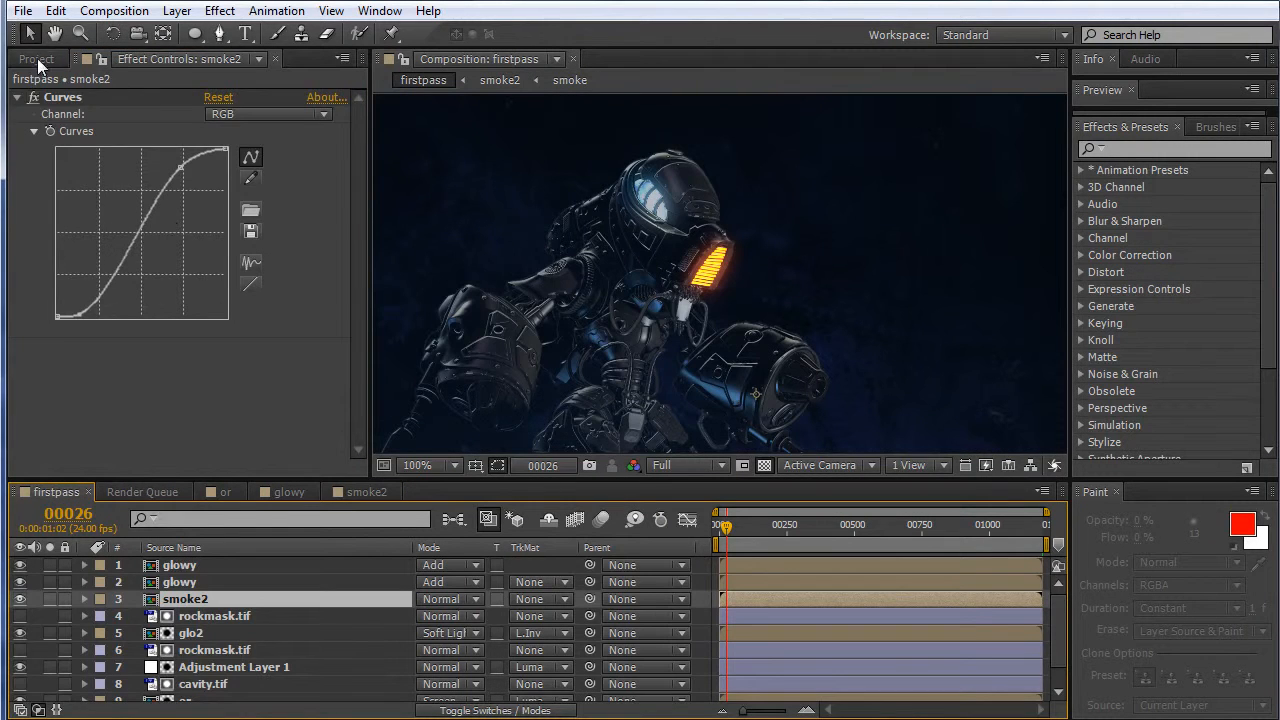
left_click(35, 58)
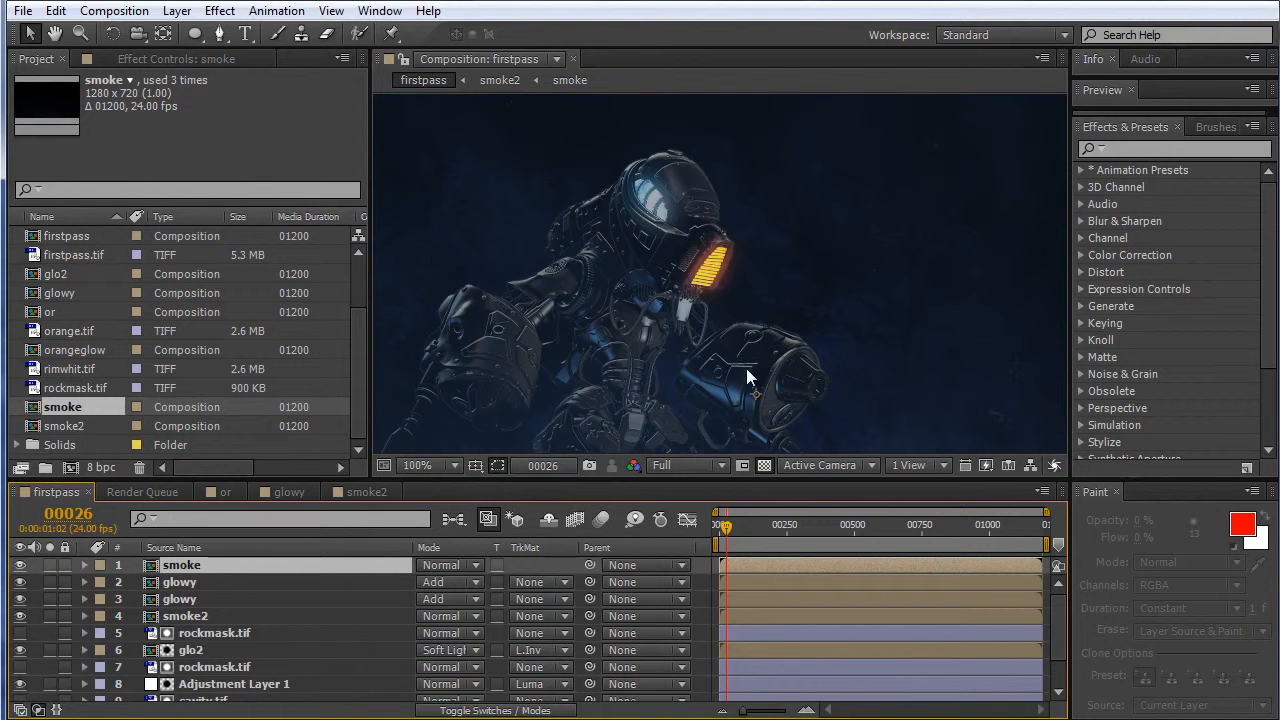
left_click(417, 465)
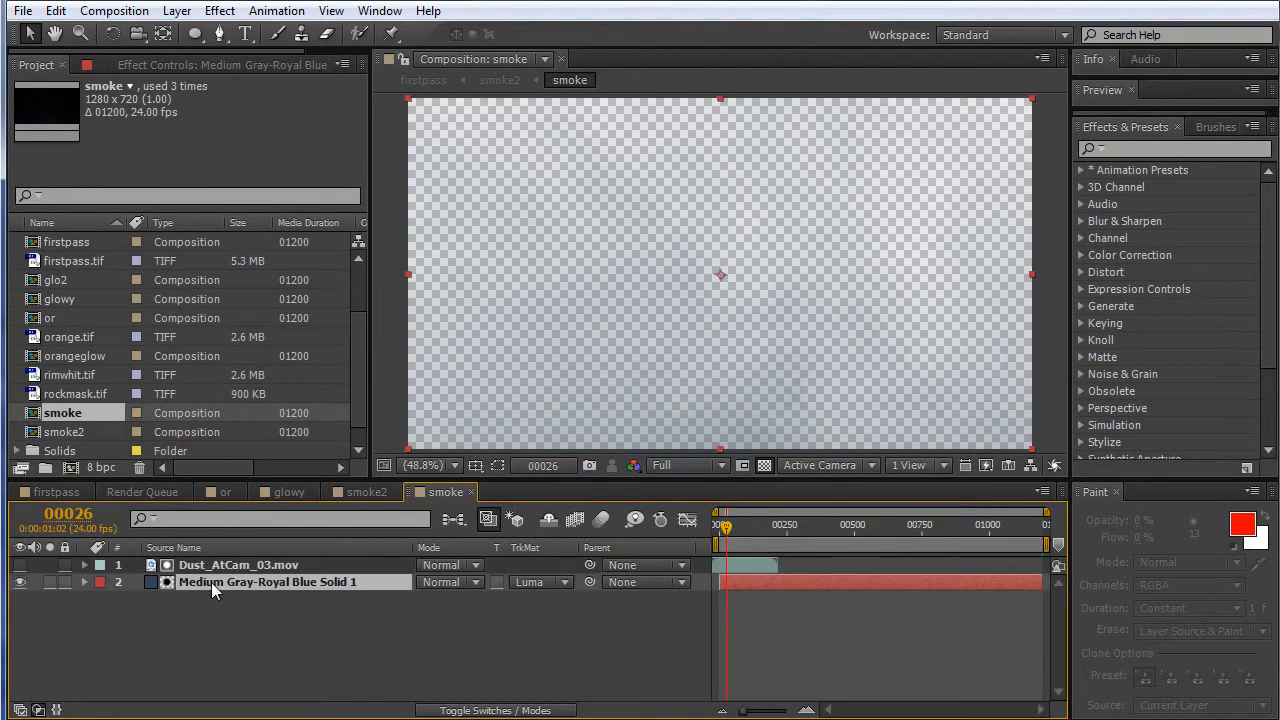
Change the smoke comp's solid colour to orange, then go back to firstpass
left_click(114, 10)
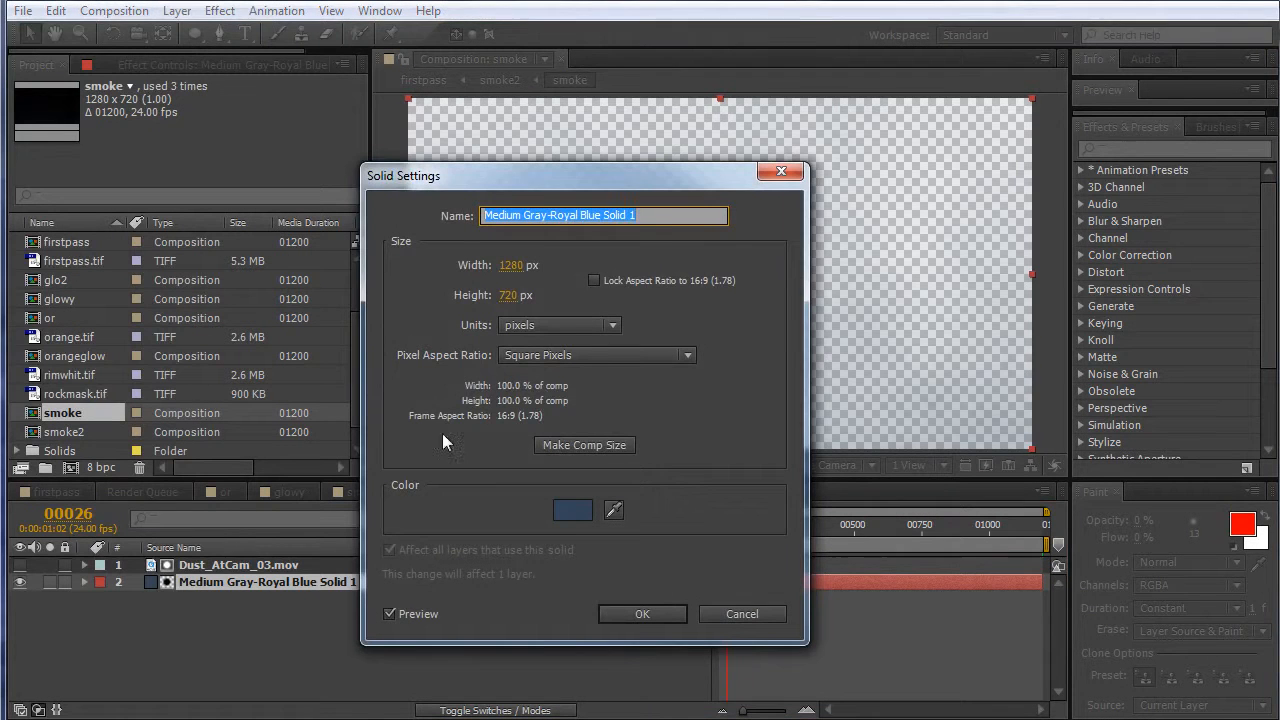
mouse_move(573, 528)
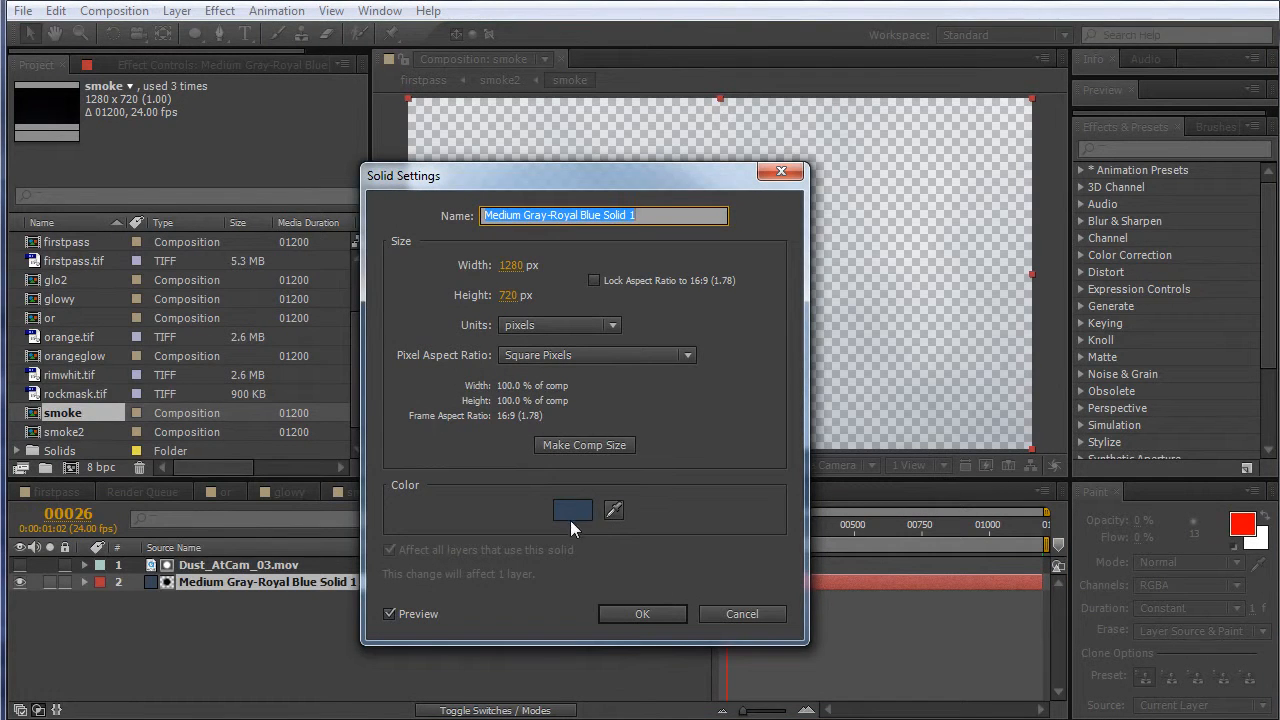
left_click(572, 510)
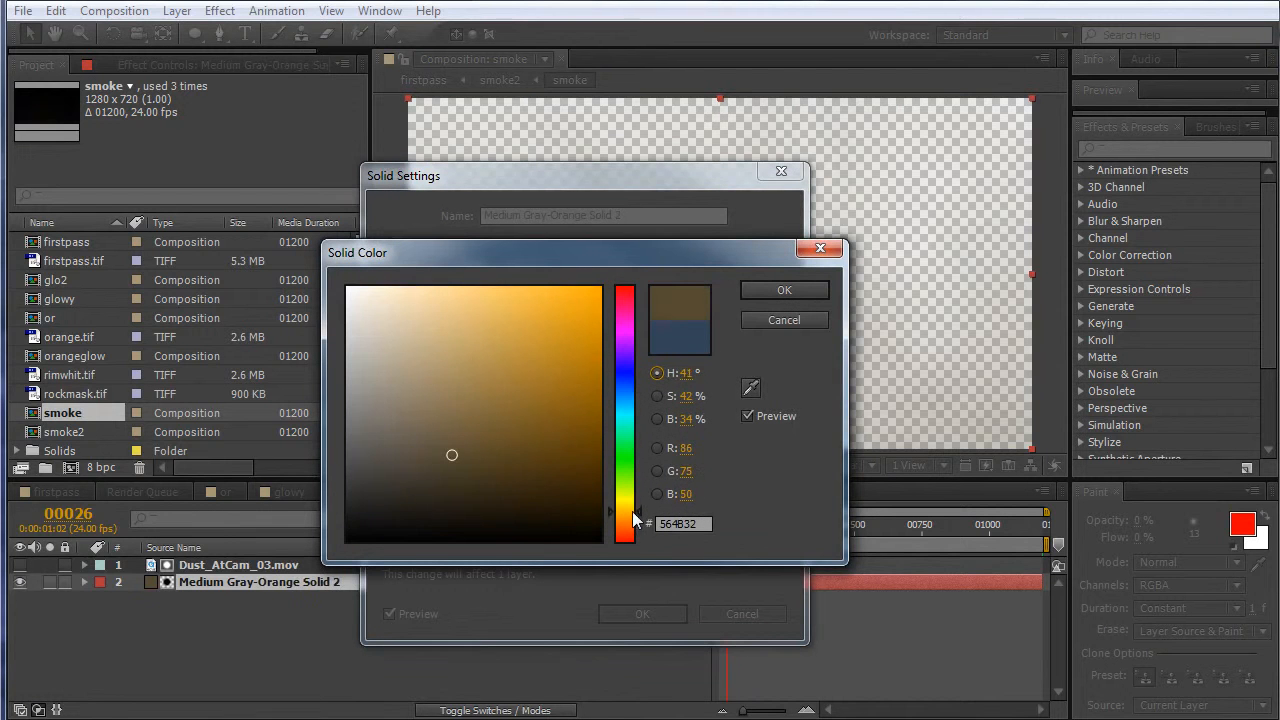
left_click(784, 290)
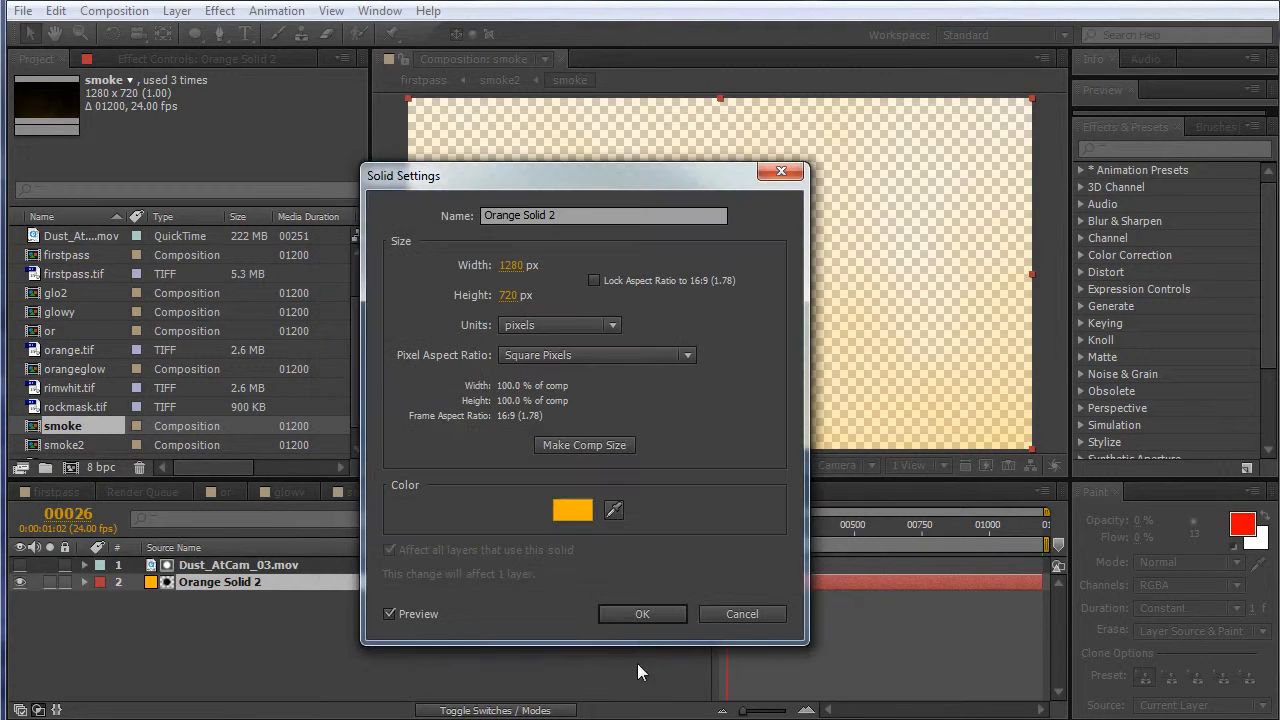
left_click(642, 613)
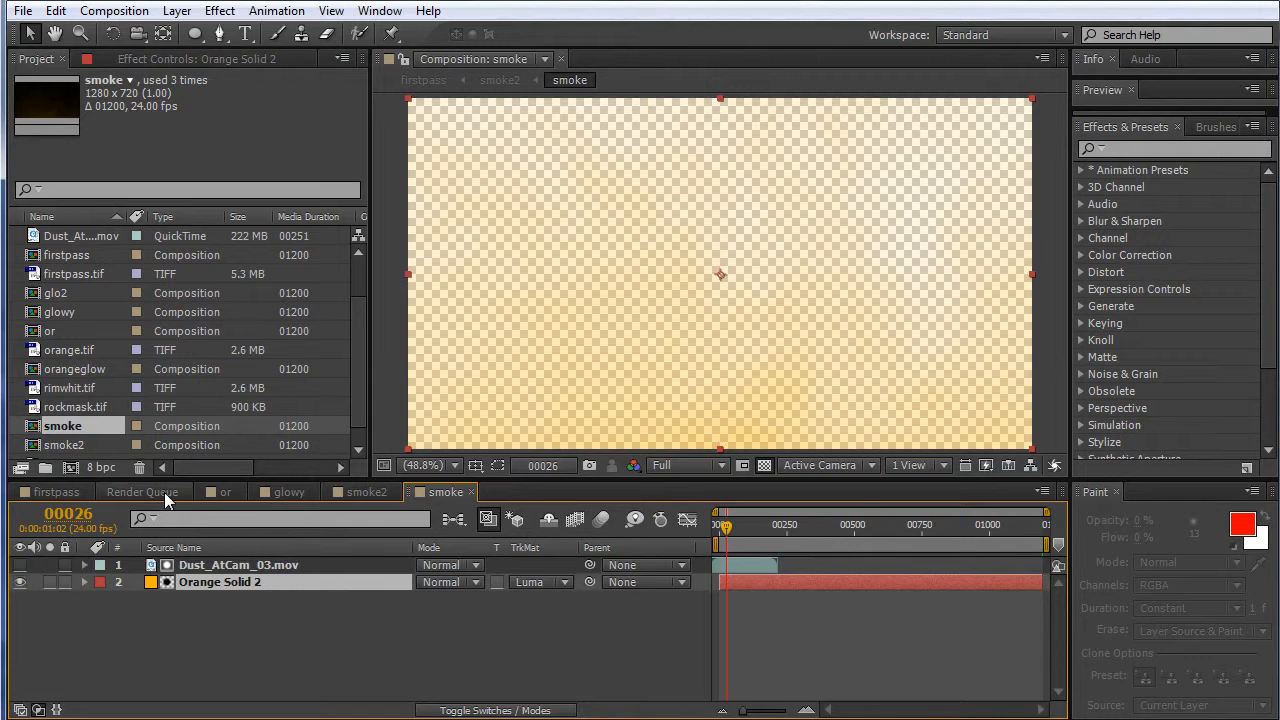
left_click(140, 491)
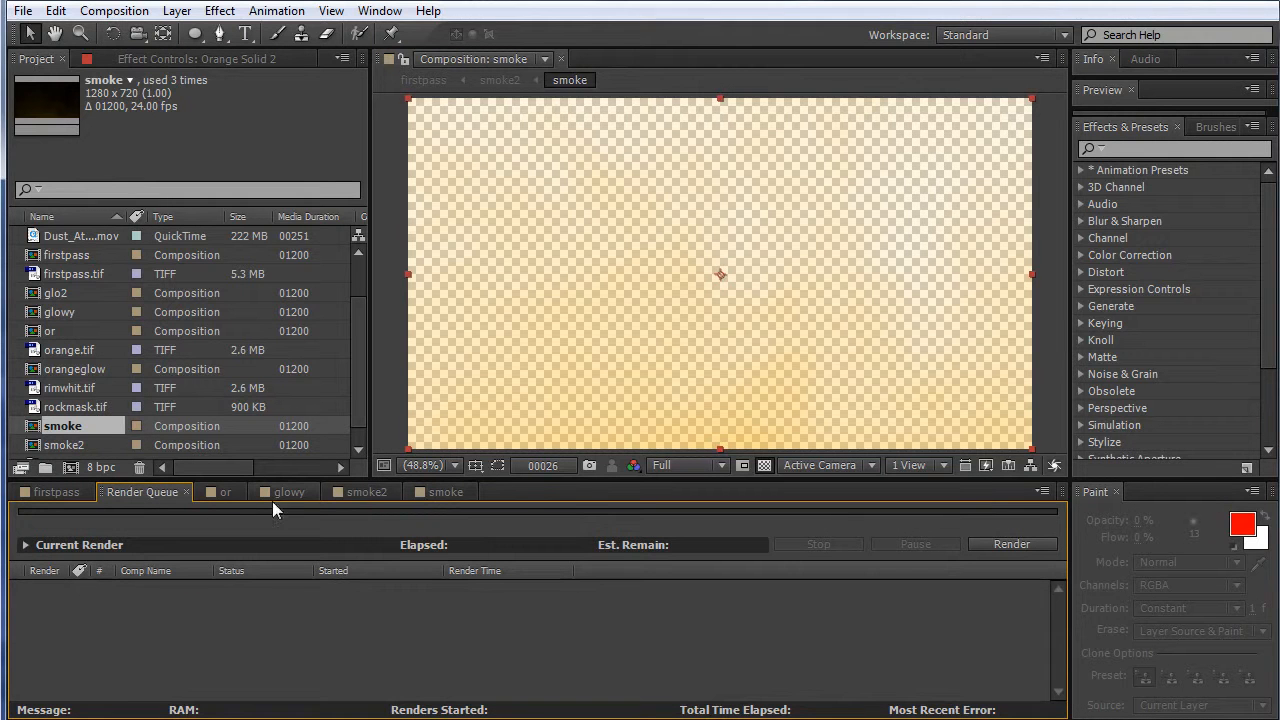
left_click(56, 491)
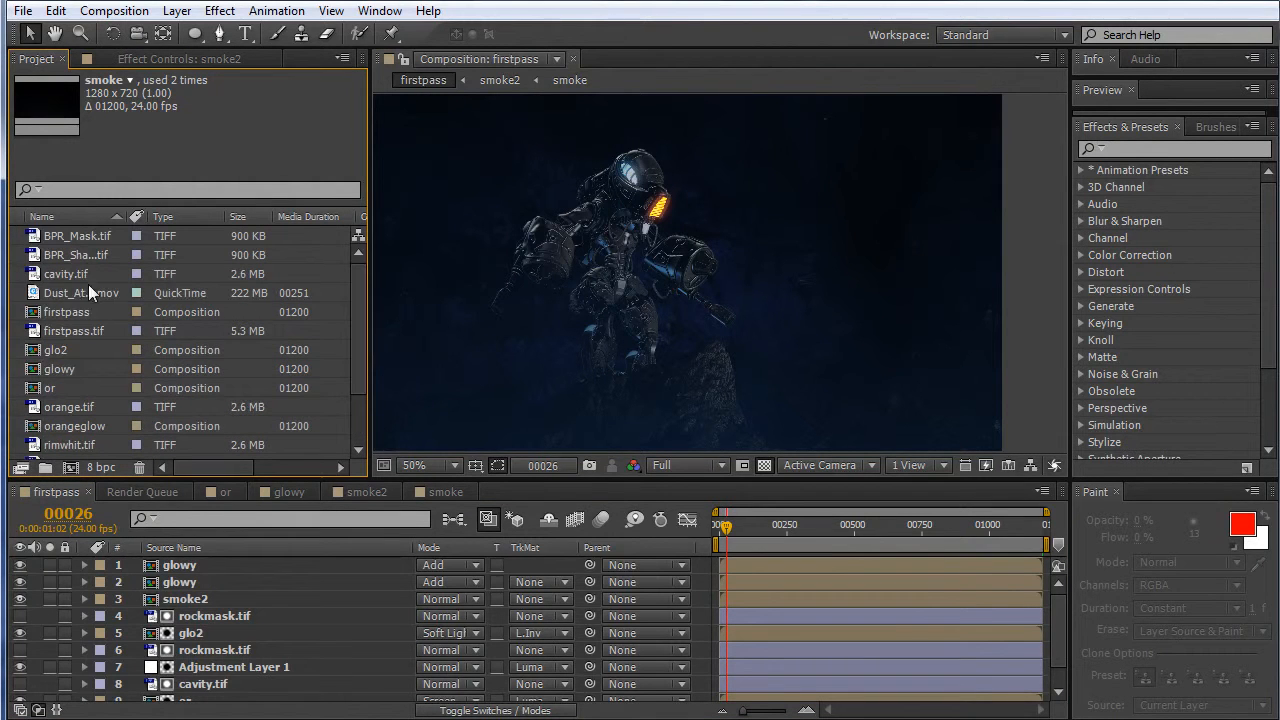
Luma-matte Orange Solid 1 with Dust_AtCam and select both layers for the noseglow precomp
left_click(80, 293)
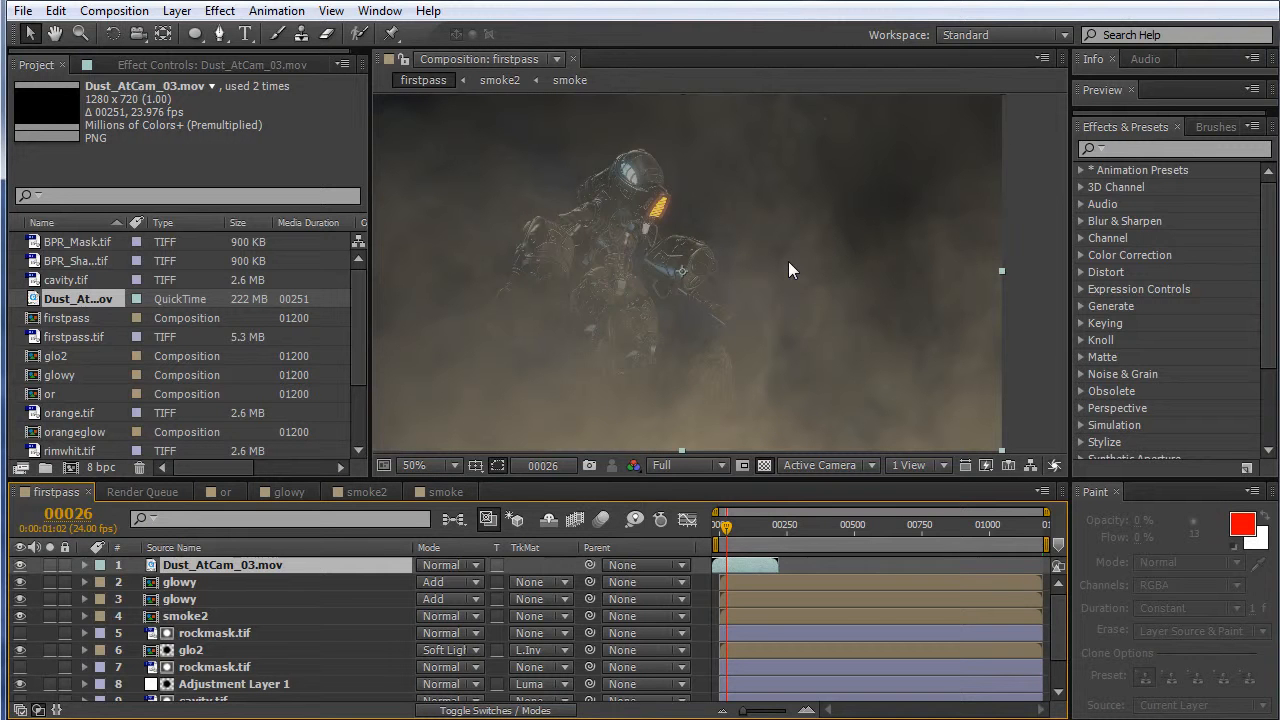
mouse_move(142, 508)
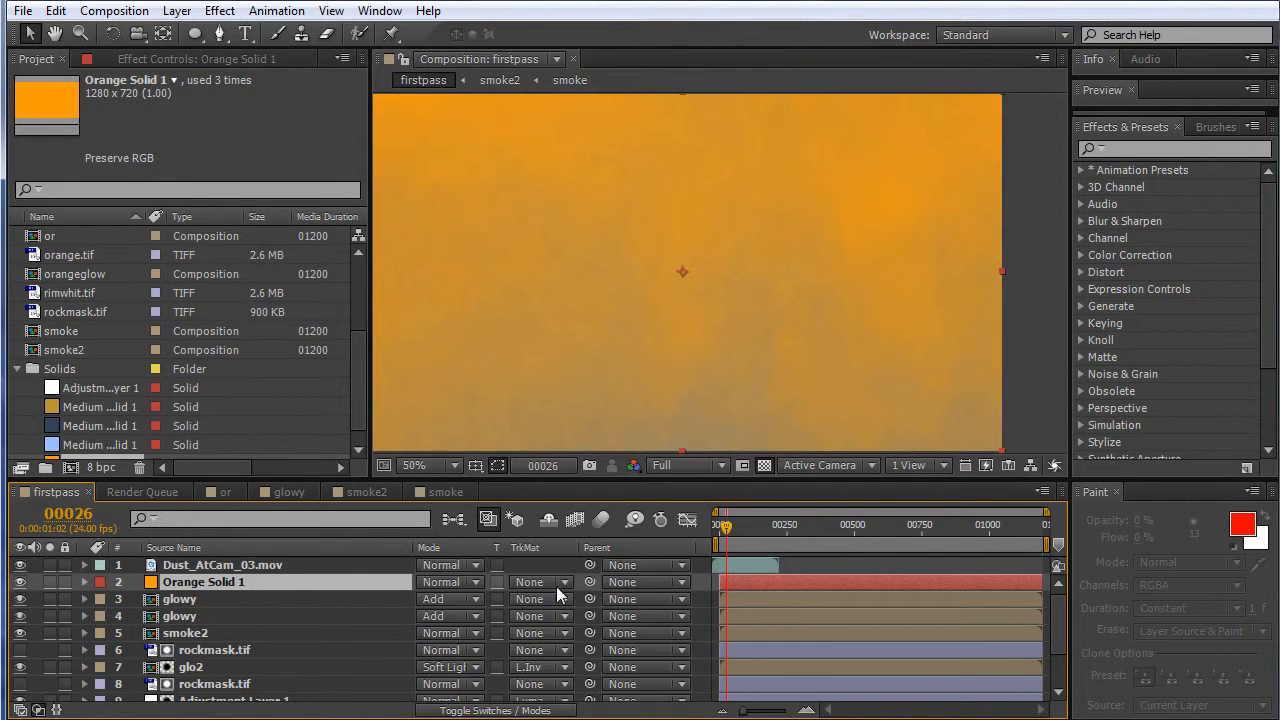
left_click(540, 581)
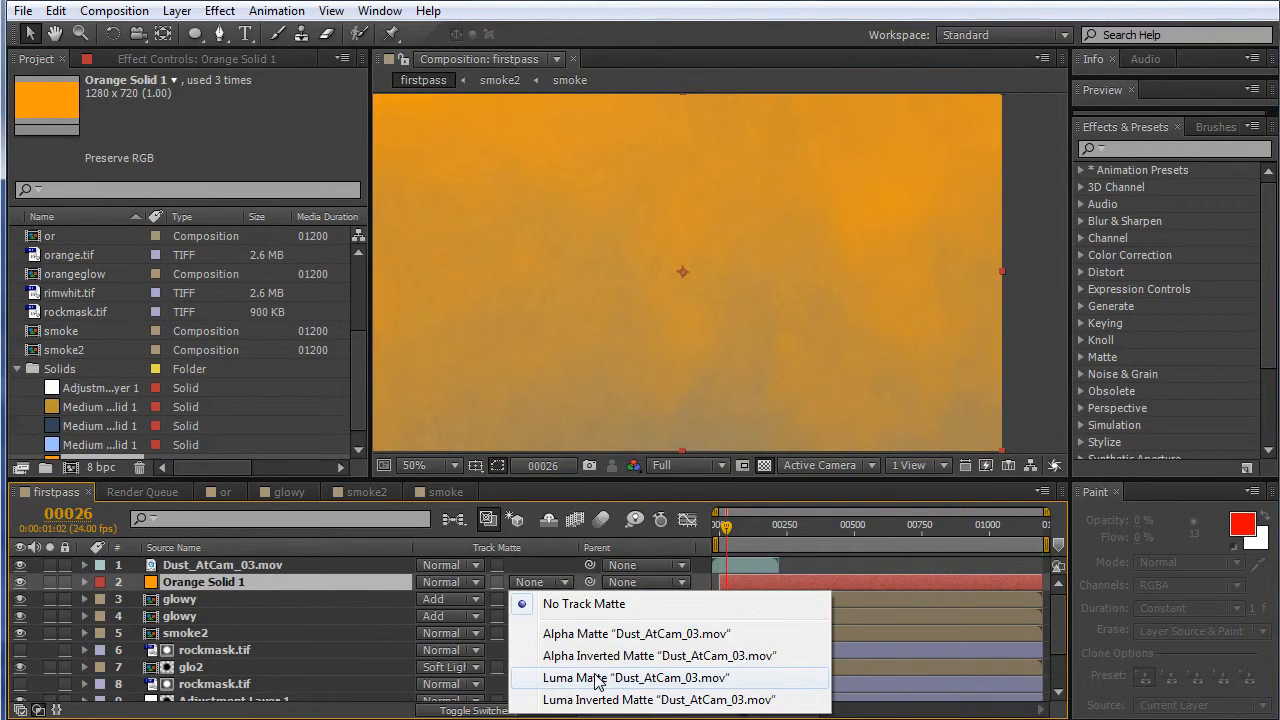
left_click(636, 678)
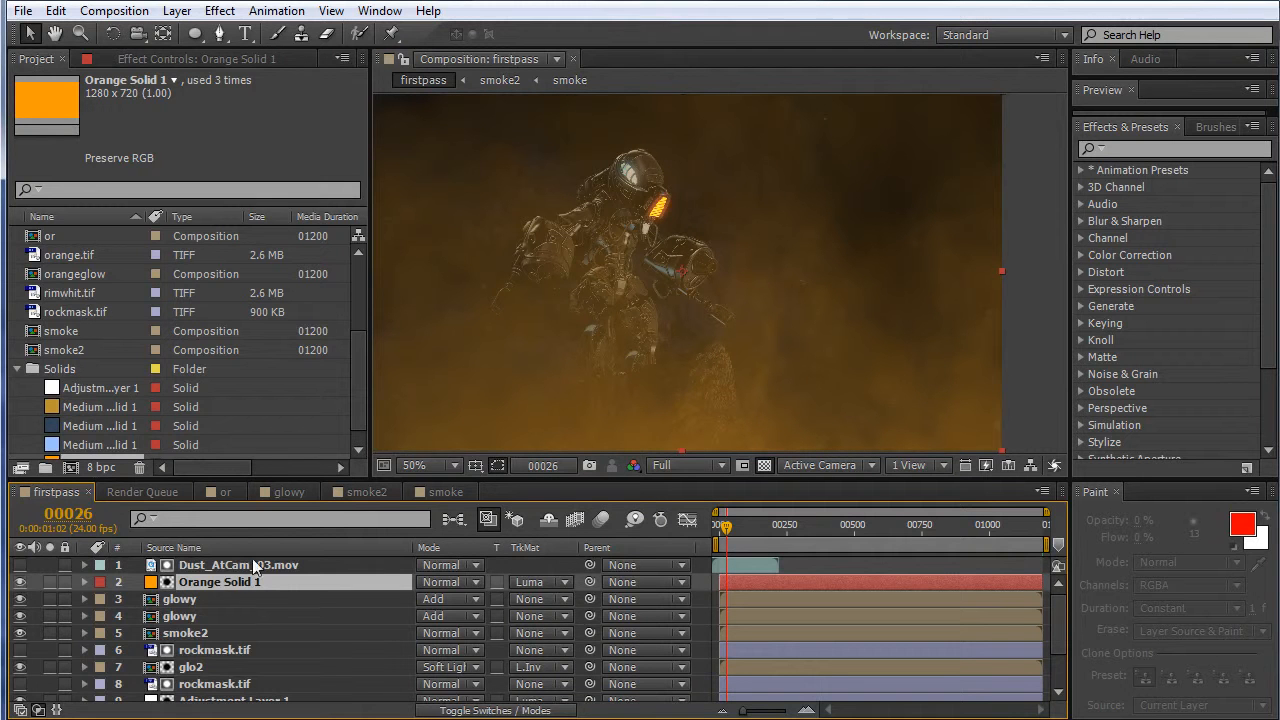
left_click(240, 565)
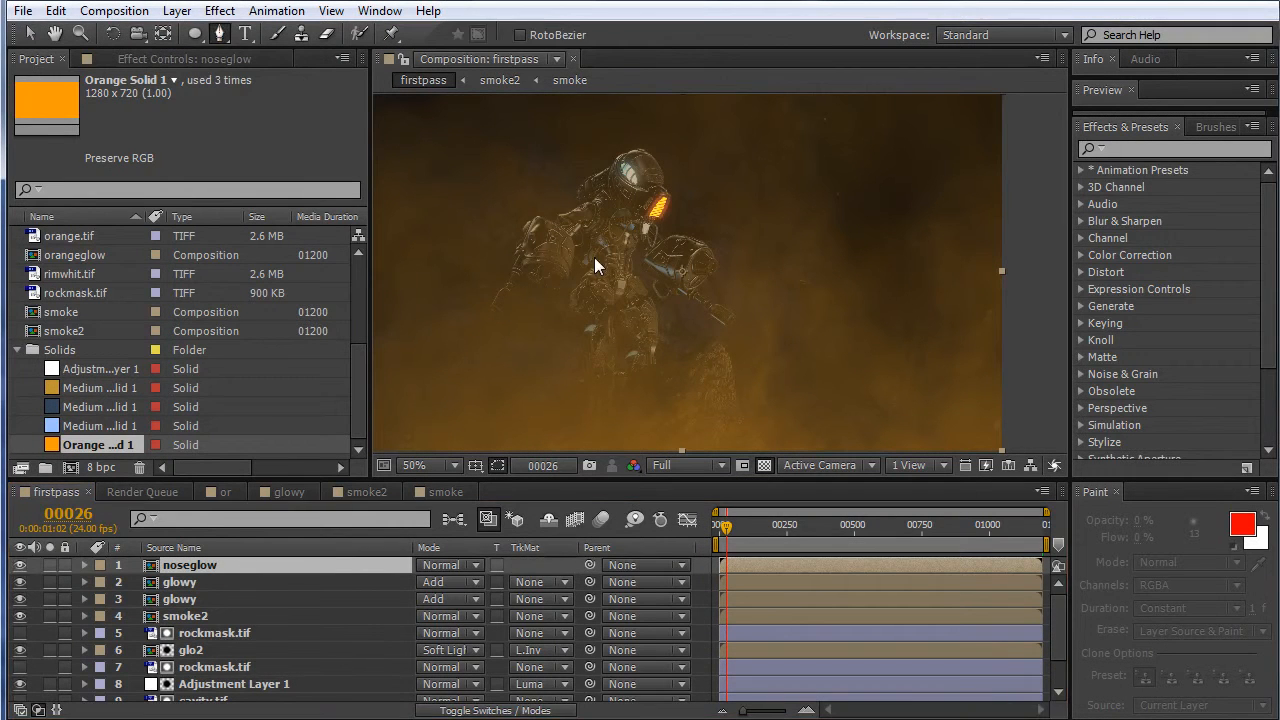
mouse_move(670, 208)
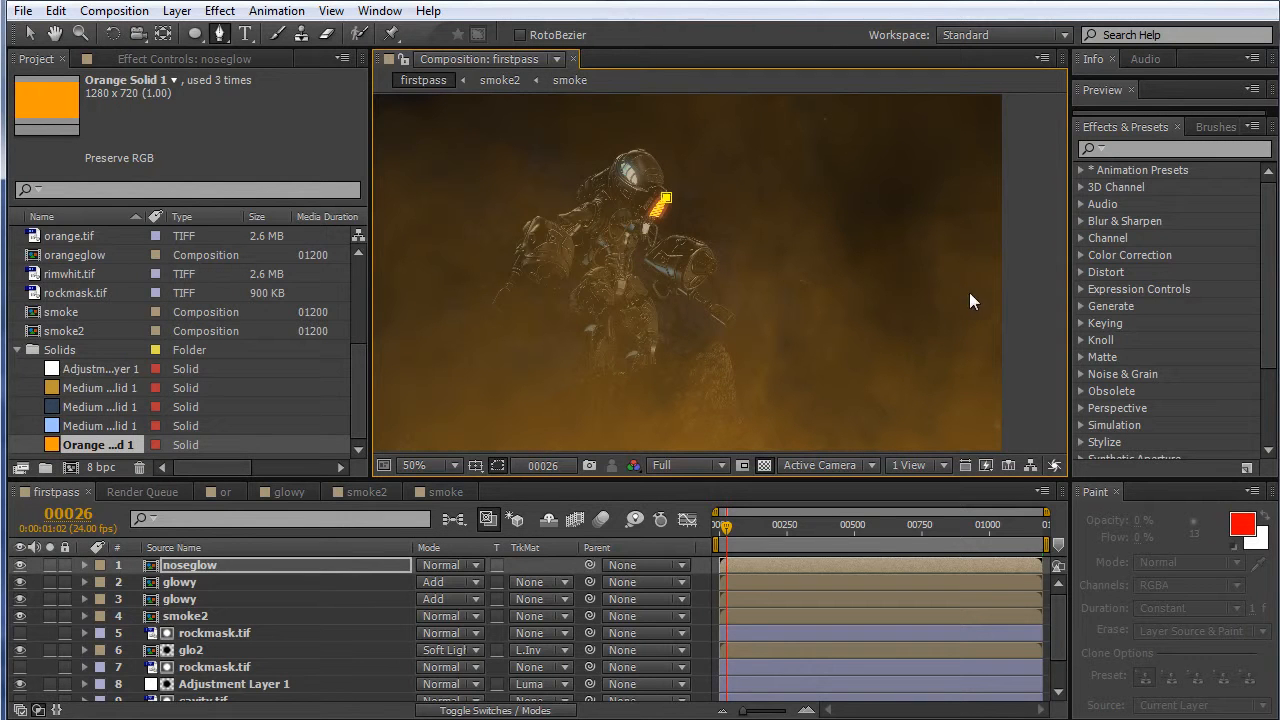
Mask noseglow to a triangular wedge from the visor rightward, with feather 100 and expansion 14
left_click_drag(665, 198, 988, 303)
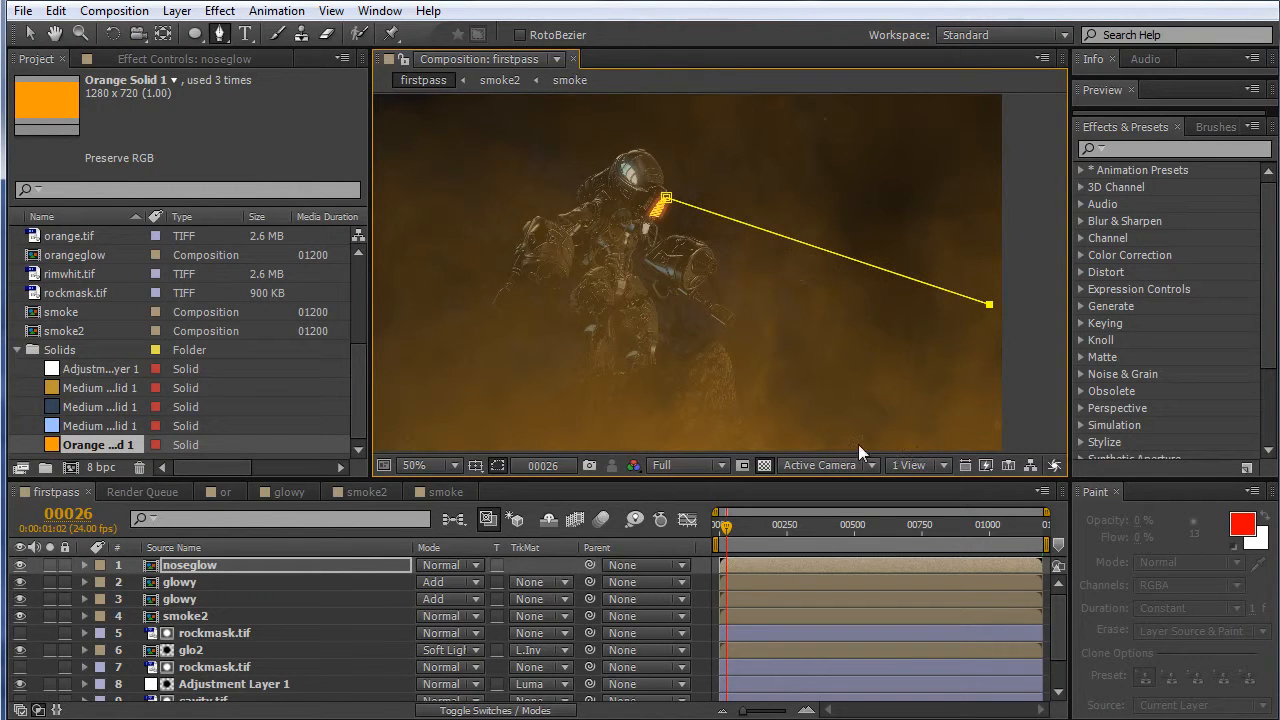
left_click_drag(989, 303, 840, 438)
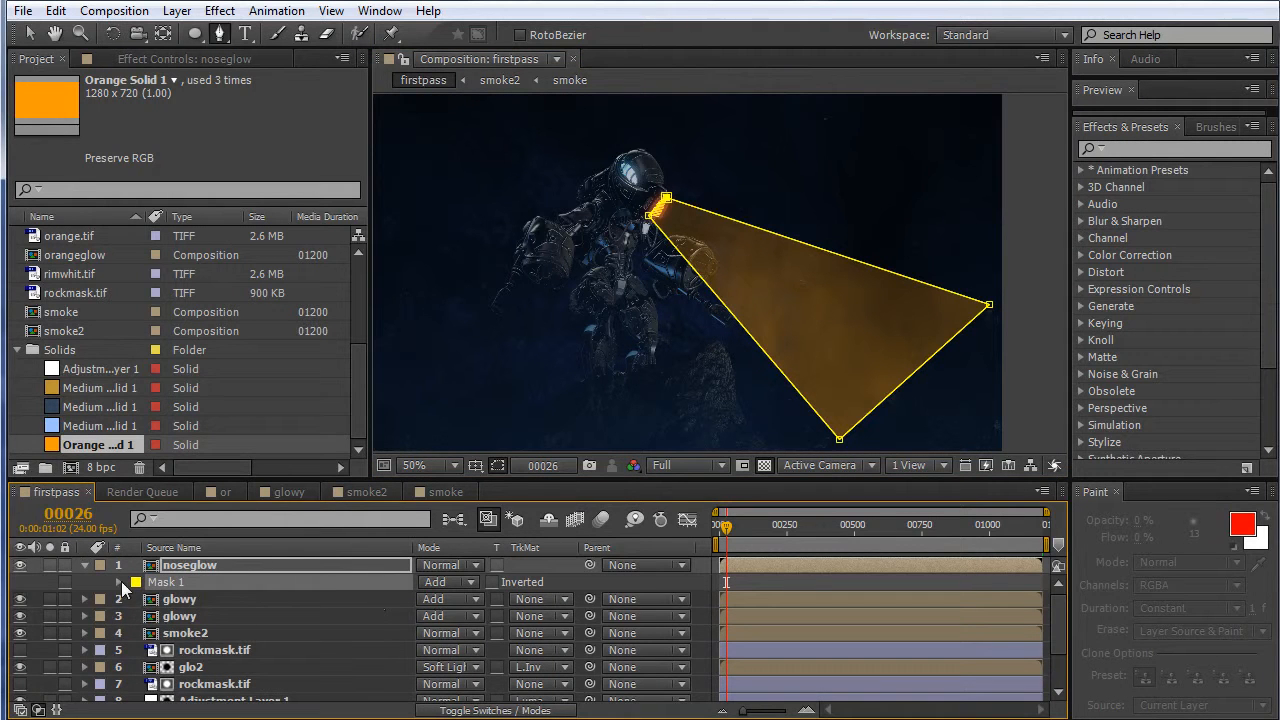
left_click(85, 582)
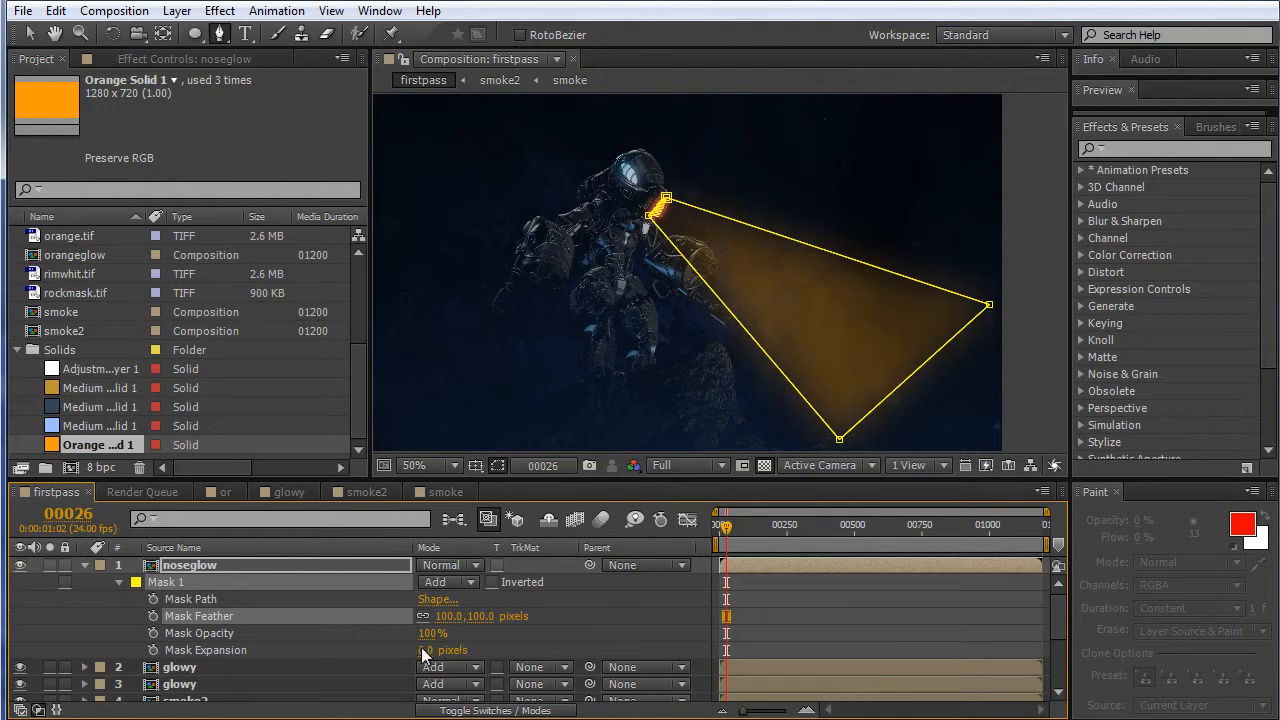
left_click_drag(430, 650, 447, 650)
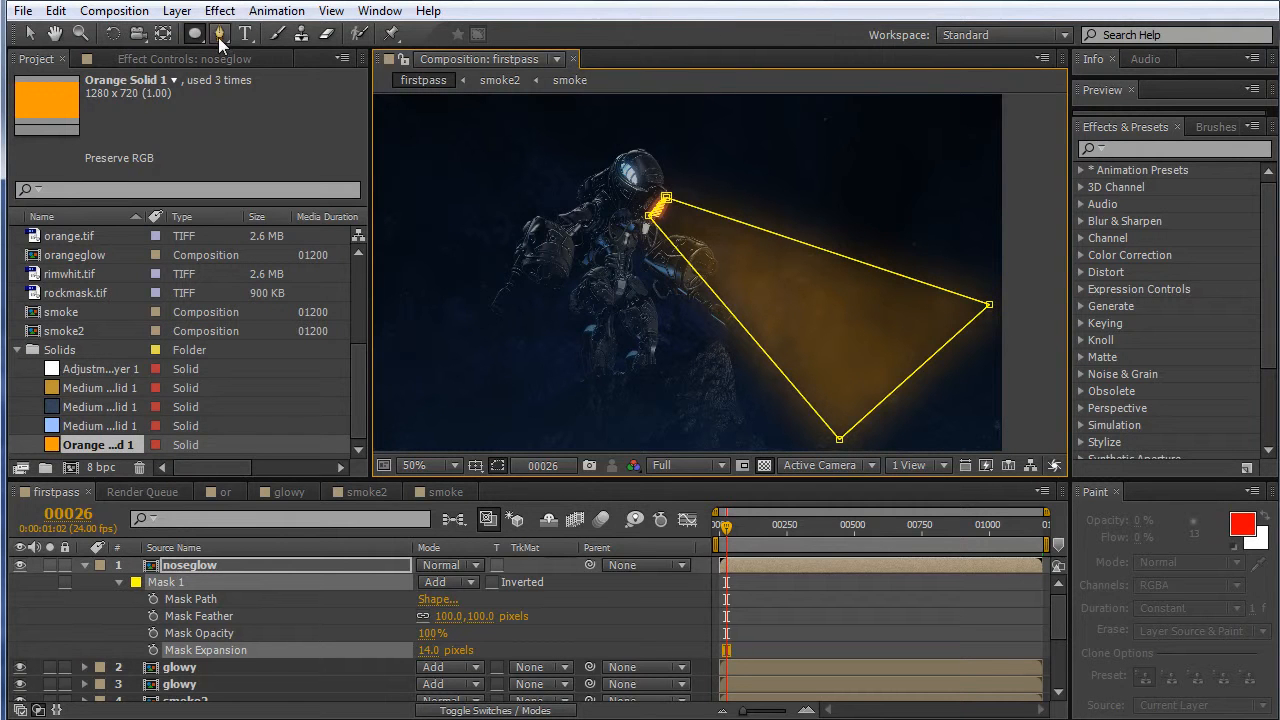
Round the noseglow mask corners into a teardrop beam at 43% opacity
left_click(219, 33)
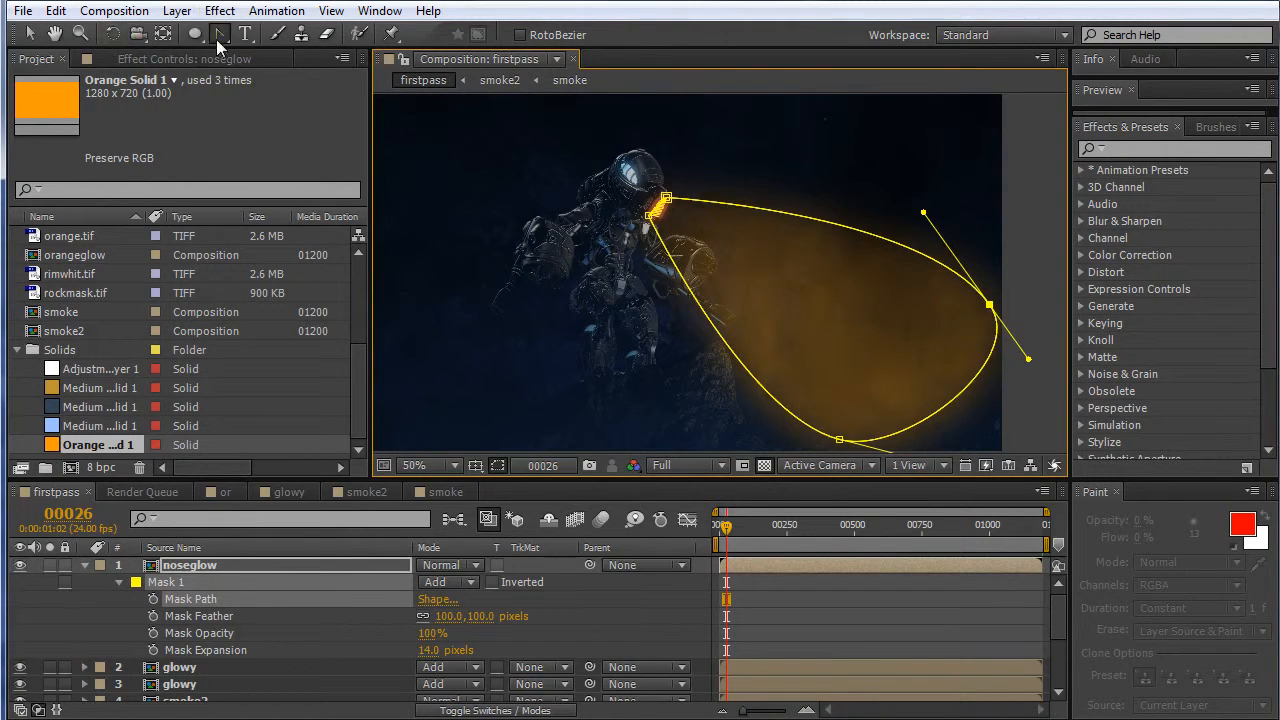
left_click(55, 33)
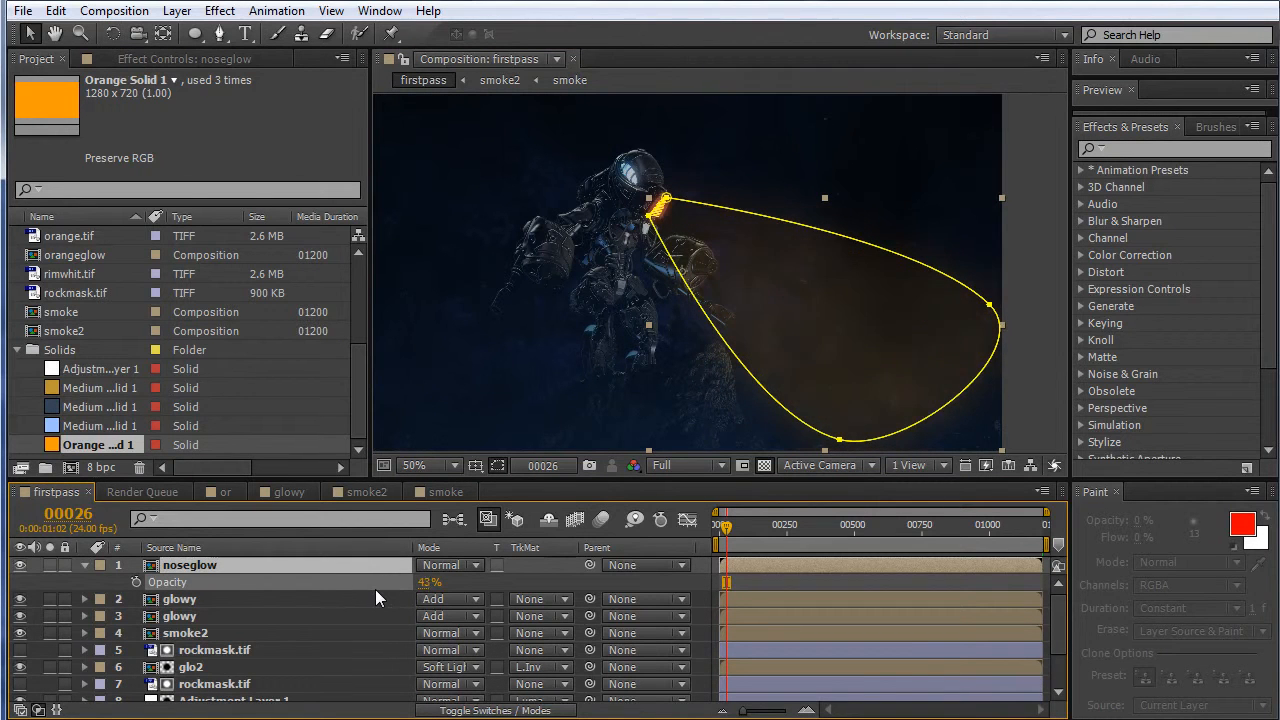
left_click(498, 465)
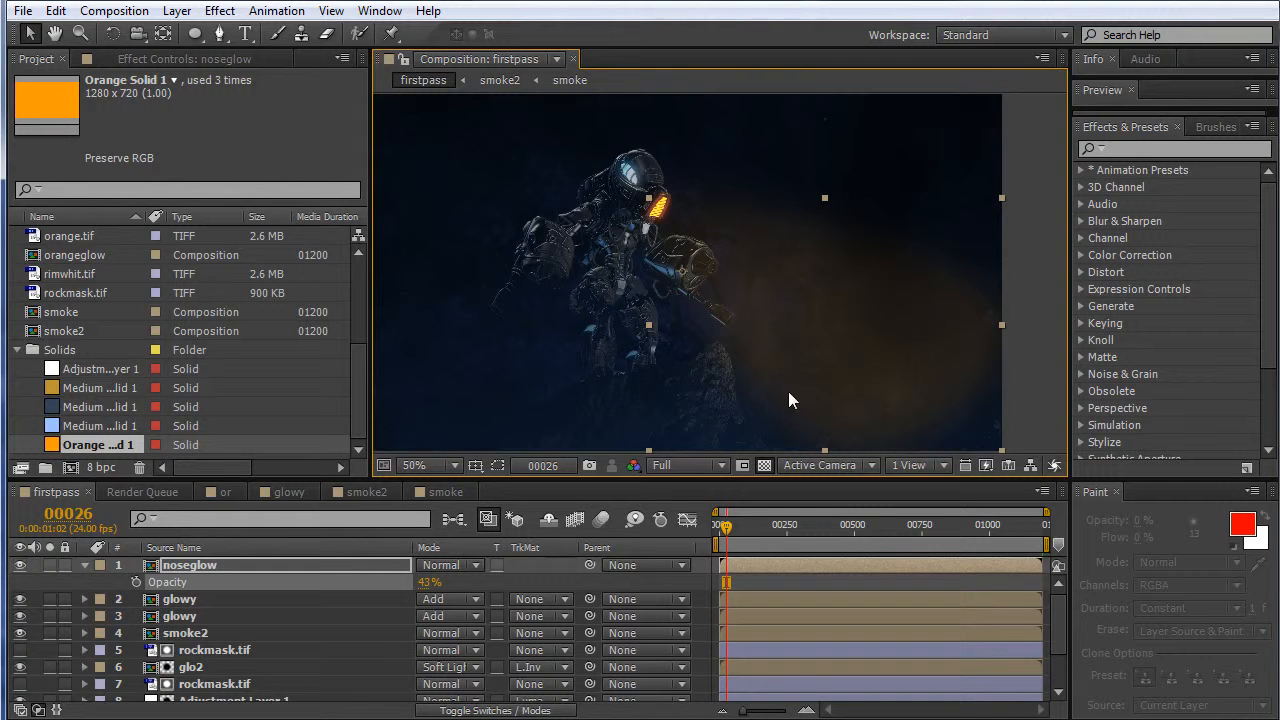
mouse_move(835, 349)
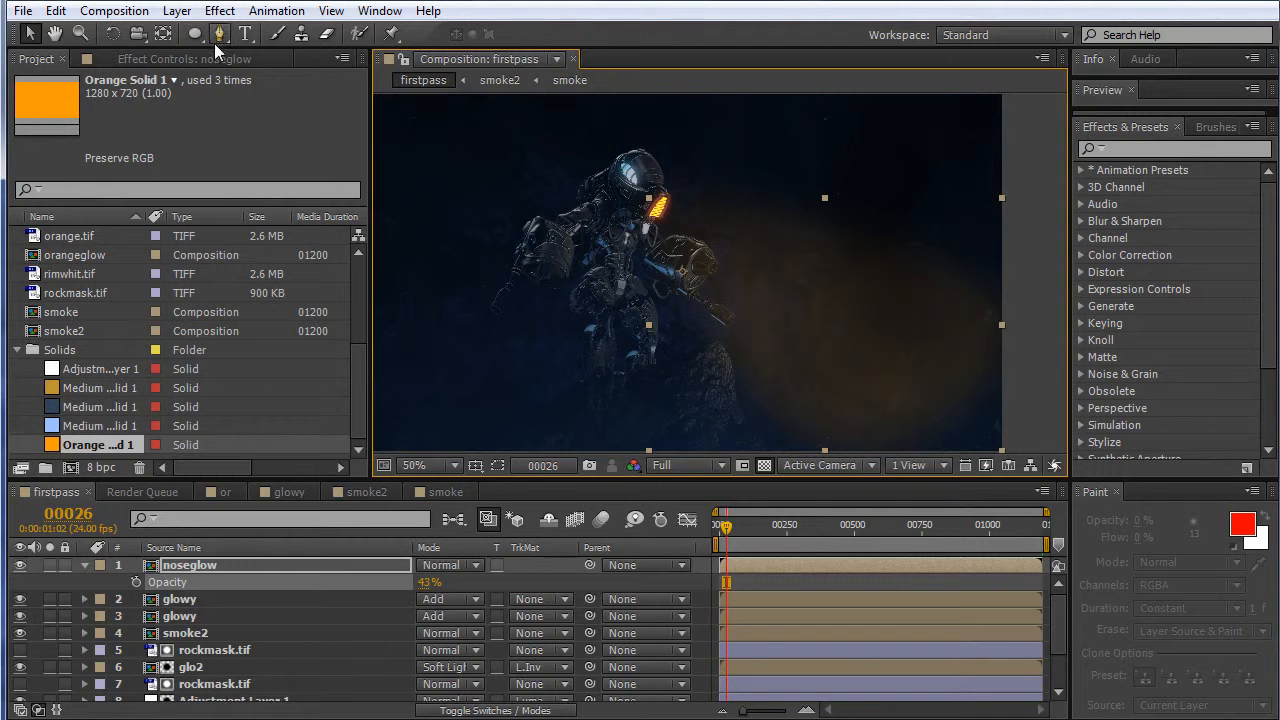
Draw Mask 2 on noseglow with the Pen tool and set it to Subtract
left_click(219, 33)
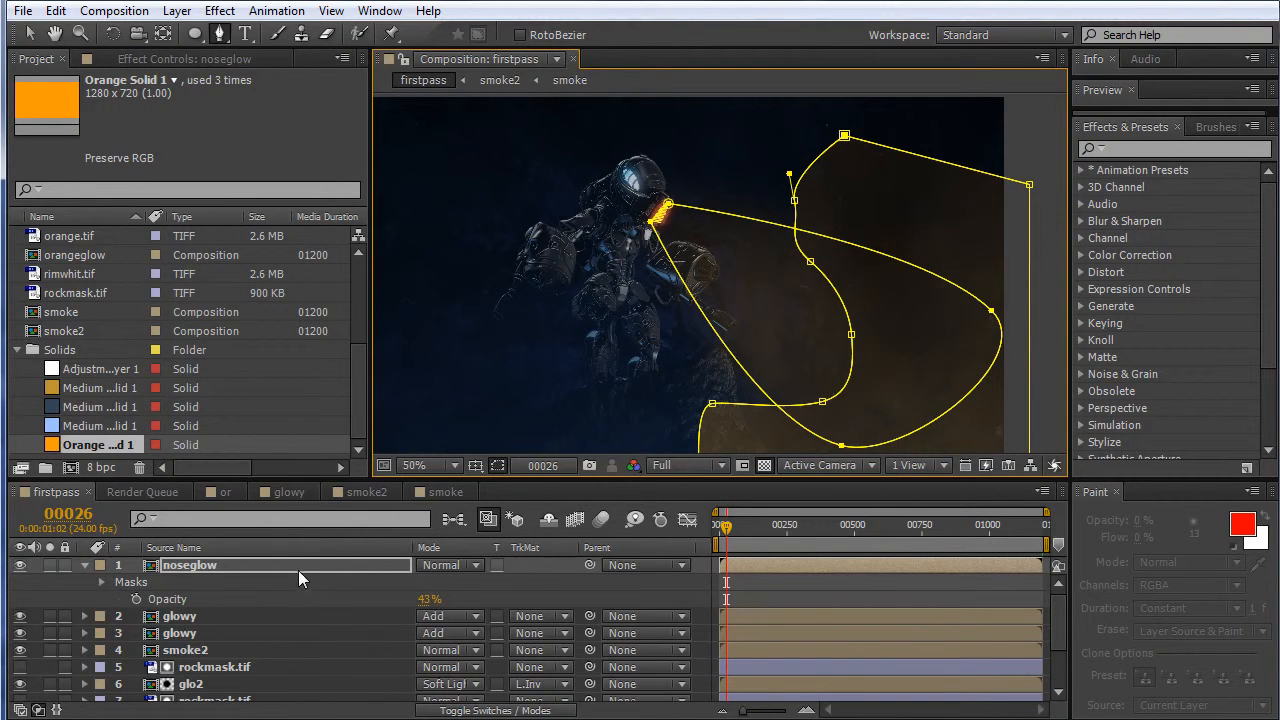
left_click(448, 615)
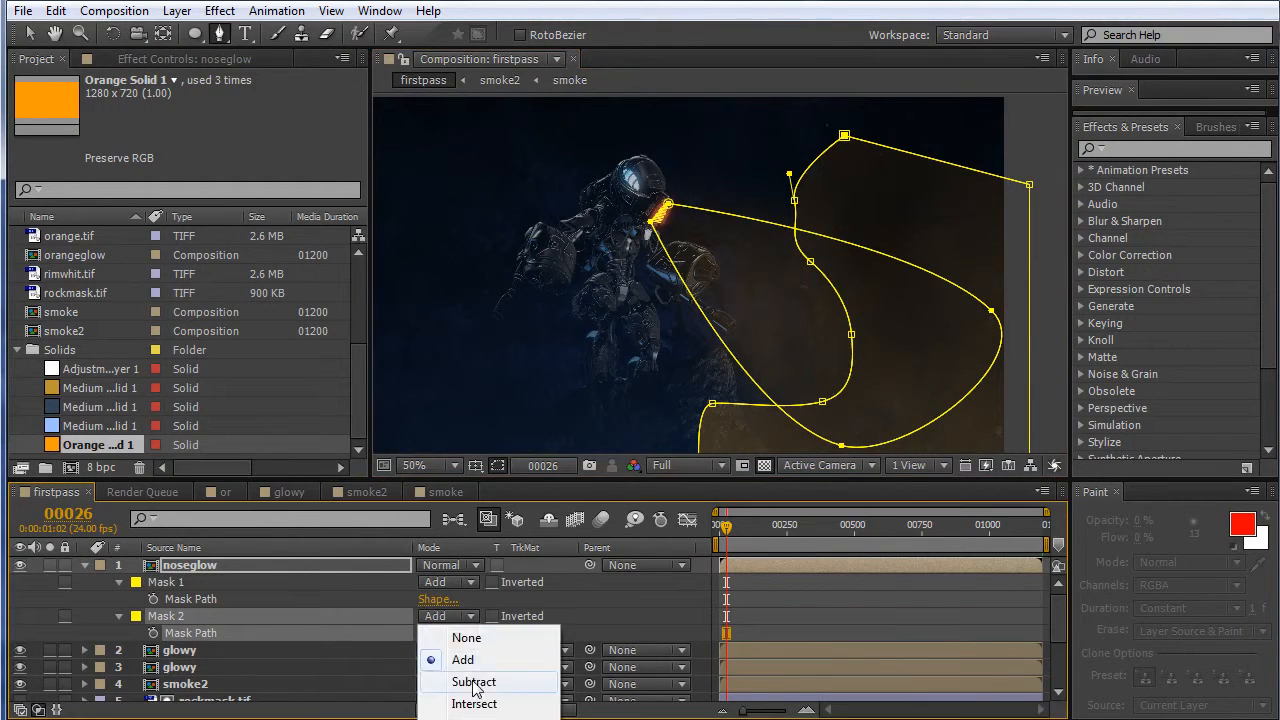
left_click(473, 681)
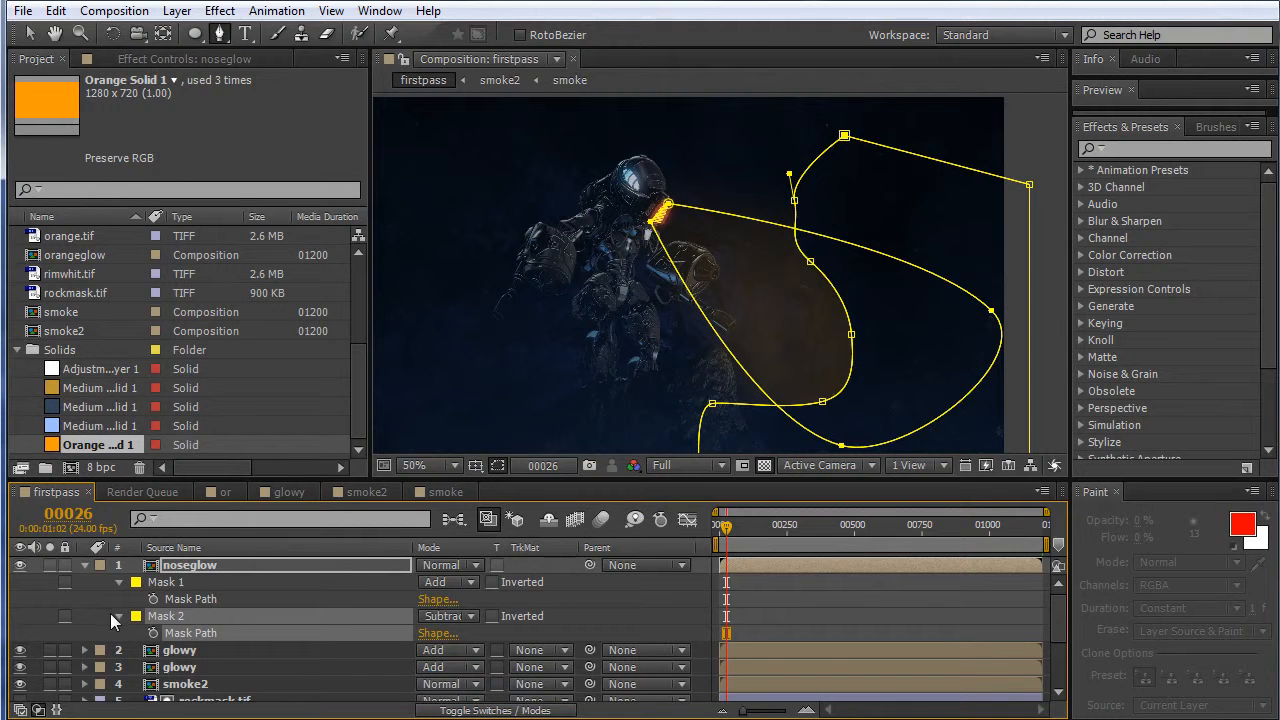
Feather Mask 2 by 297 pixels and hide the mask outlines to check the beam
left_click(116, 616)
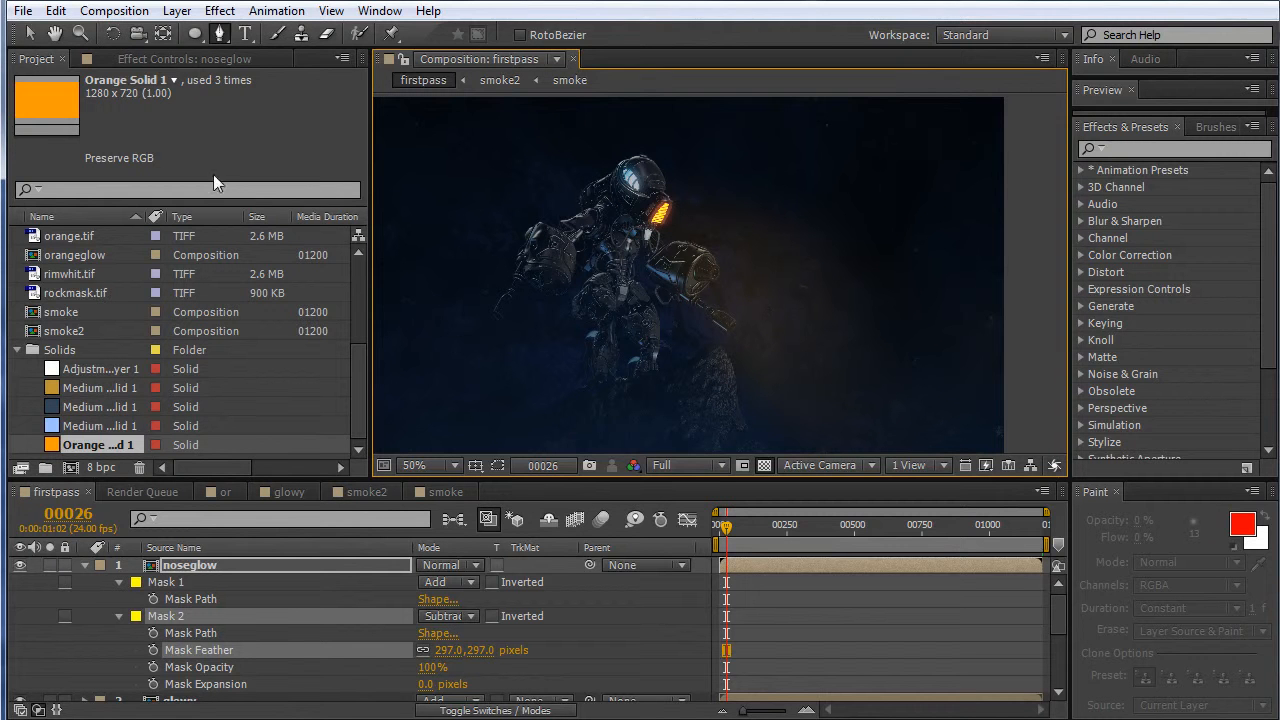
left_click(428, 465)
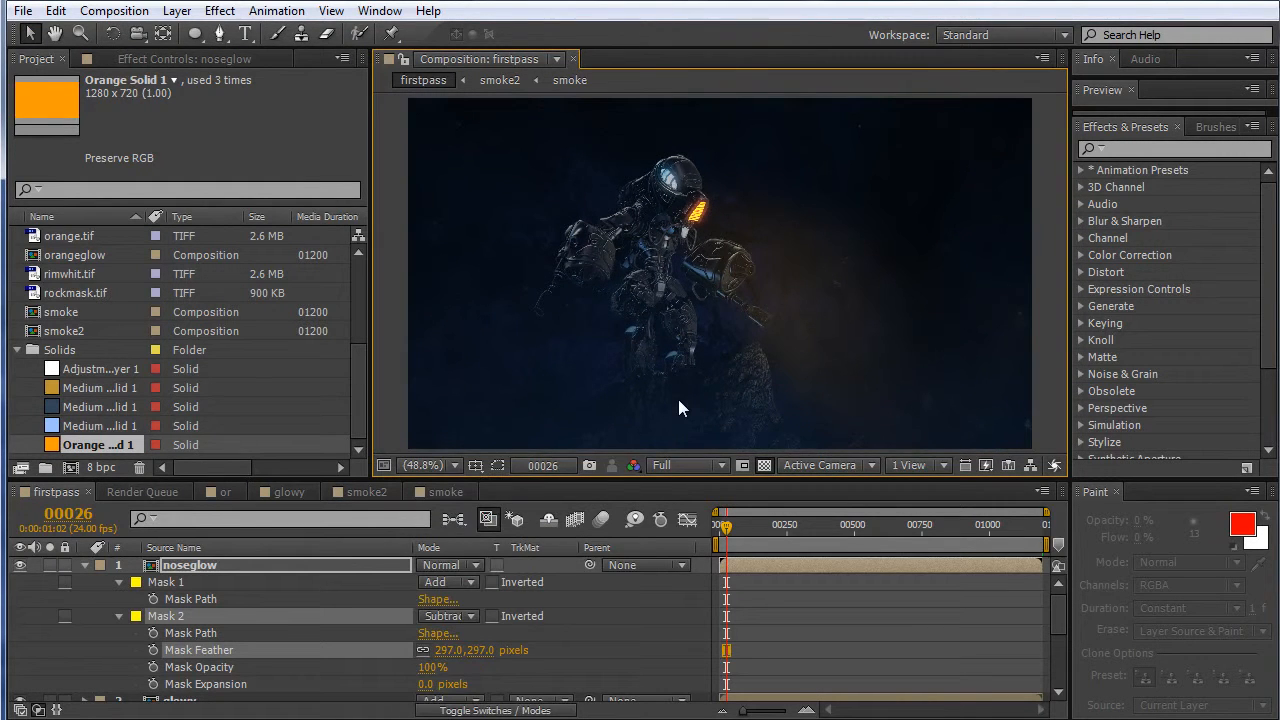
left_click(503, 465)
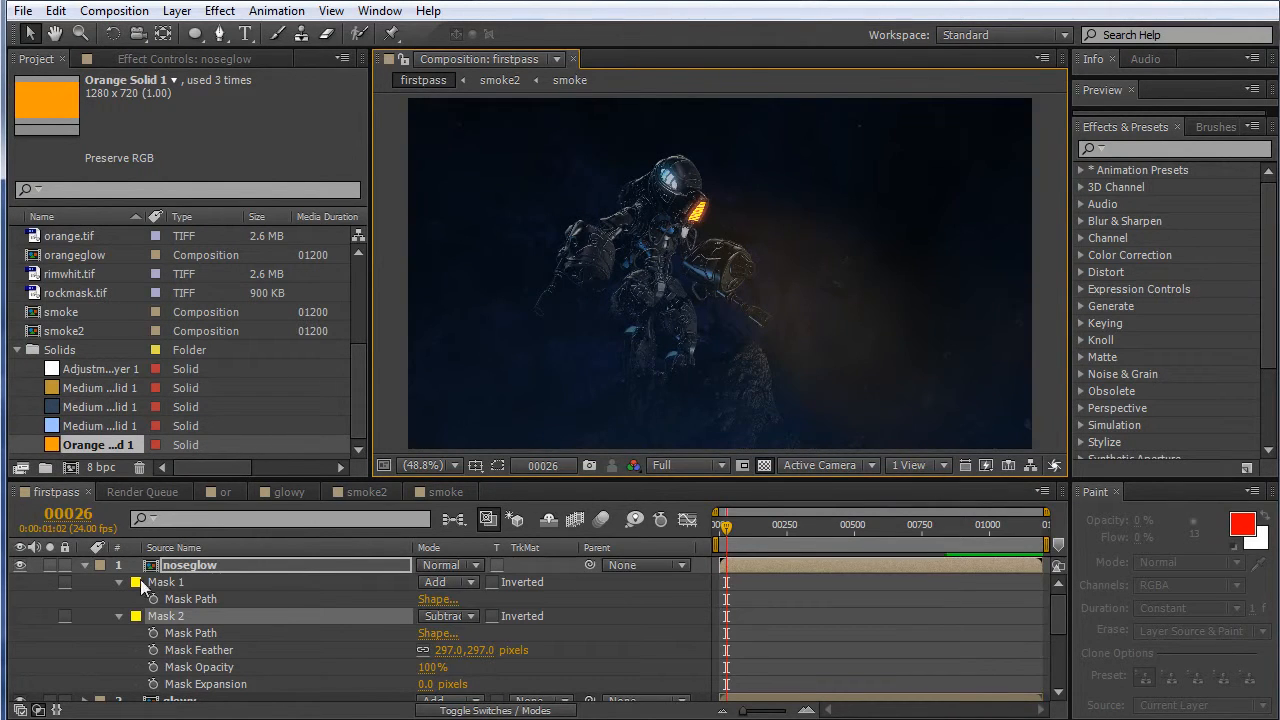
Set noseglow to Add at 36%, then give smoke2 80% opacity and an S-curve
left_click(85, 565)
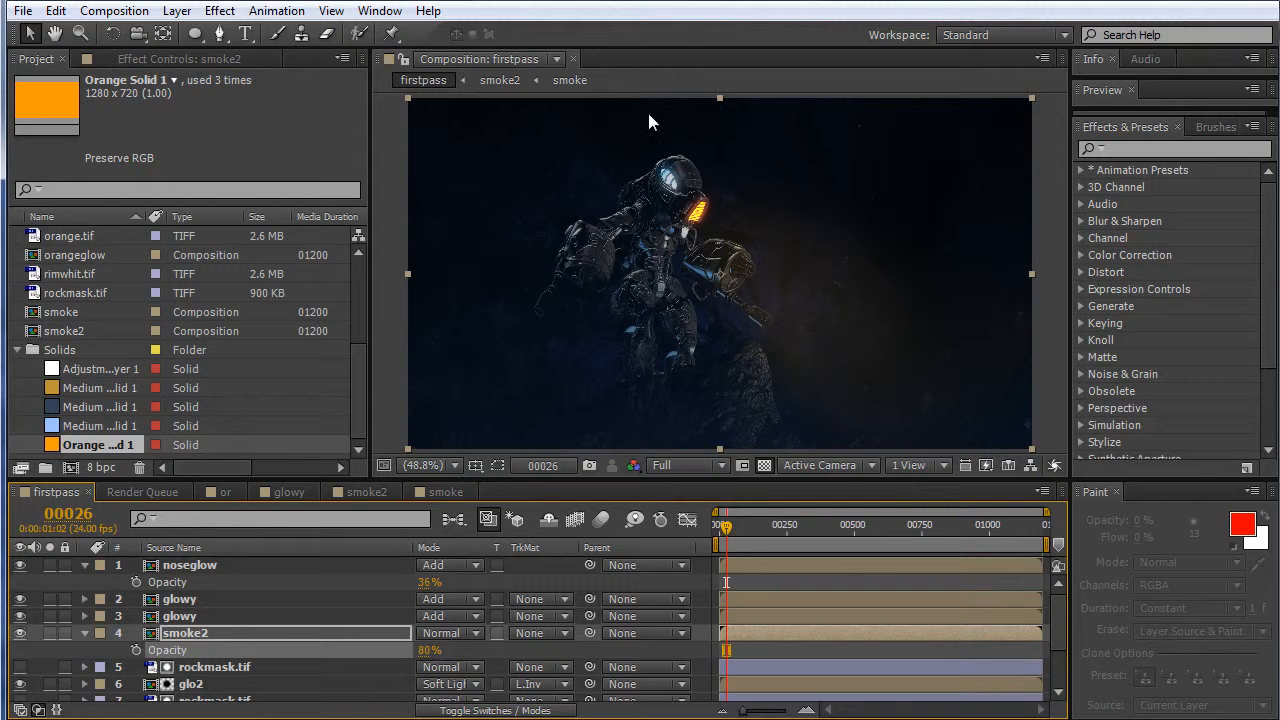
mouse_move(770, 162)
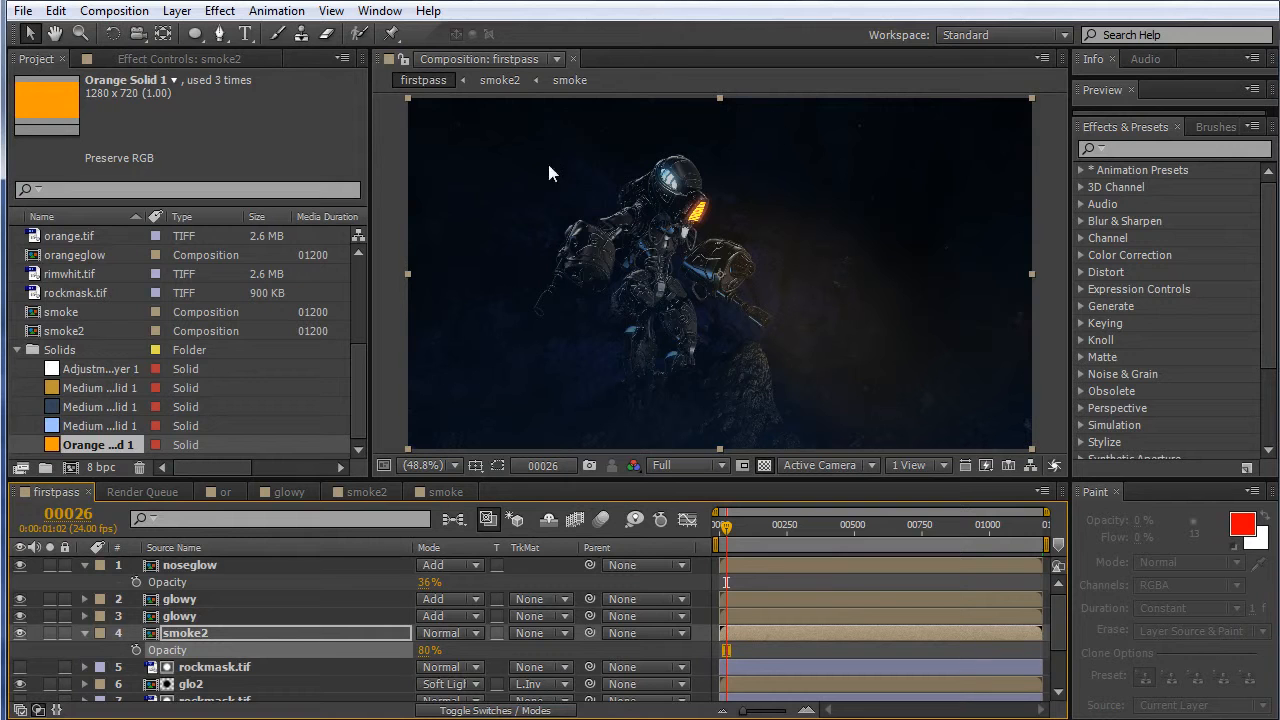
mouse_move(855, 192)
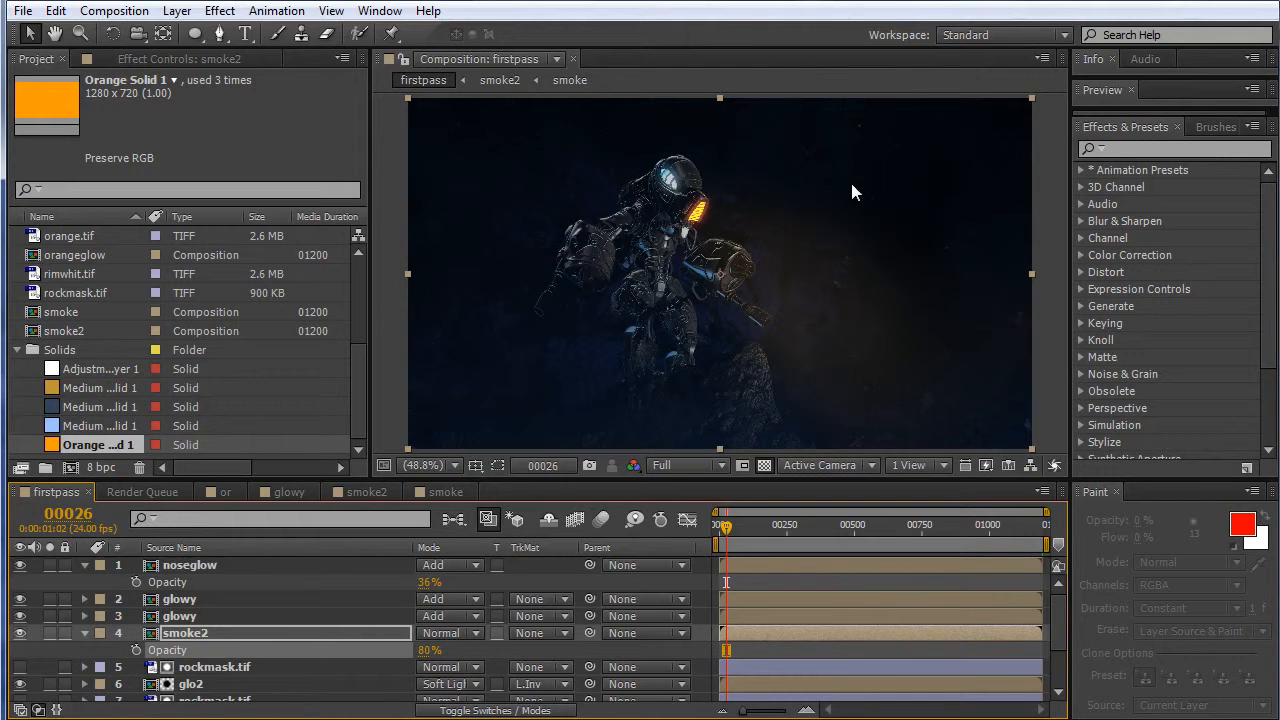
mouse_move(800, 335)
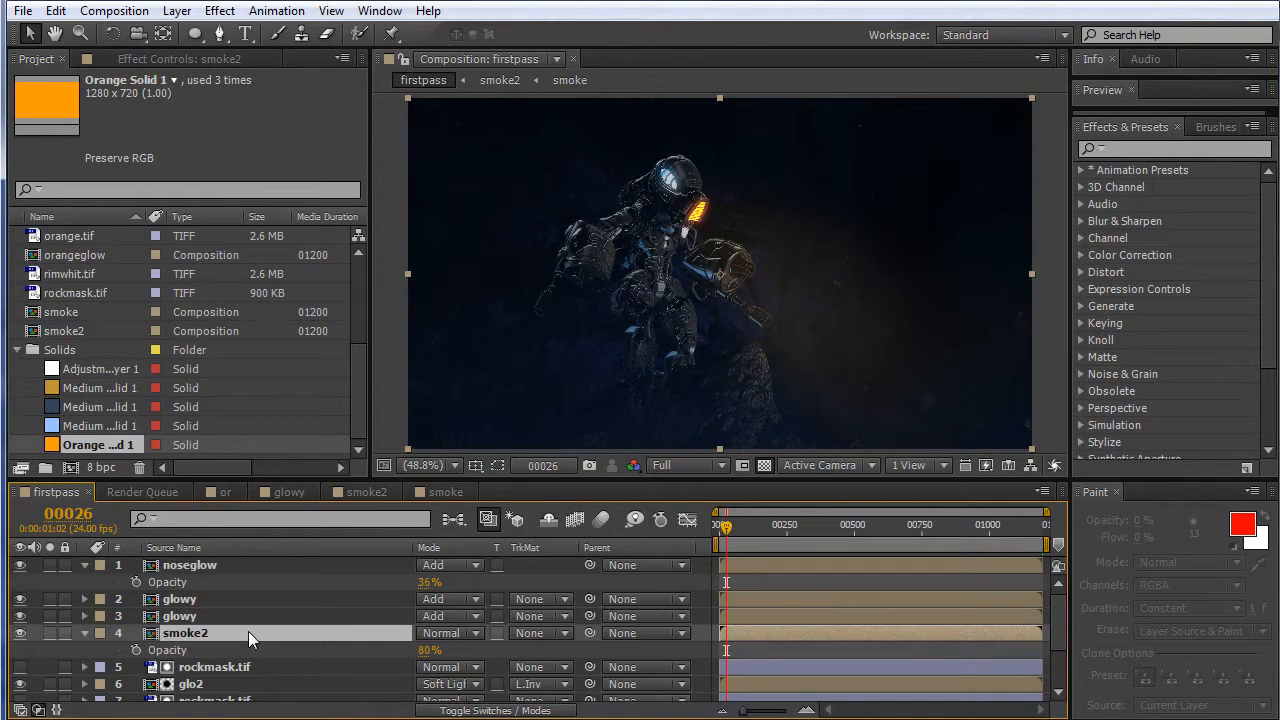
left_click(185, 632)
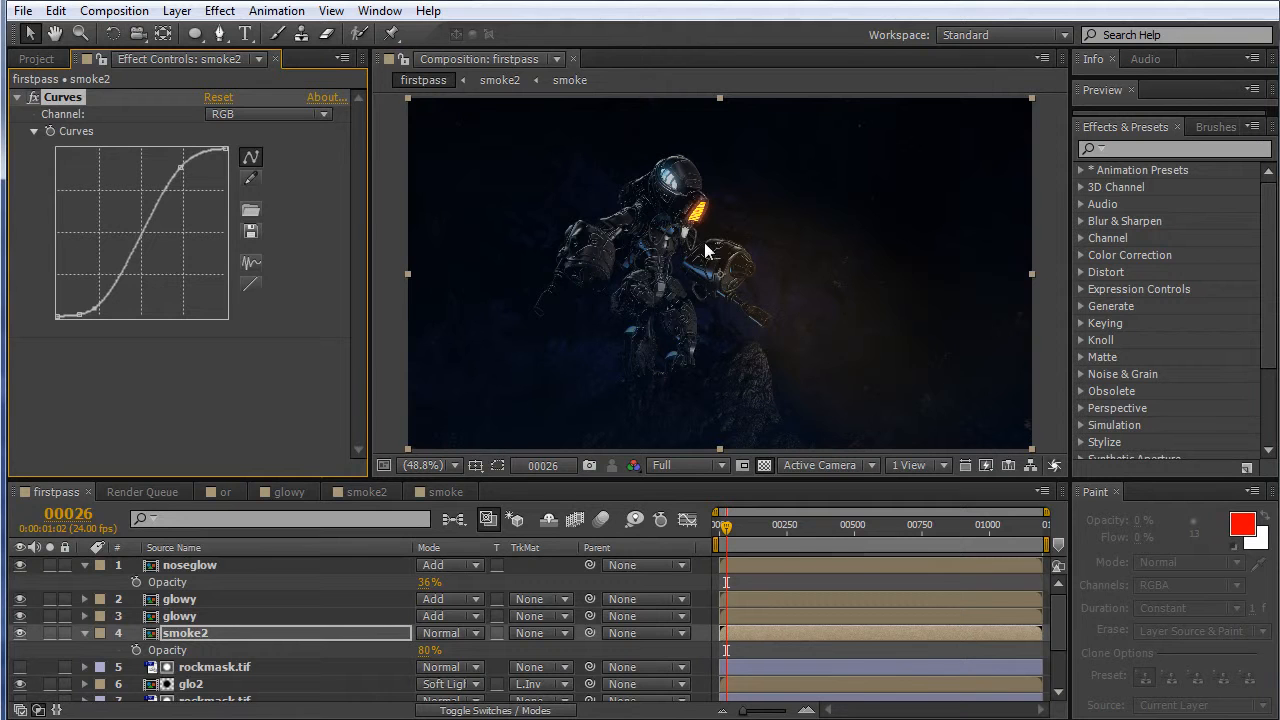
mouse_move(710, 292)
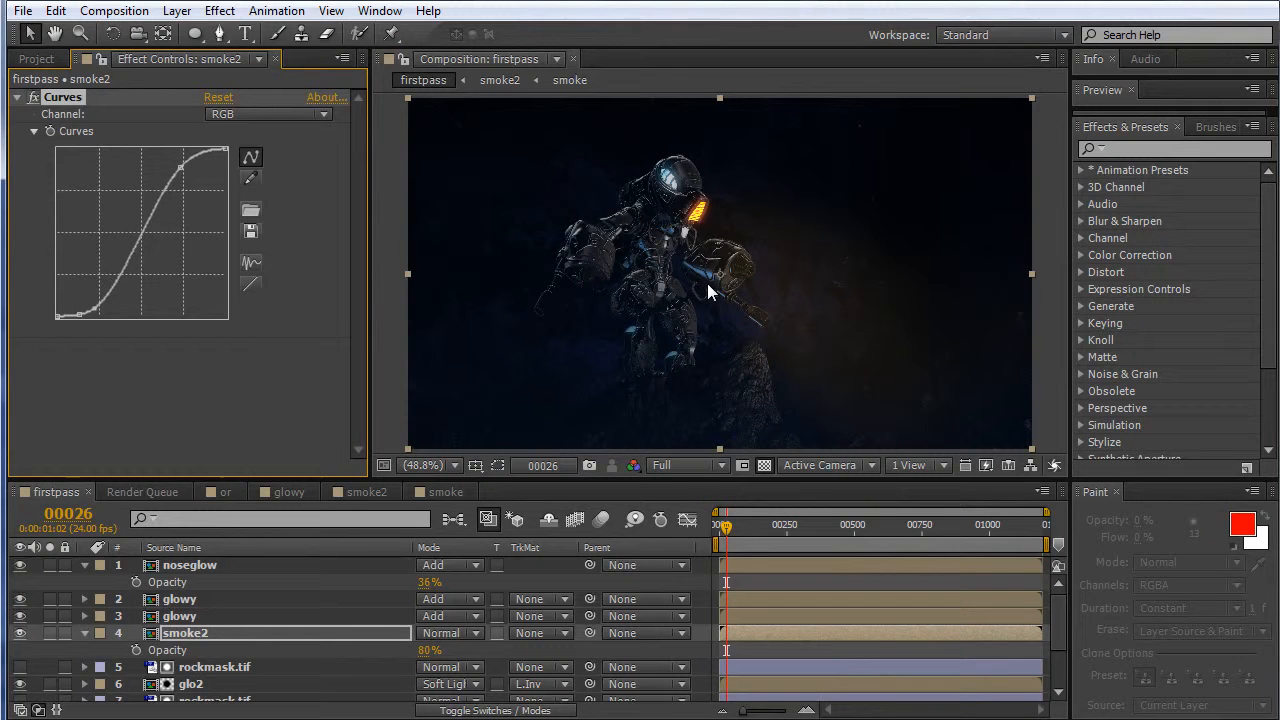
mouse_move(698, 347)
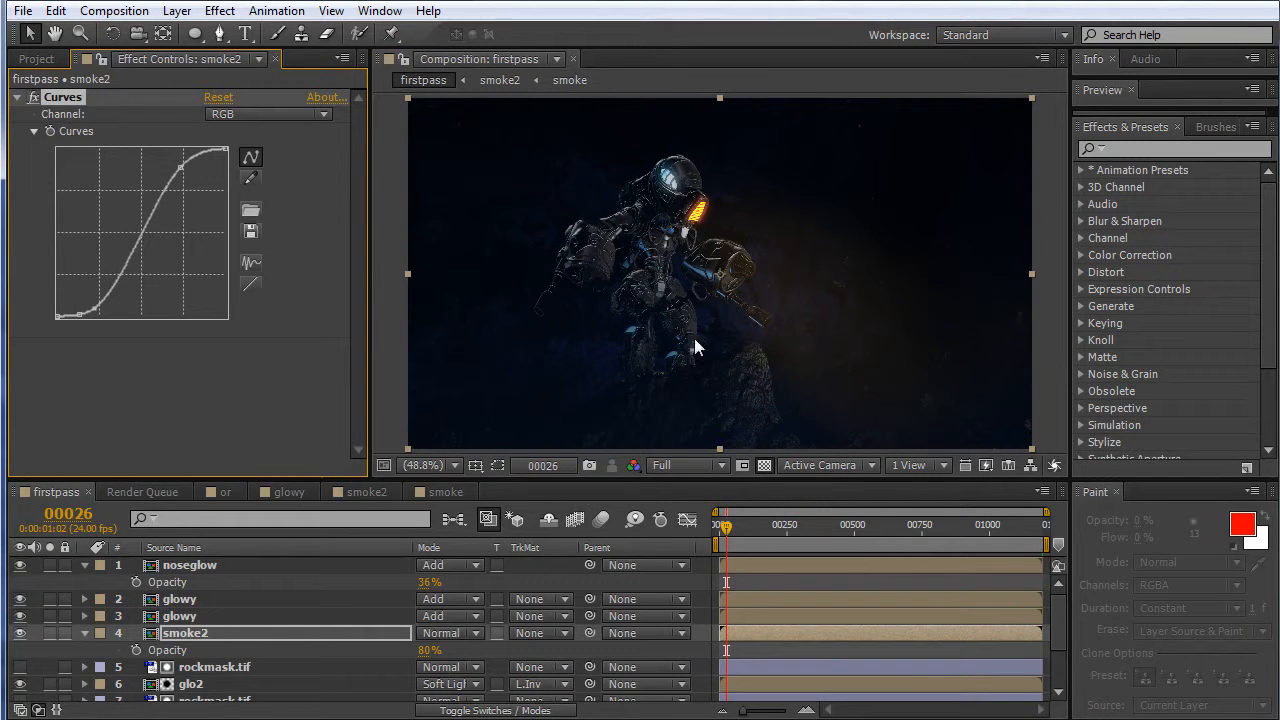